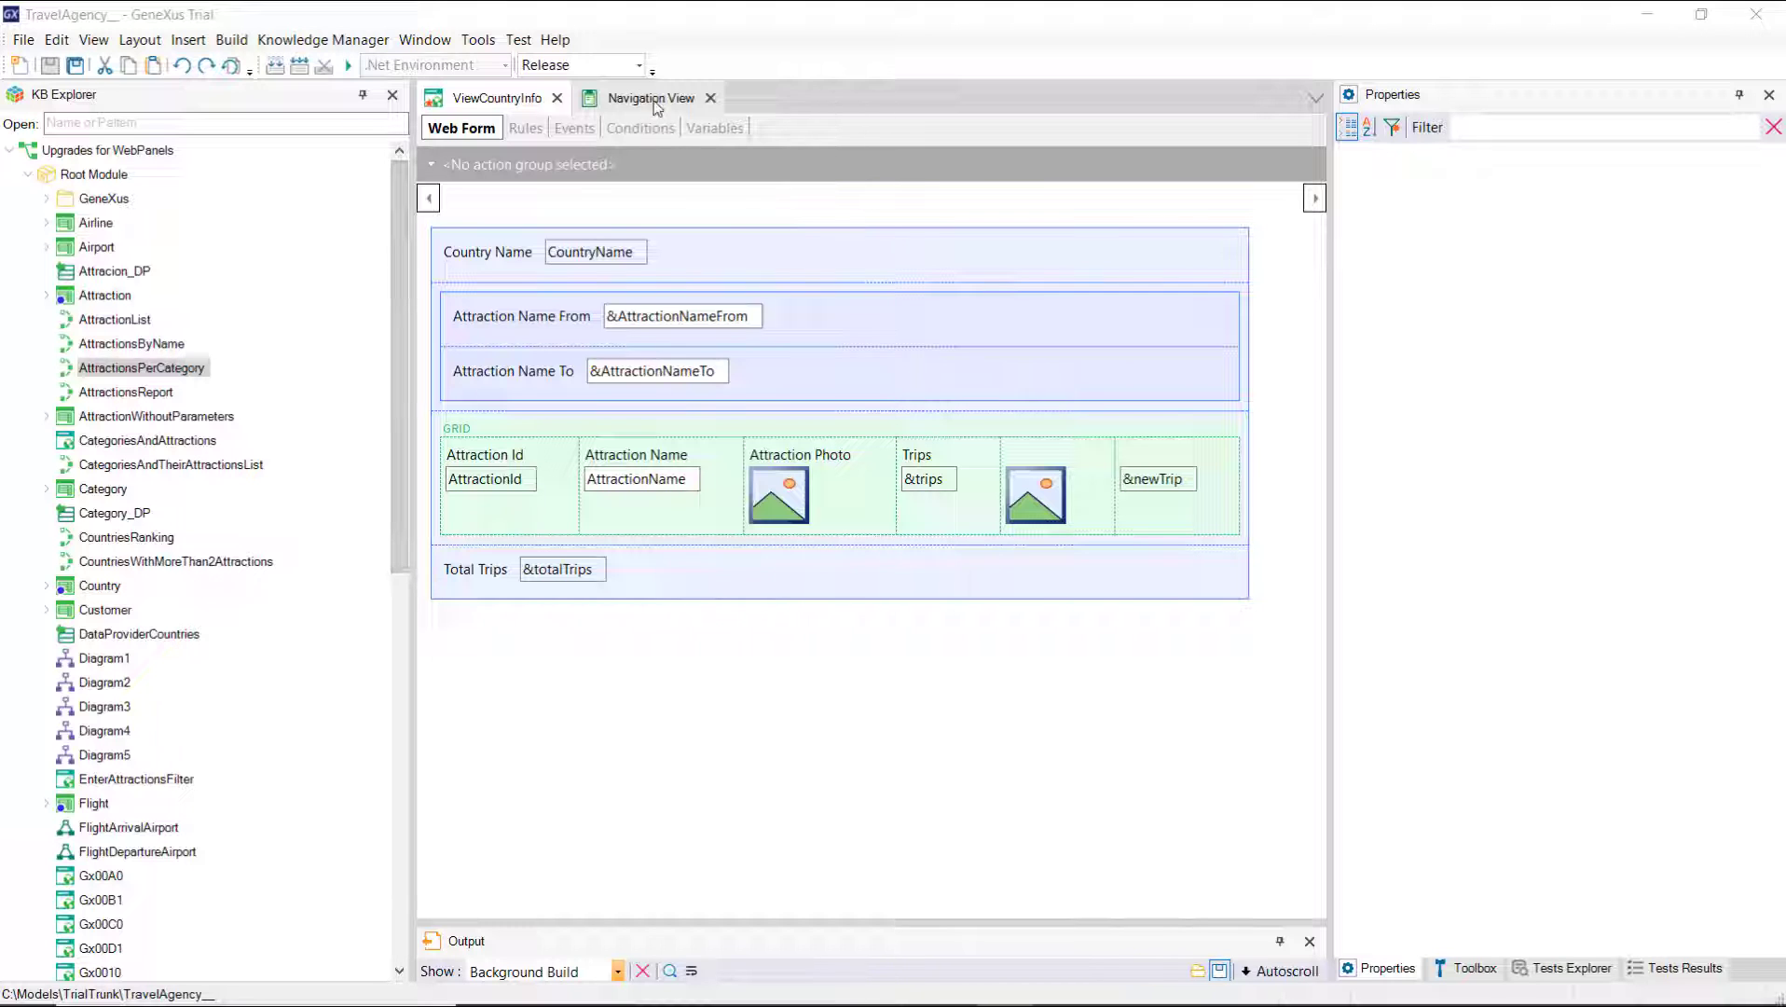
Step: Drop a grid beside the attraction section showing the CityId and CityName attributes
{"action": "left_click", "coordinate": [650, 98]}
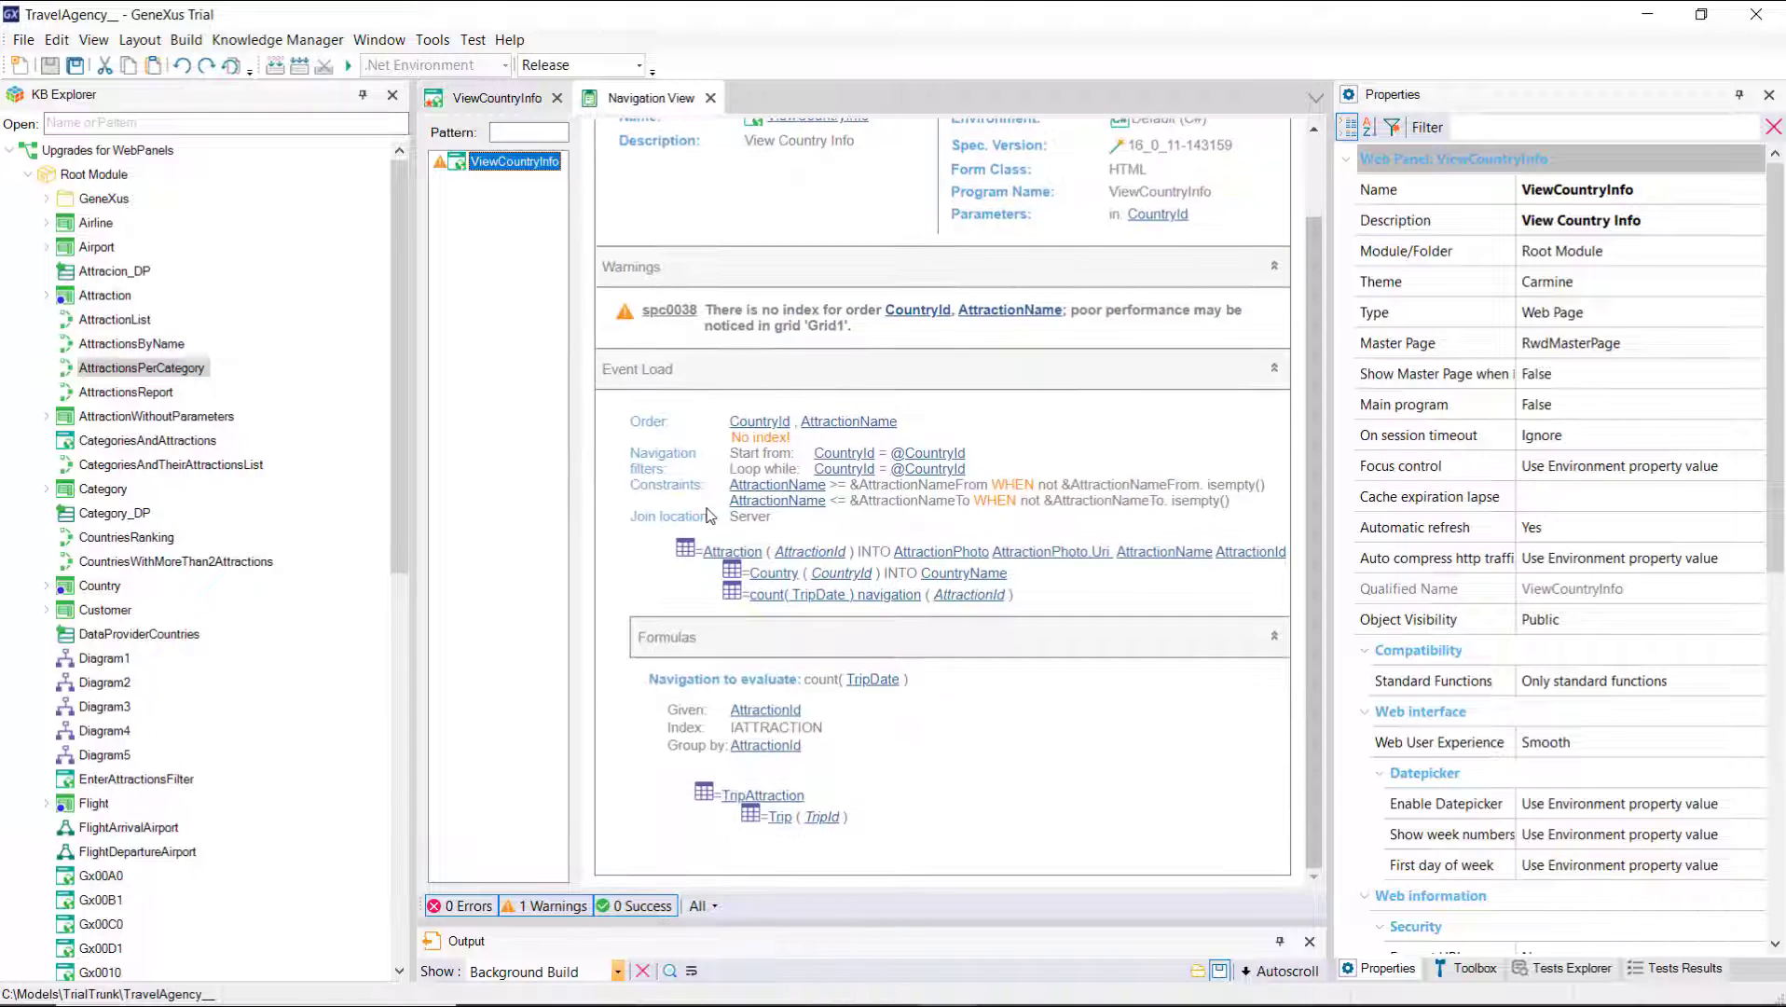
{"action": "left_click", "coordinate": [460, 127]}
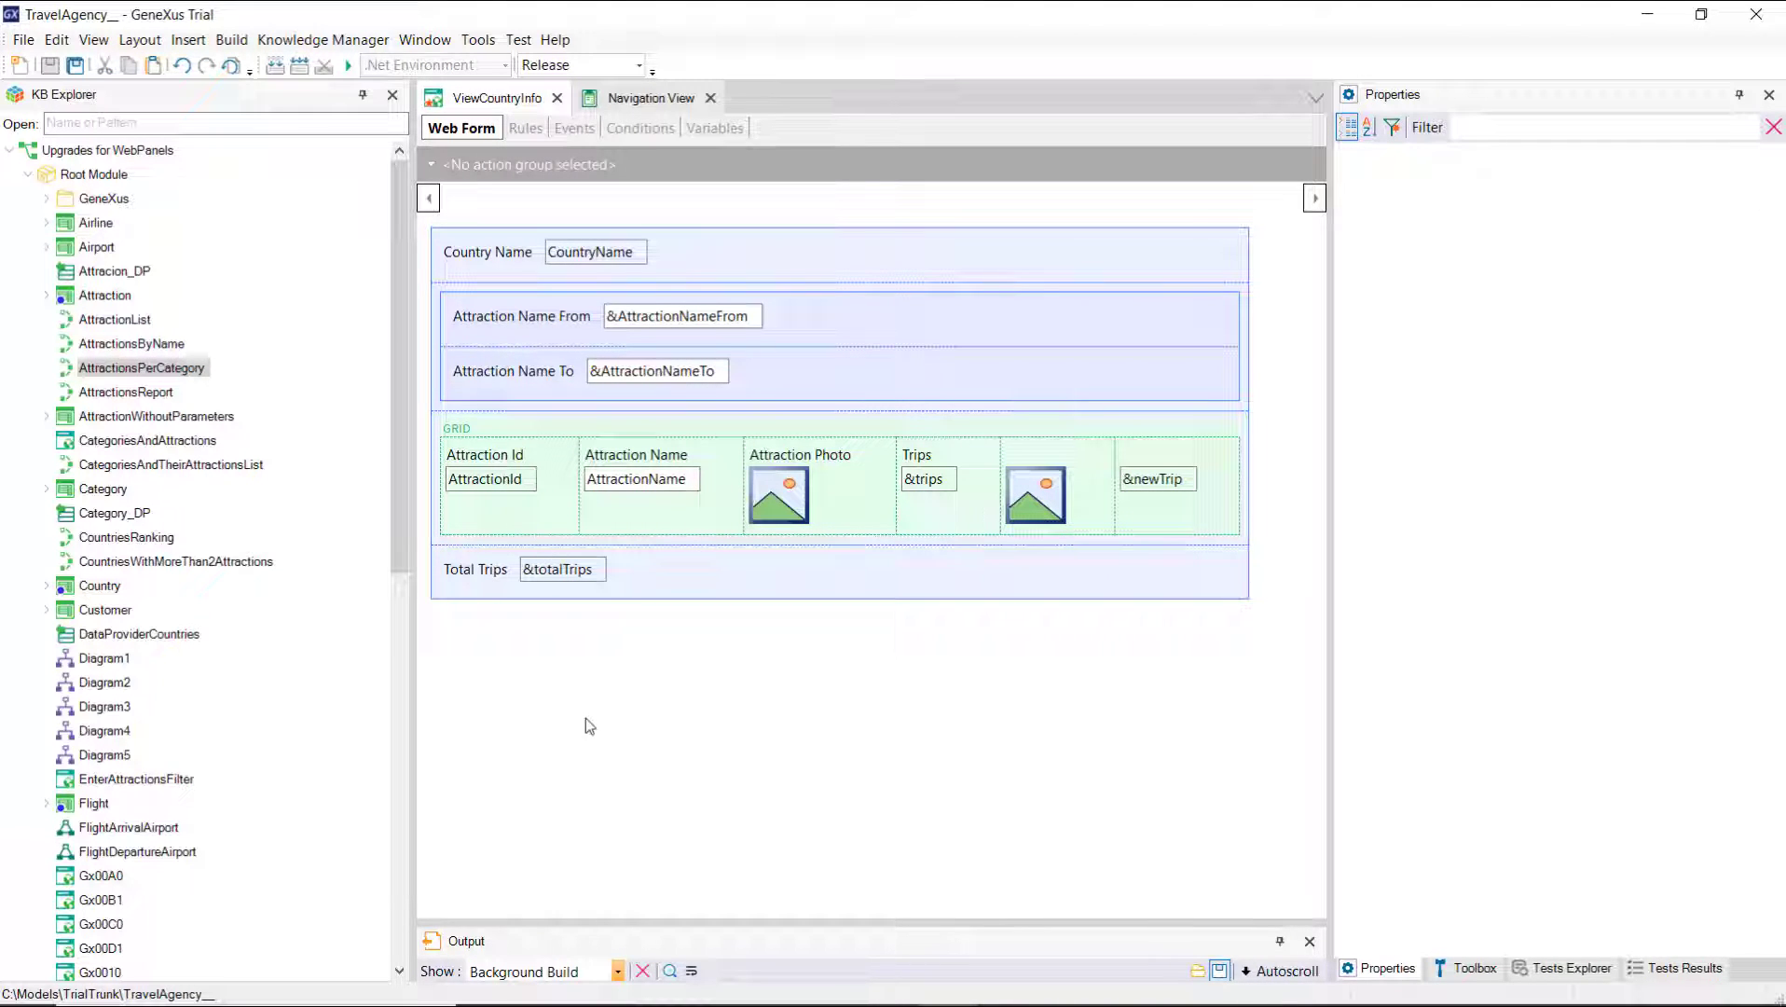
{"action": "mouse_move", "coordinate": [1461, 974]}
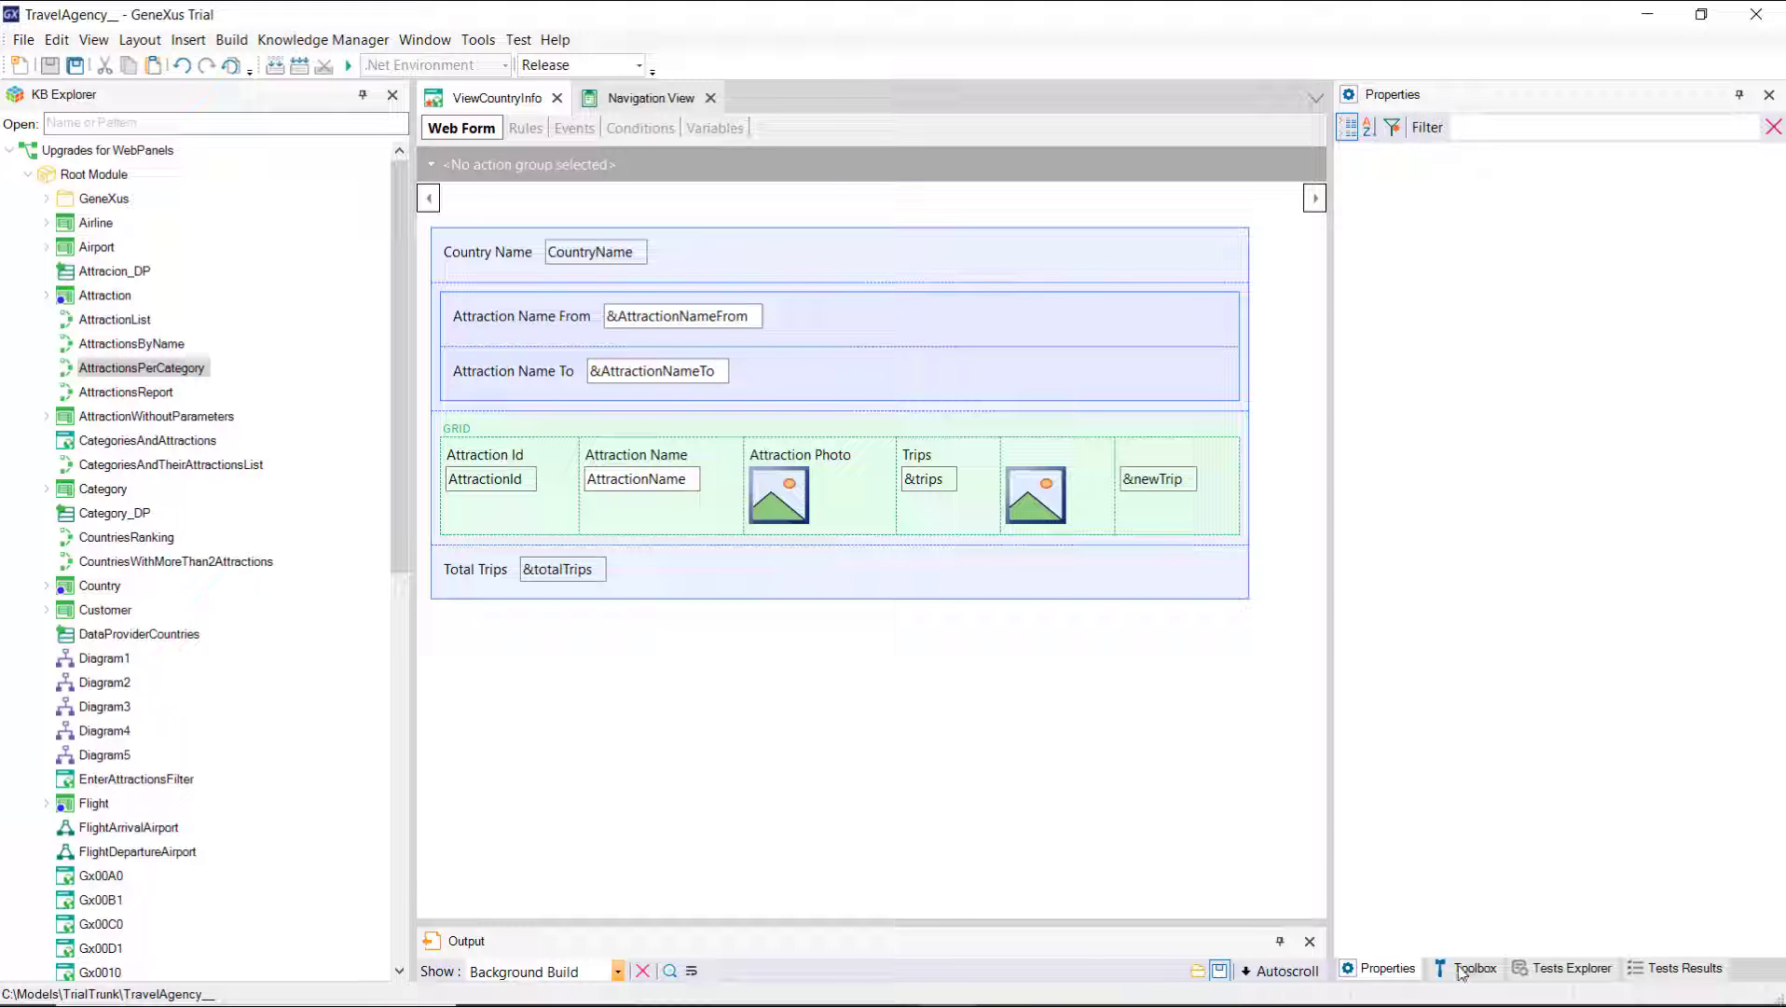
{"action": "left_click", "coordinate": [1473, 967]}
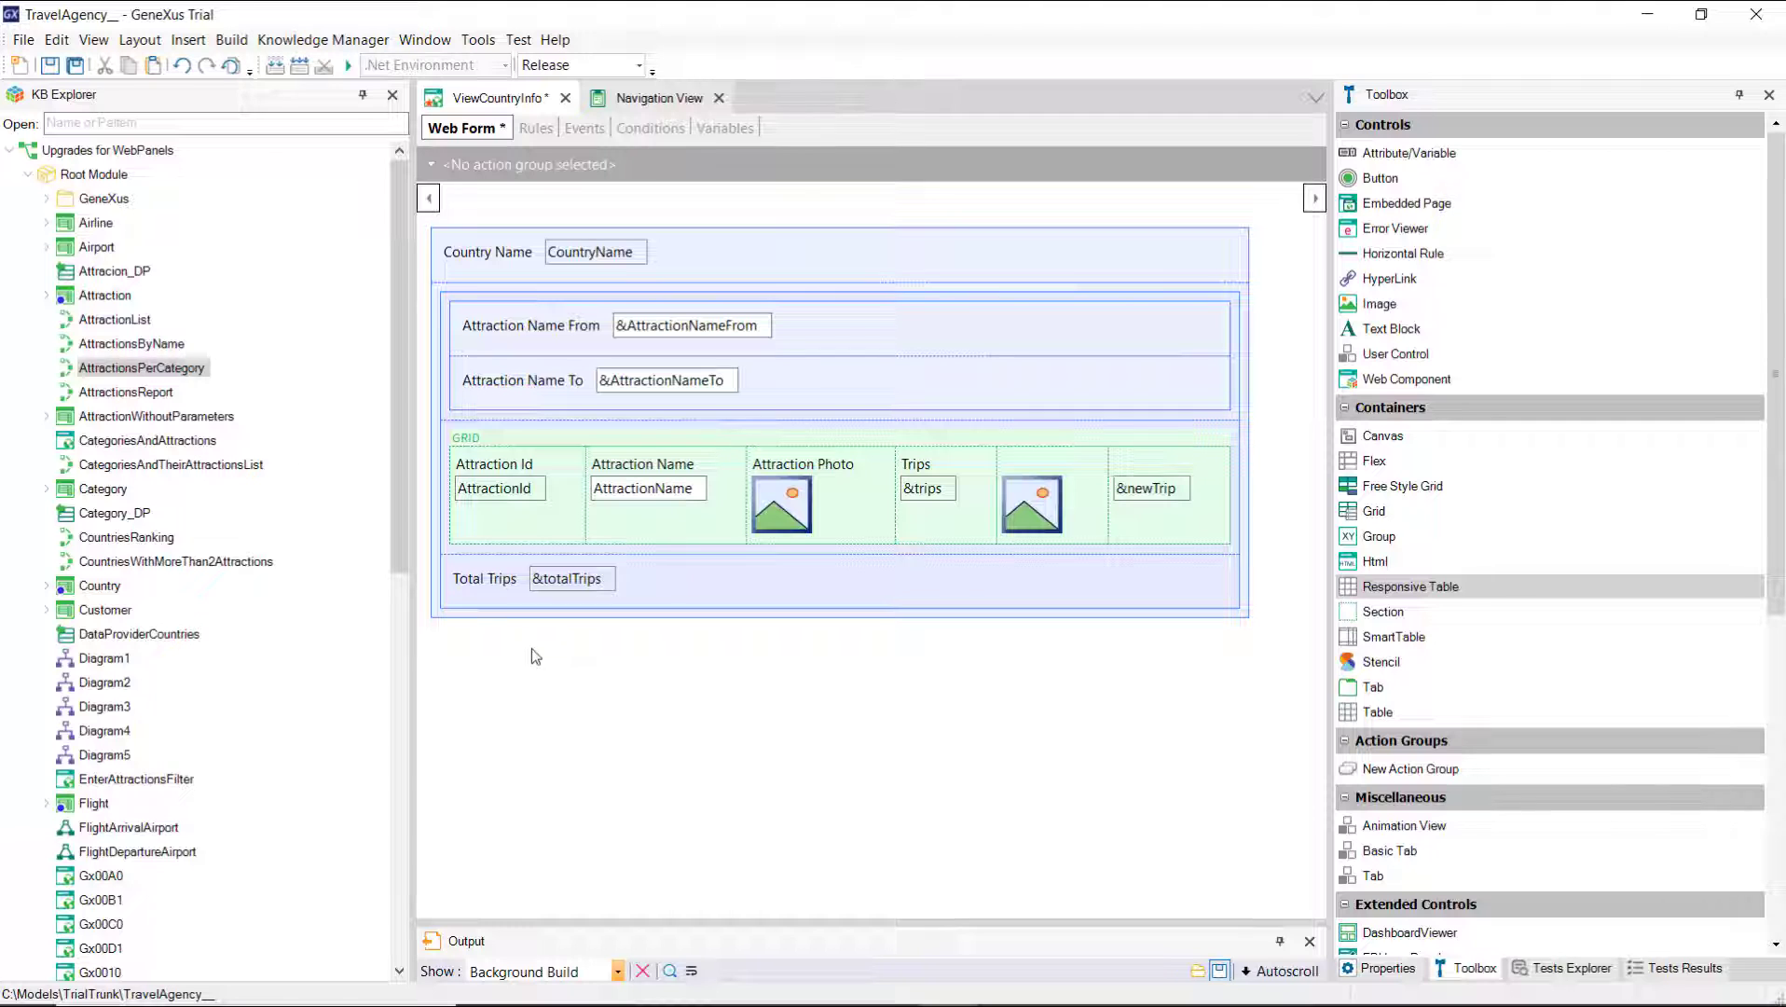
{"action": "mouse_move", "coordinate": [1410, 586]}
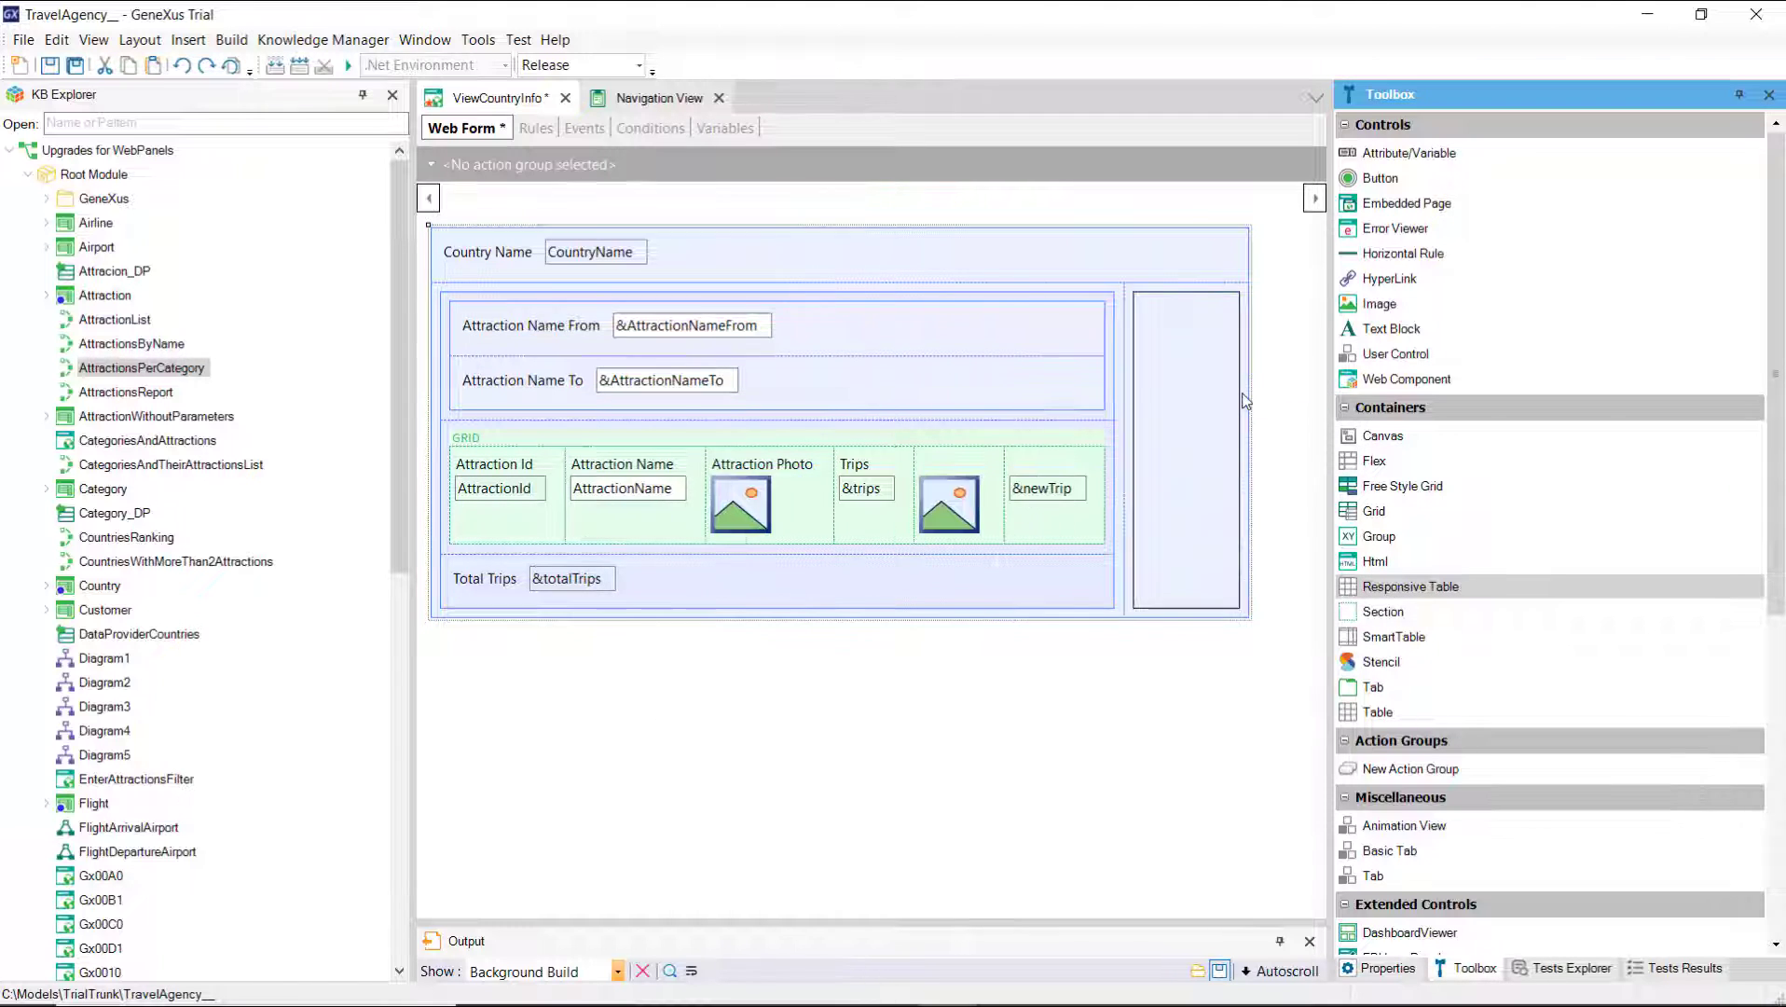
{"action": "left_click", "coordinate": [1184, 444]}
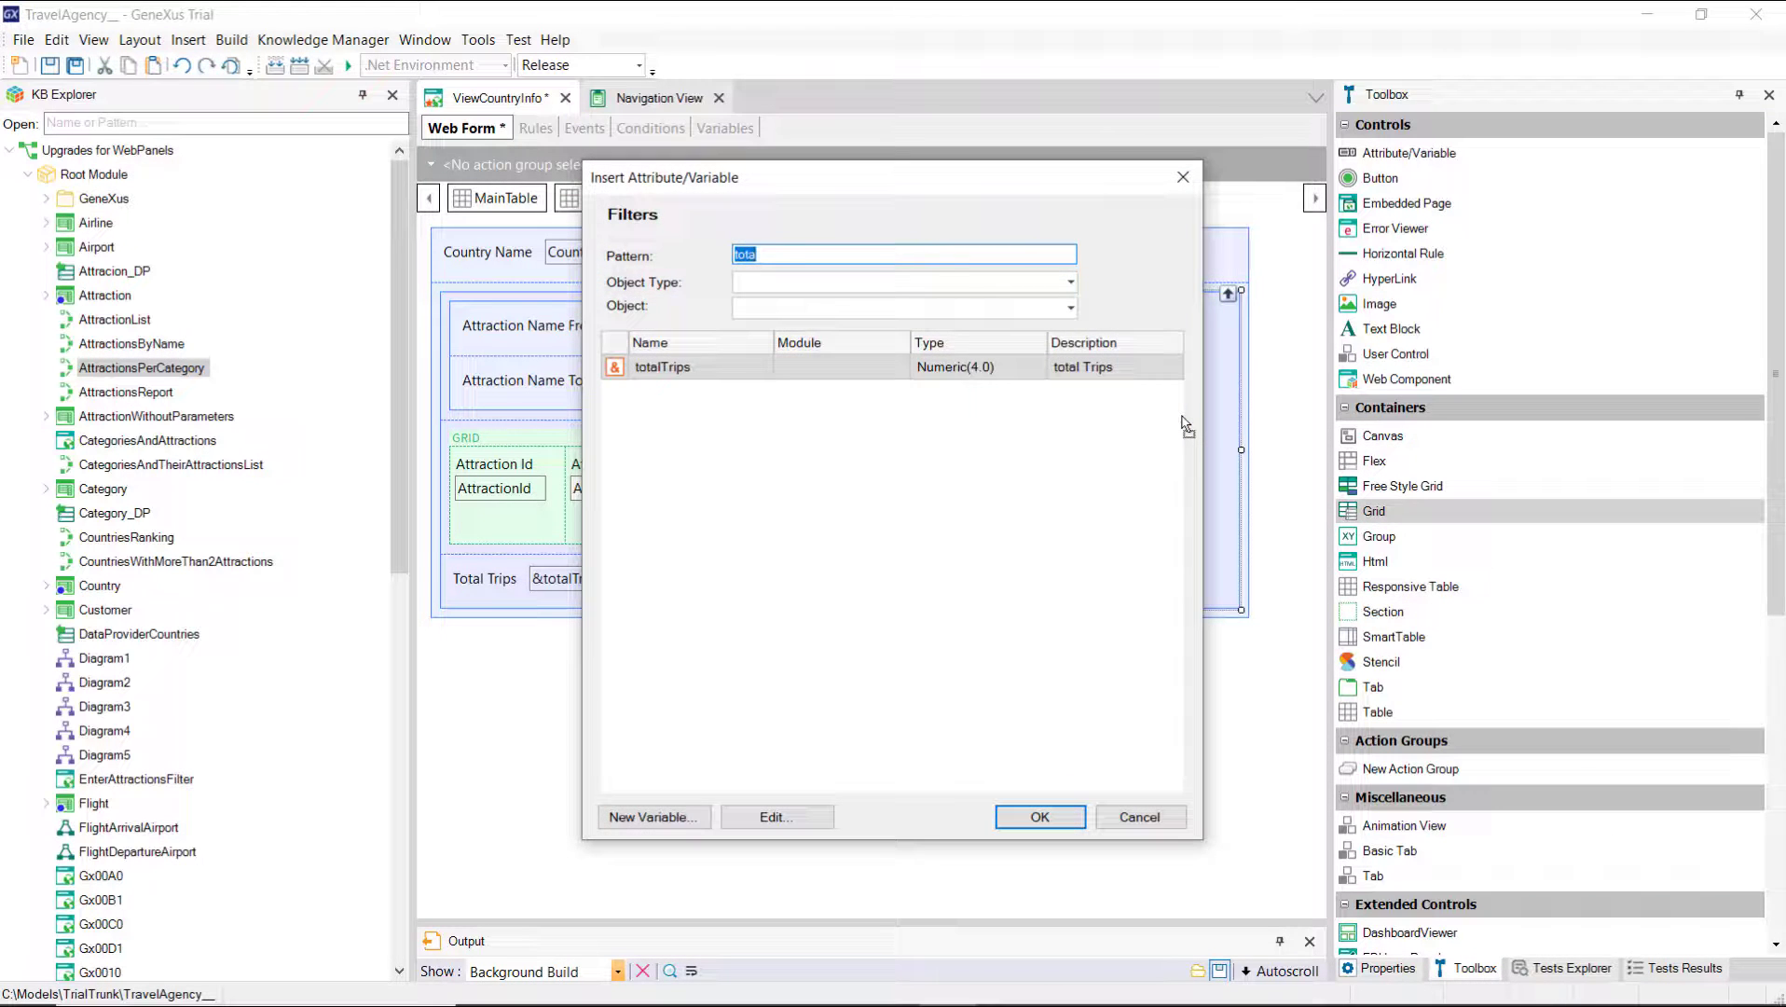
{"action": "type", "text": "ci"}
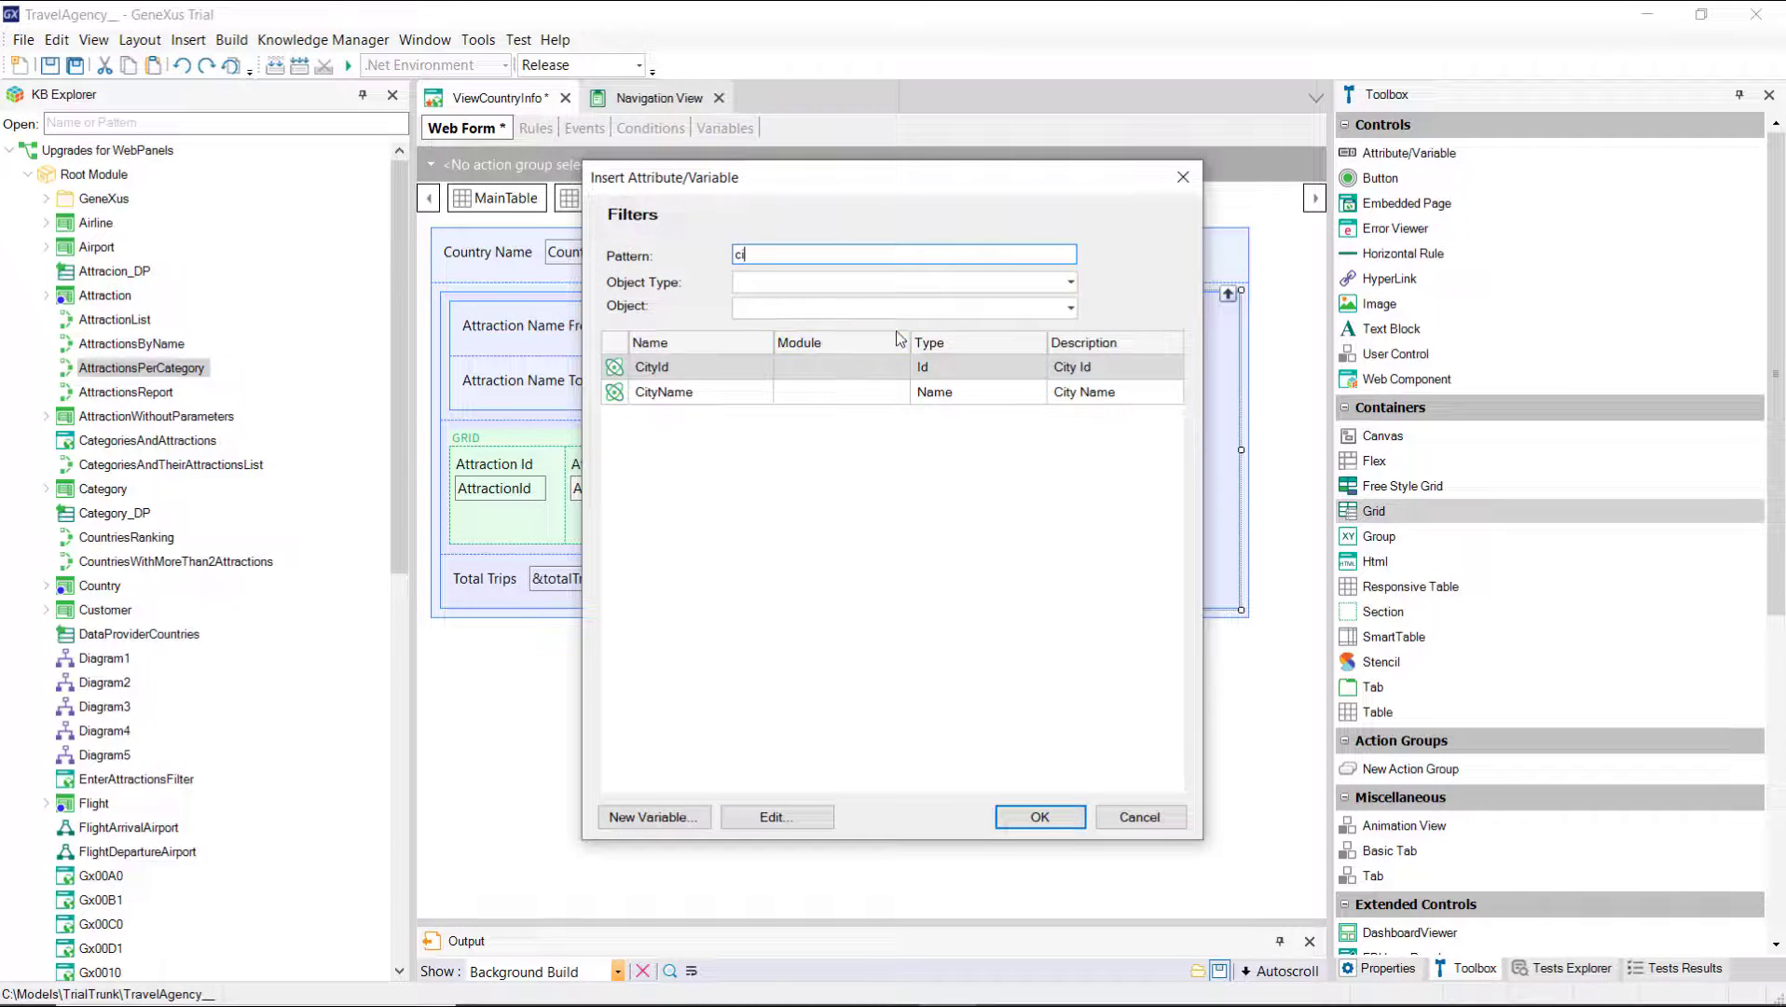
{"action": "left_click", "coordinate": [1037, 816]}
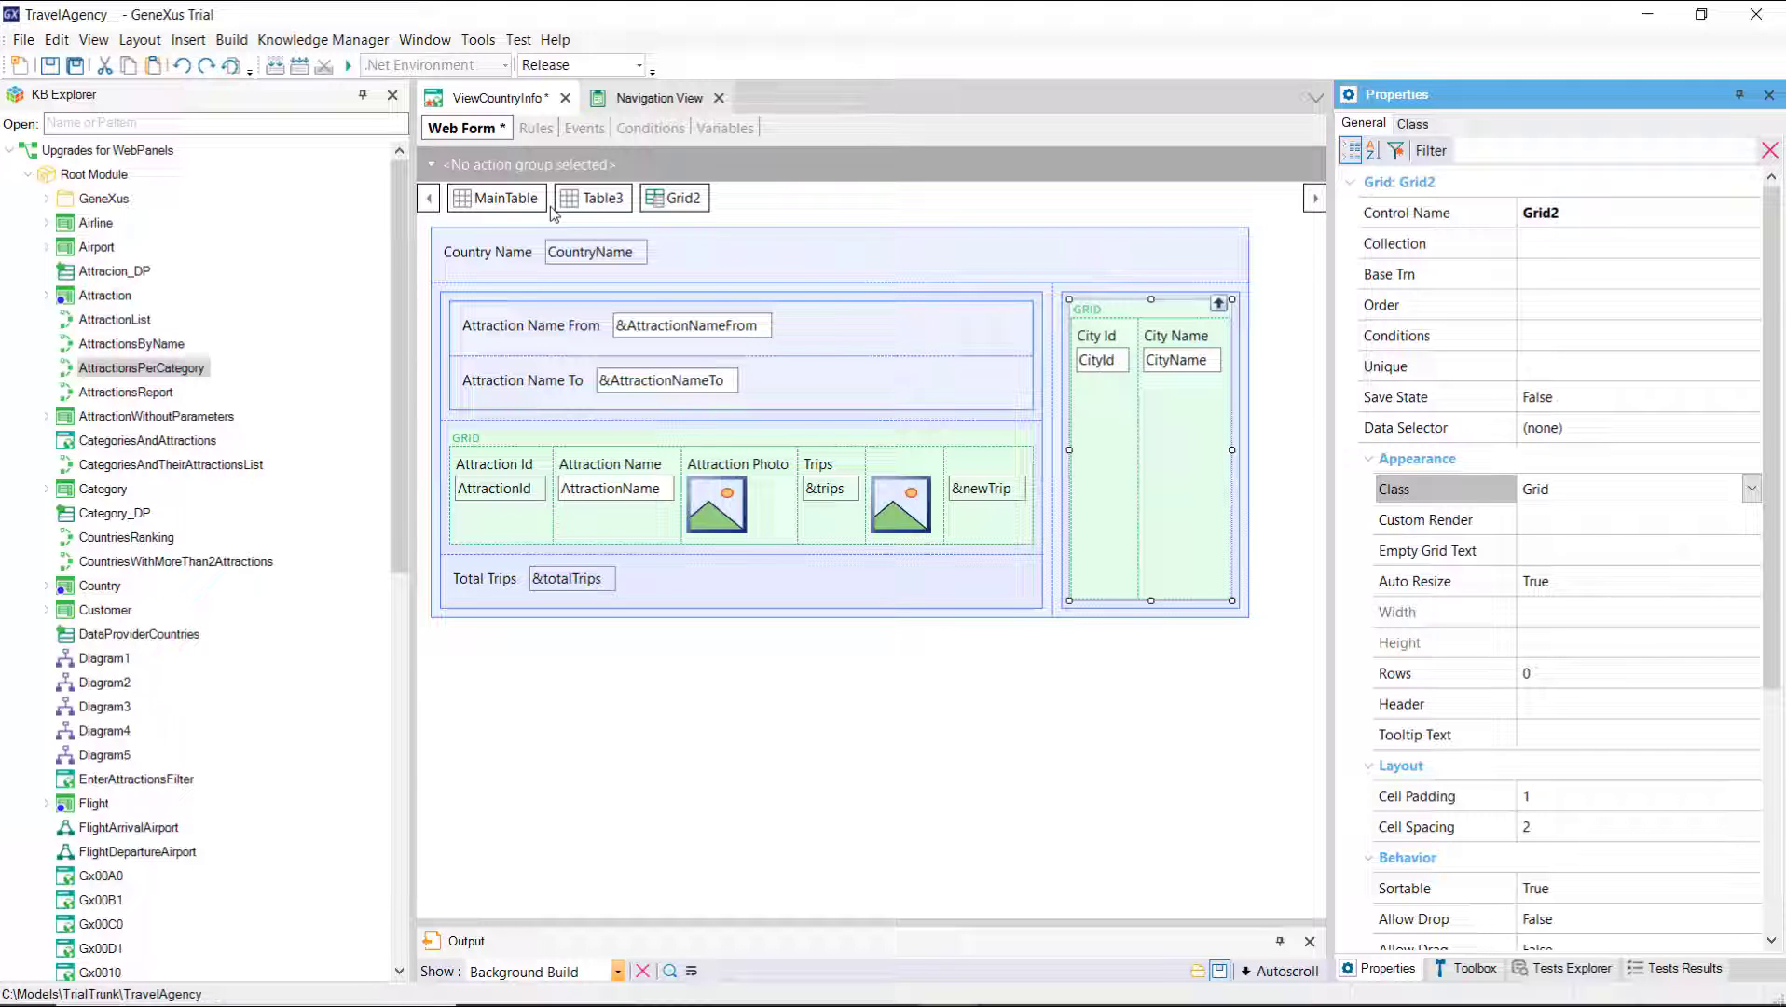
{"action": "left_click", "coordinate": [581, 128]}
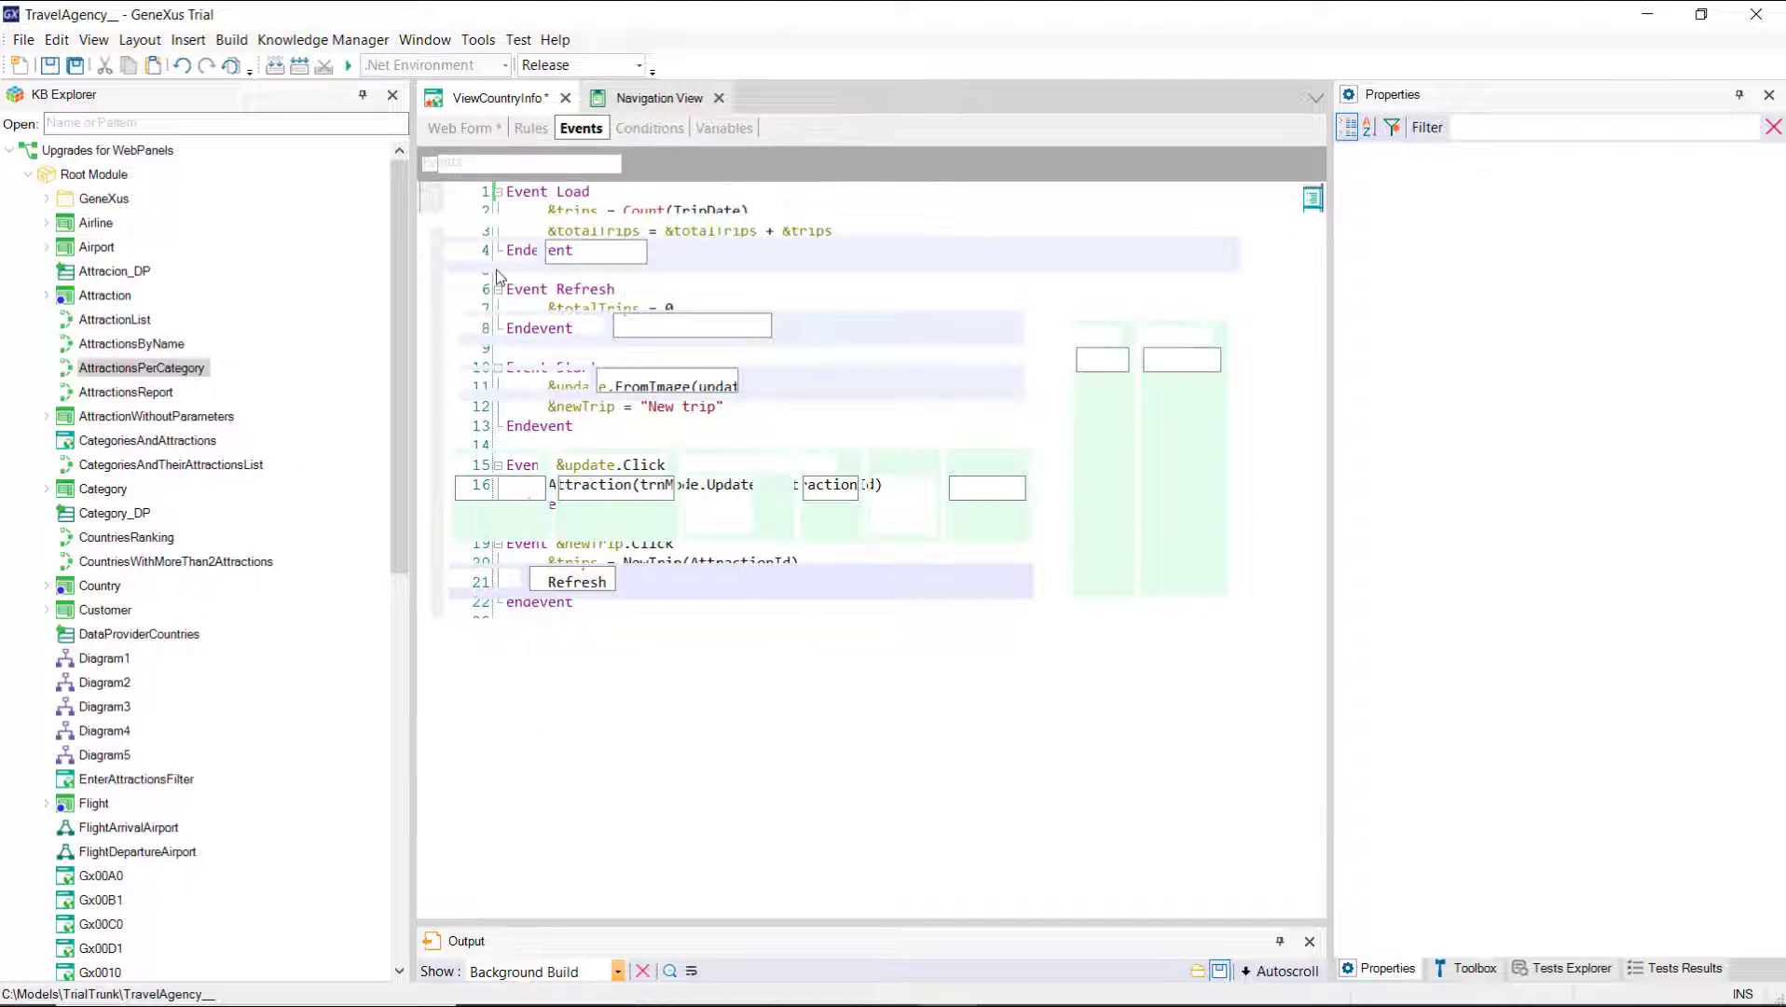
Step: Specify ViewCountryInfo and read error spc0089 about Event Load with multiple grids
{"action": "left_click", "coordinate": [462, 128]}
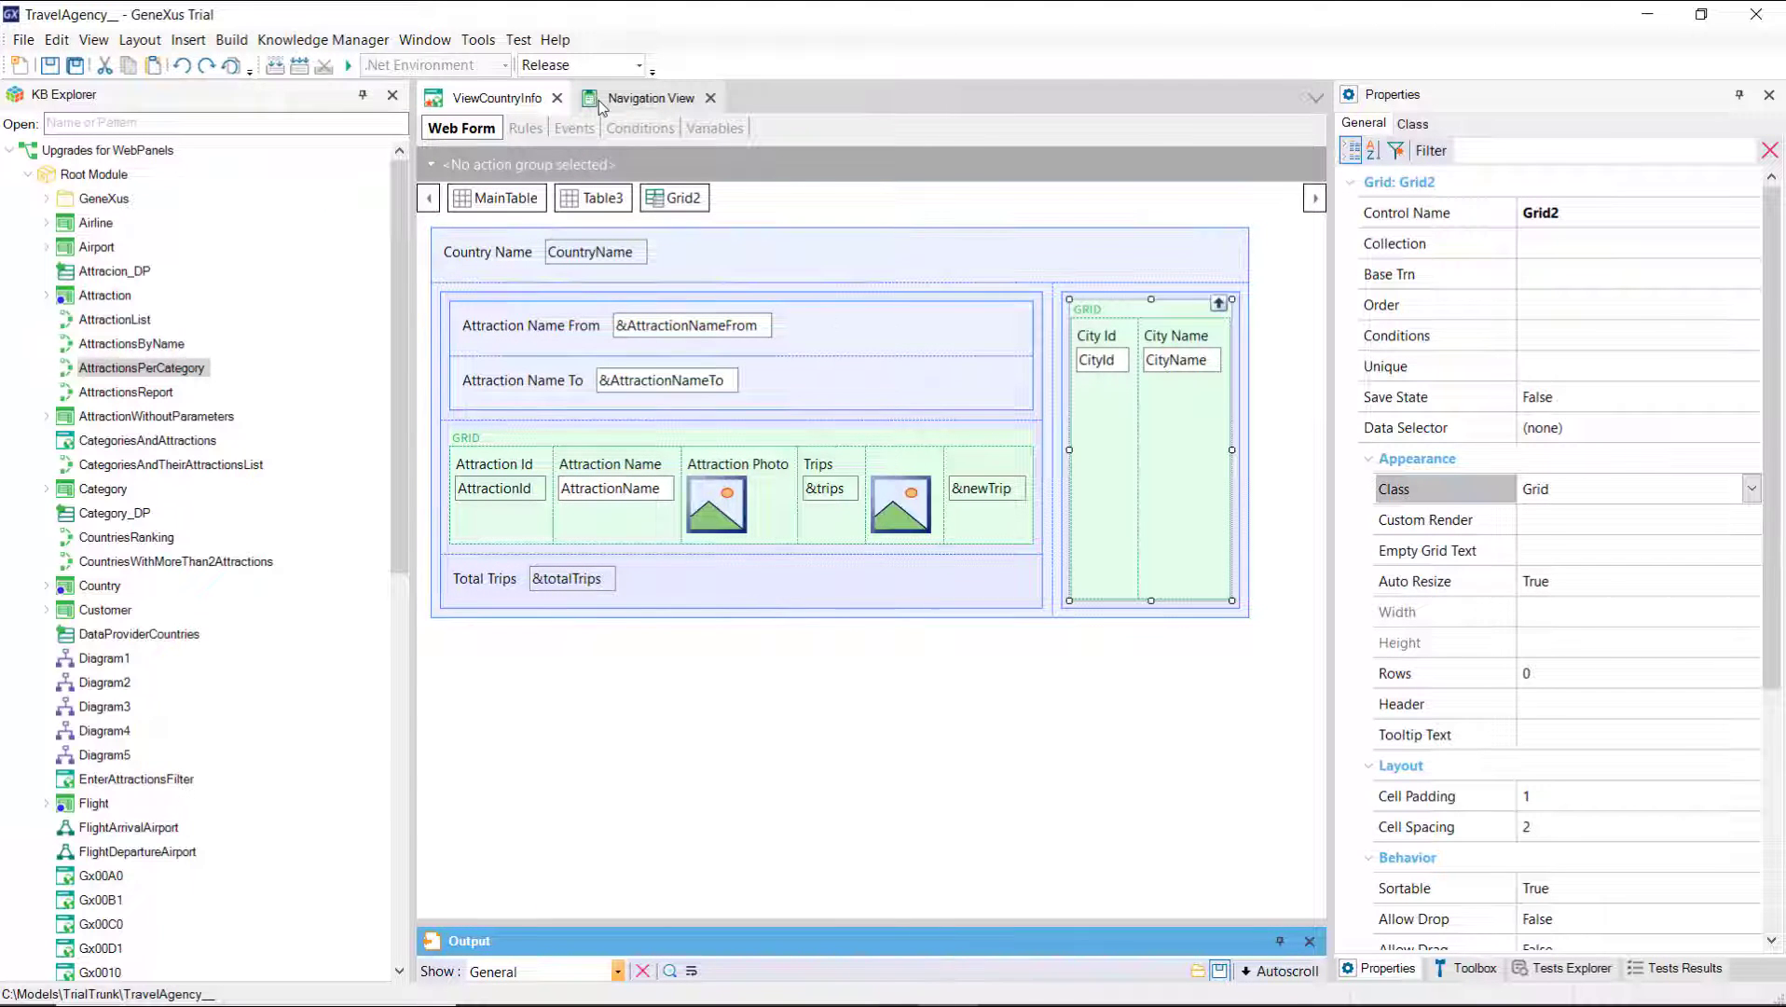
{"action": "left_click", "coordinate": [650, 98]}
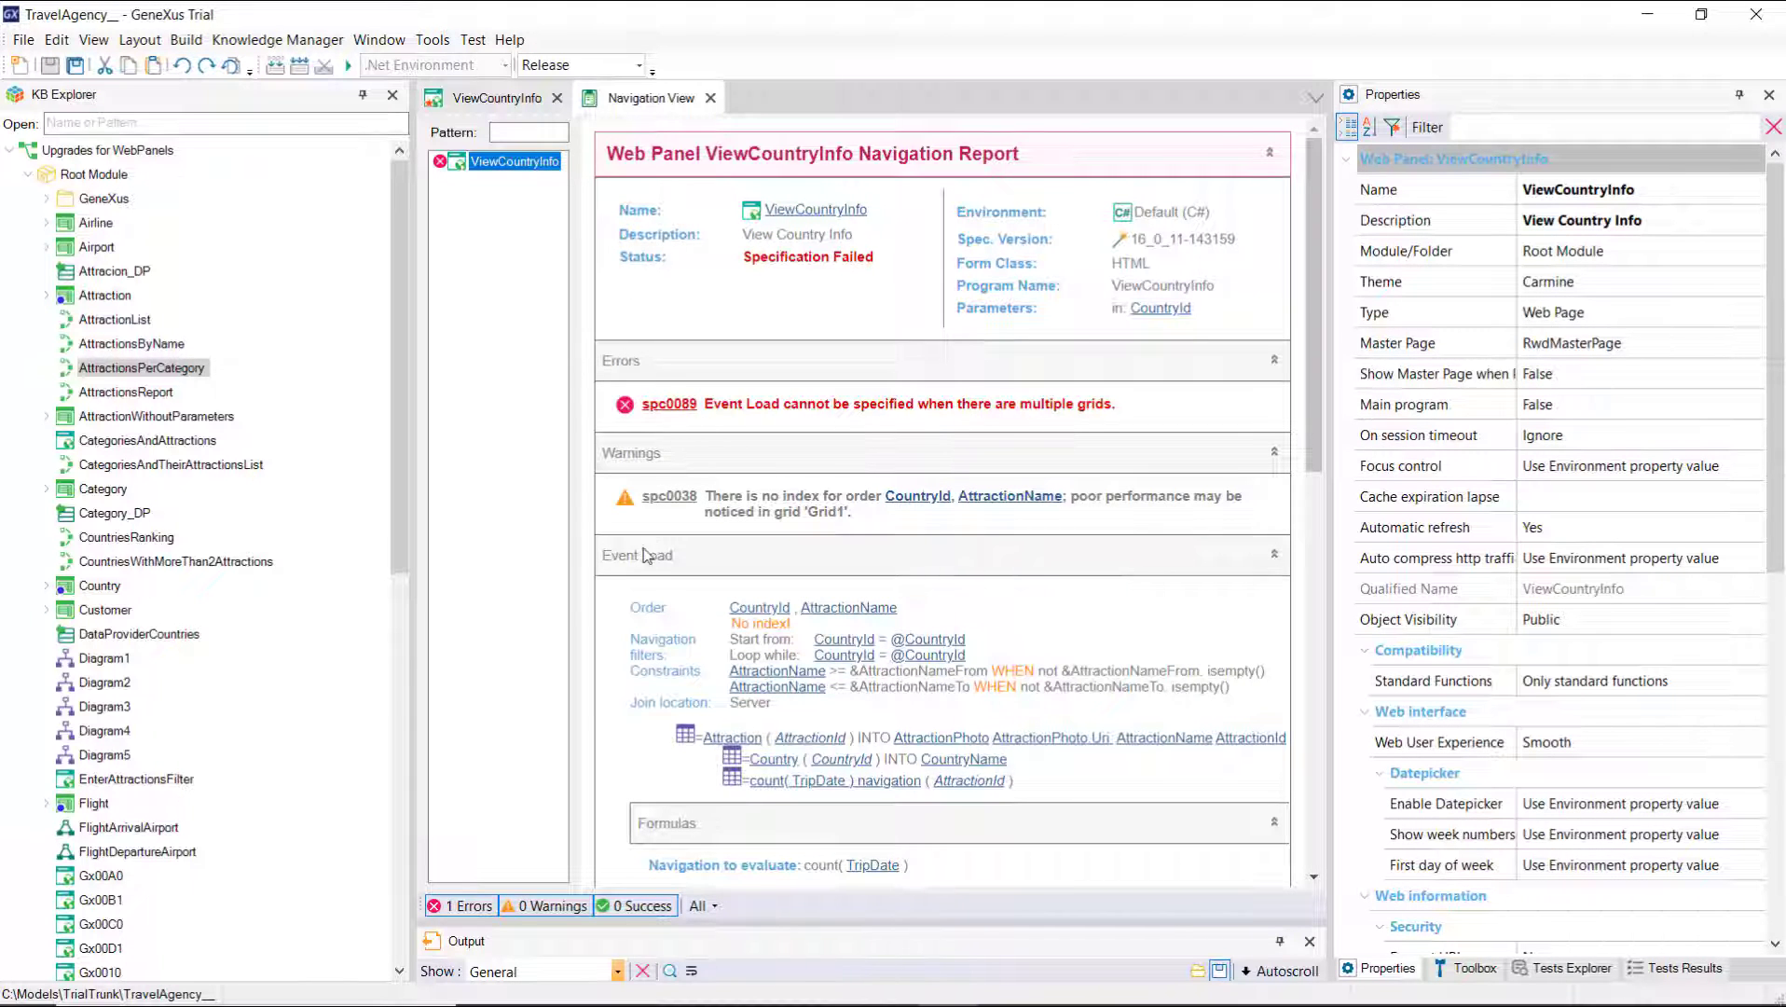
{"action": "scroll", "scroll_direction": "down", "scroll_amount": 3}
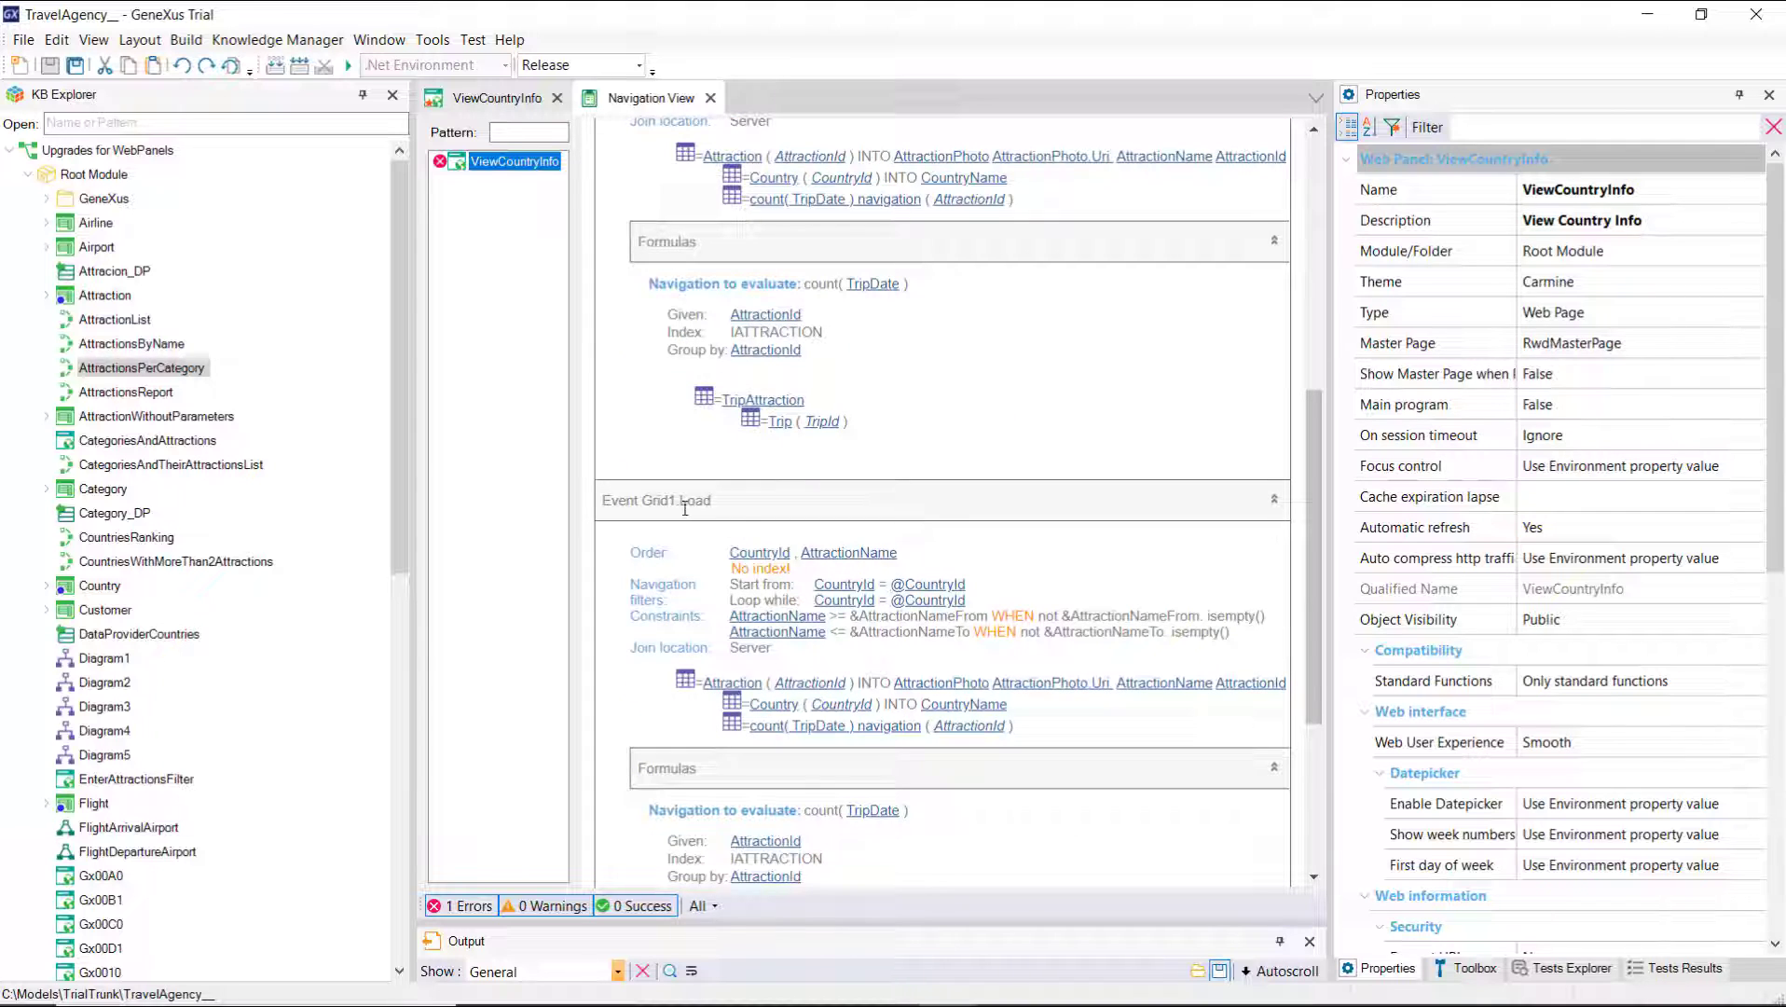
{"action": "scroll", "scroll_direction": "down", "scroll_amount": 3}
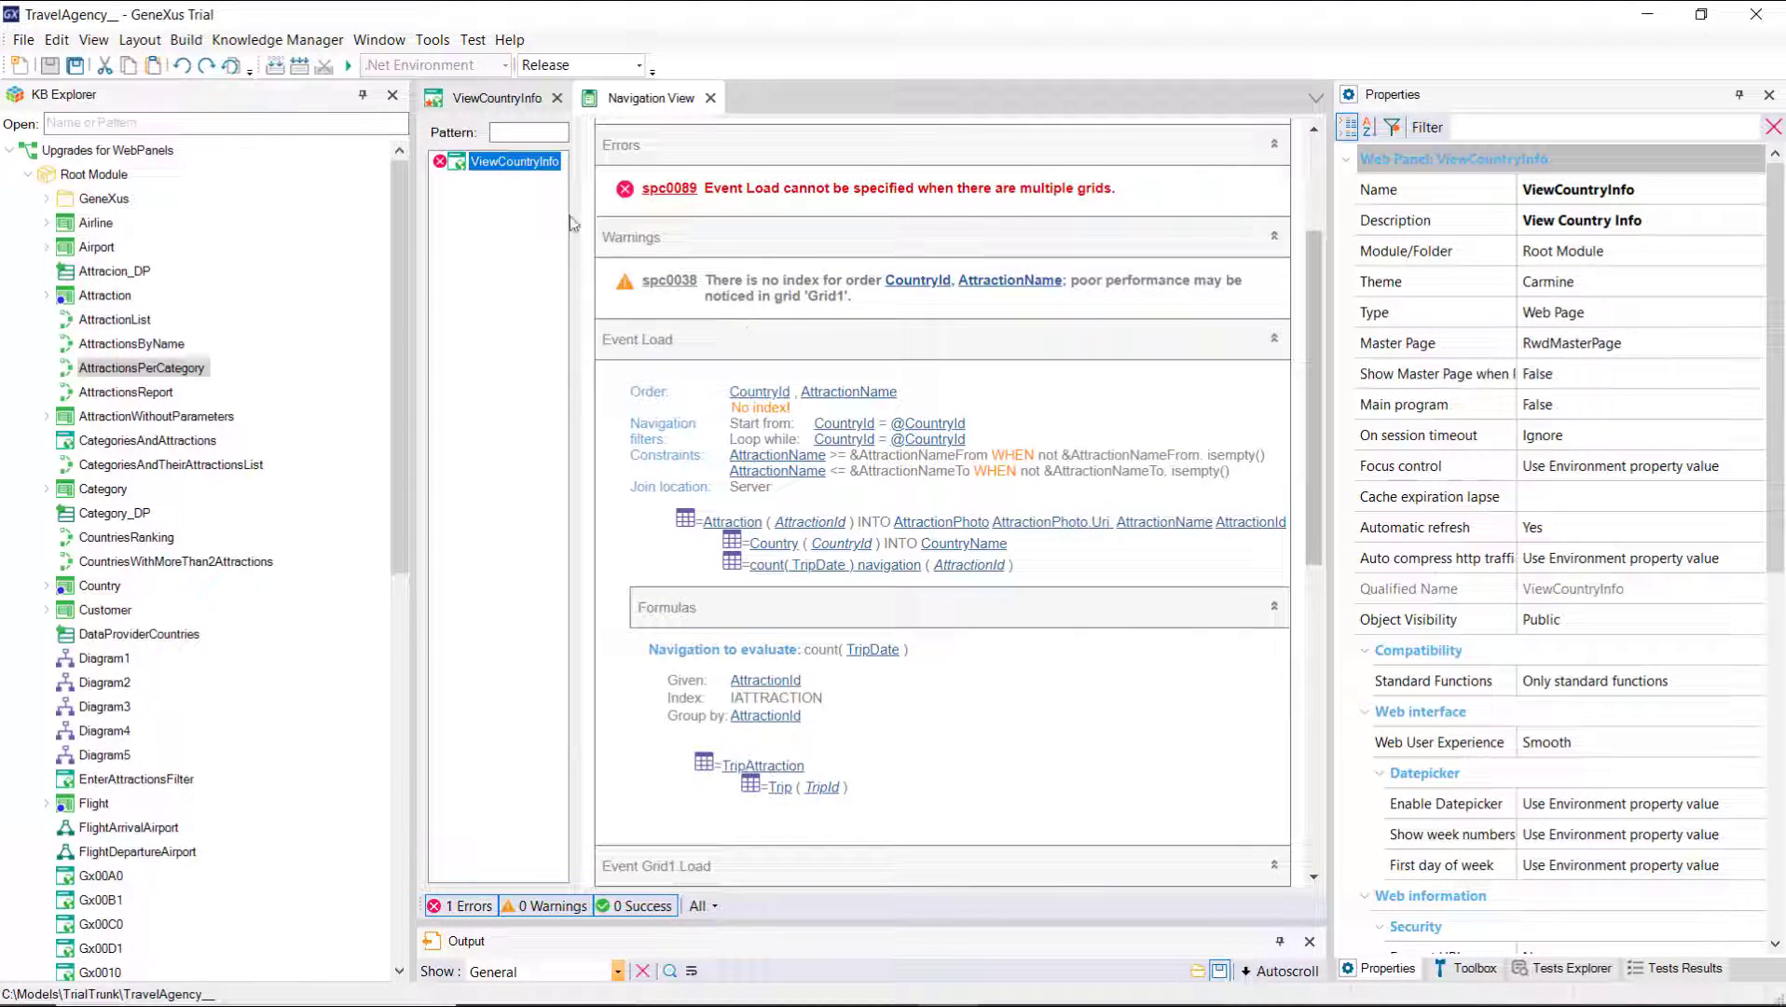
{"action": "left_click", "coordinate": [571, 127]}
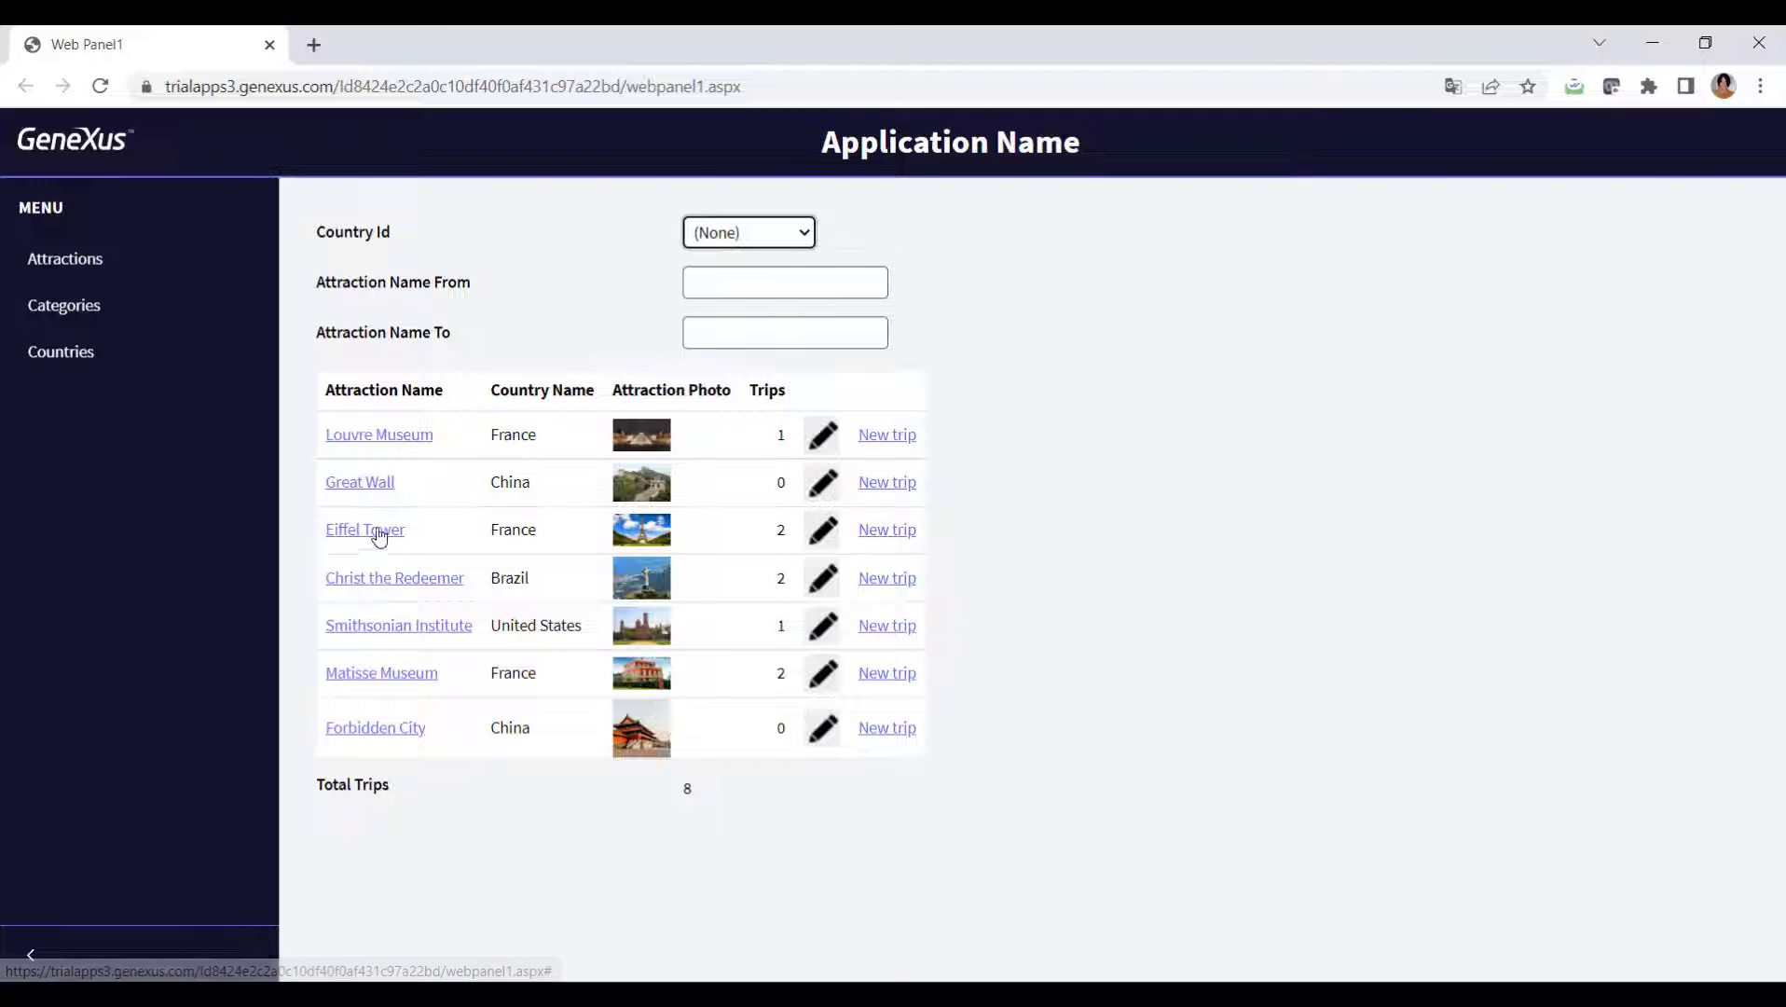
Step: In the running app, open Eiffel Tower's details, then France's page listing Paris and Nice
{"action": "left_click", "coordinate": [364, 528]}
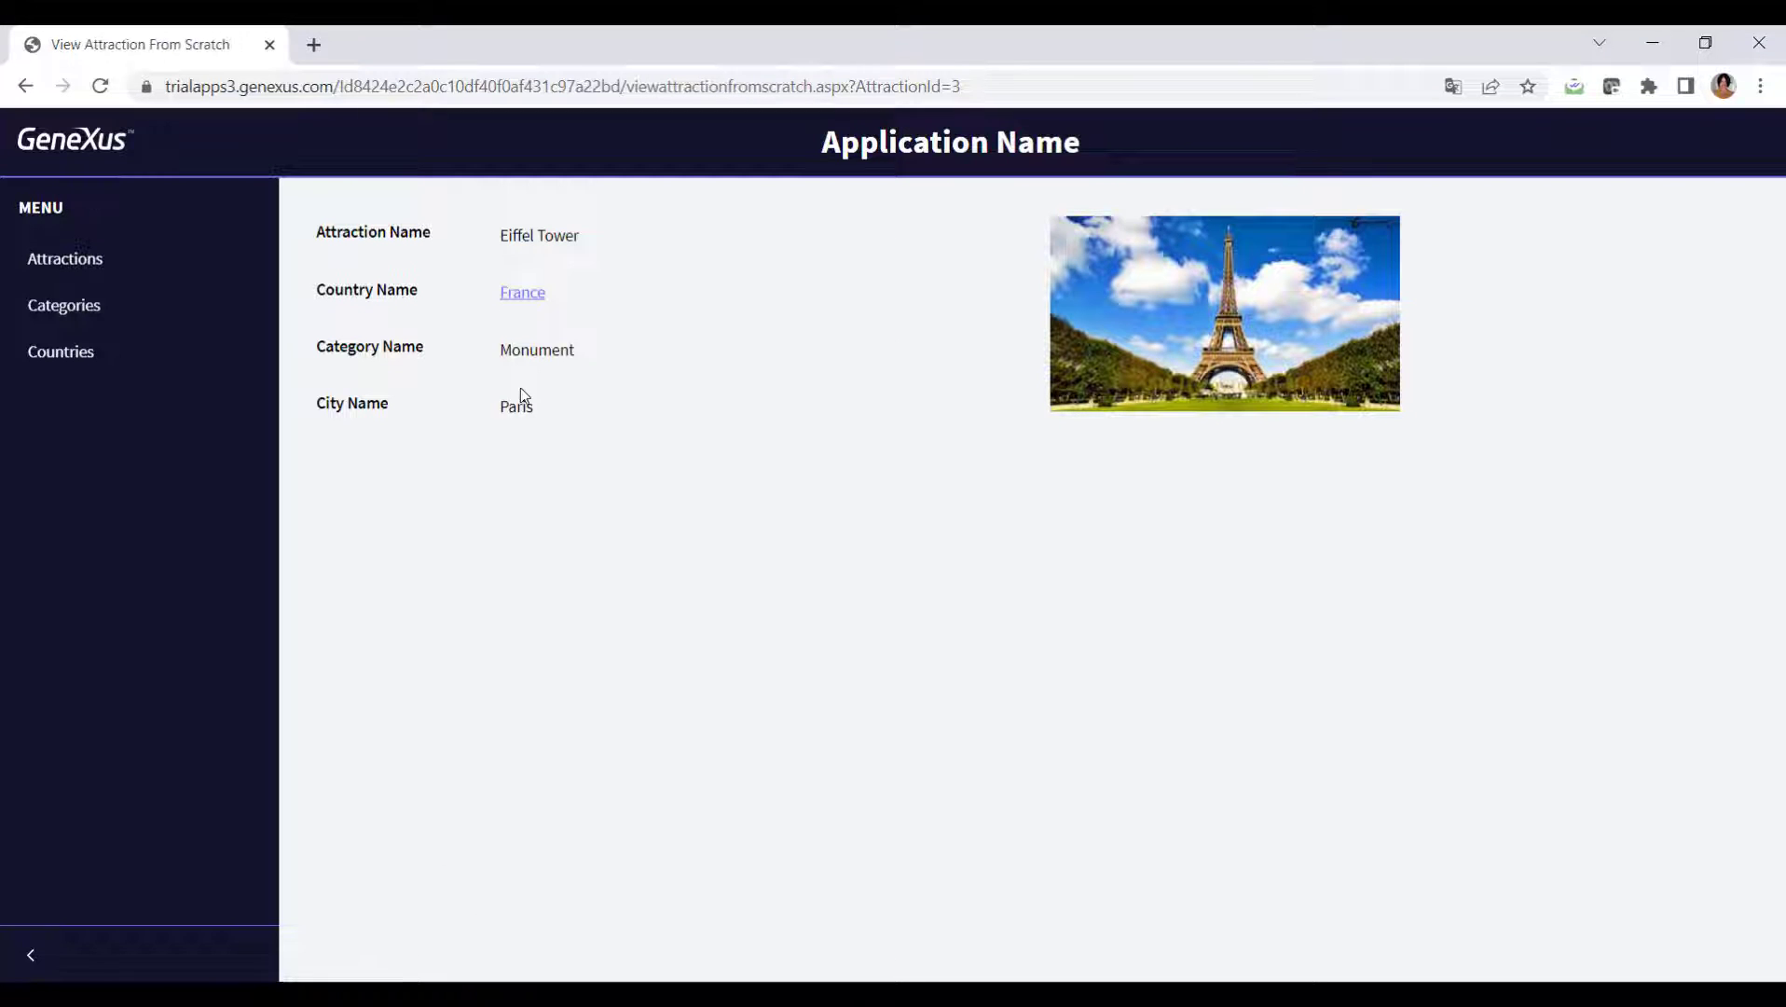
{"action": "left_click", "coordinate": [522, 292]}
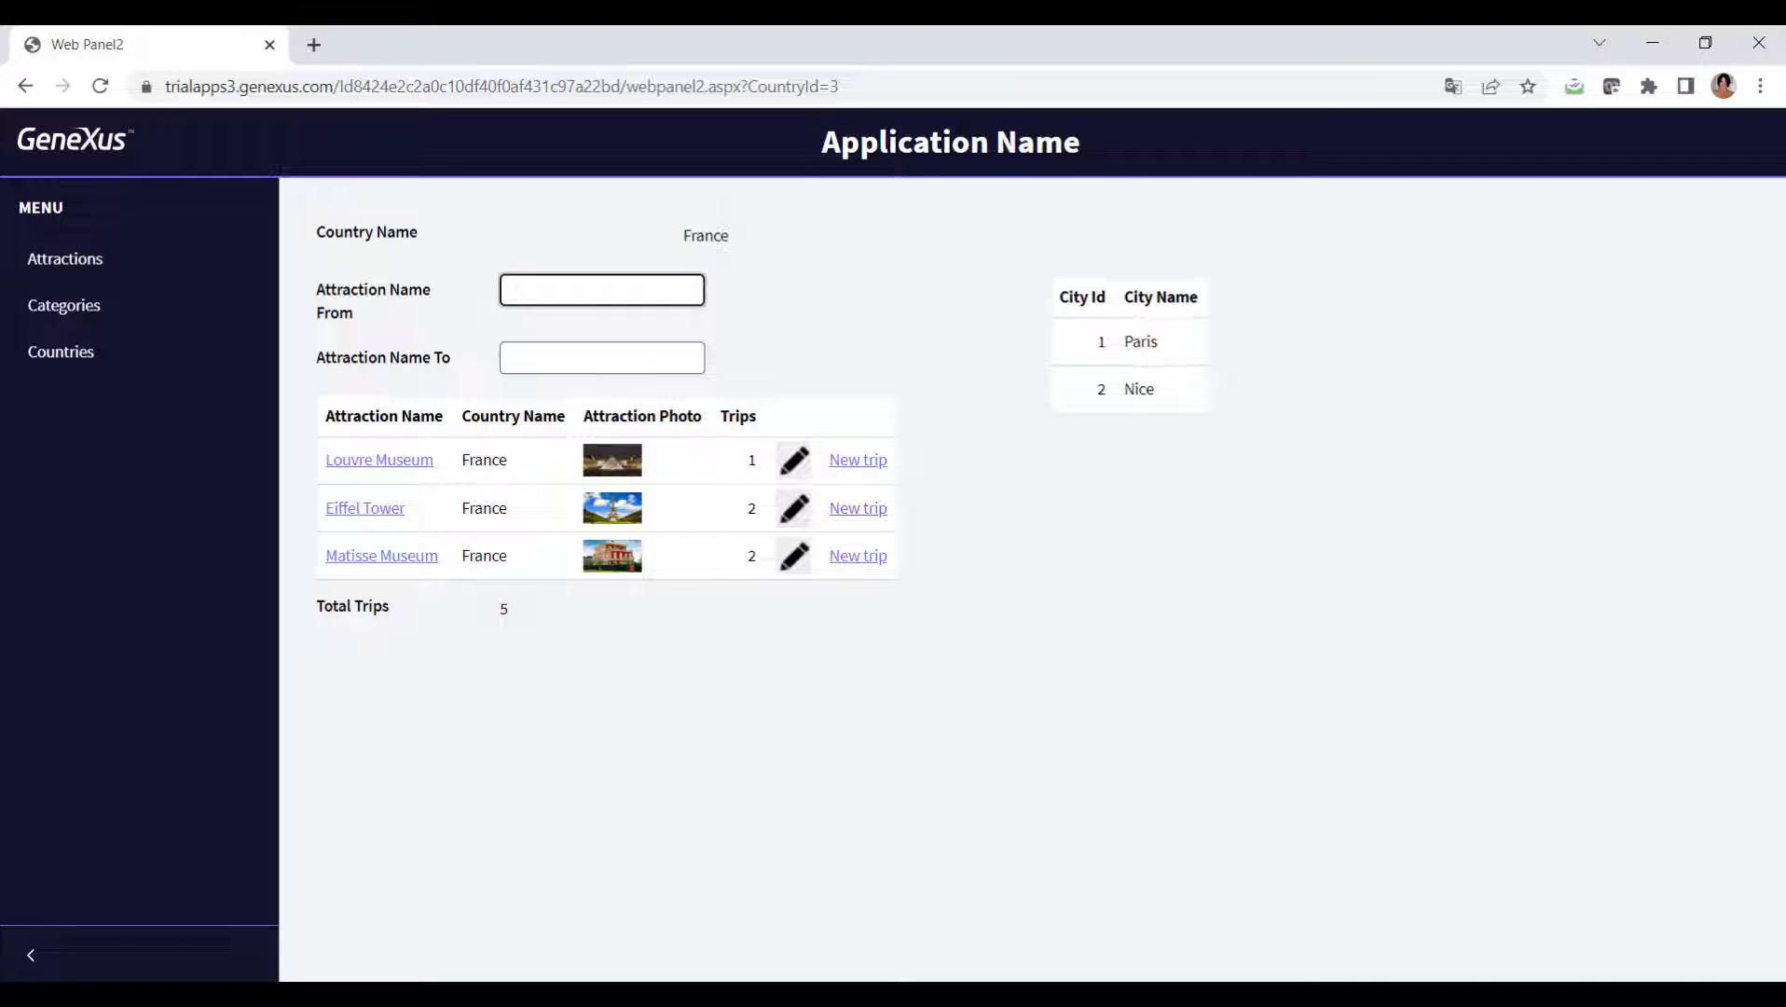
{"action": "left_click", "coordinate": [600, 289]}
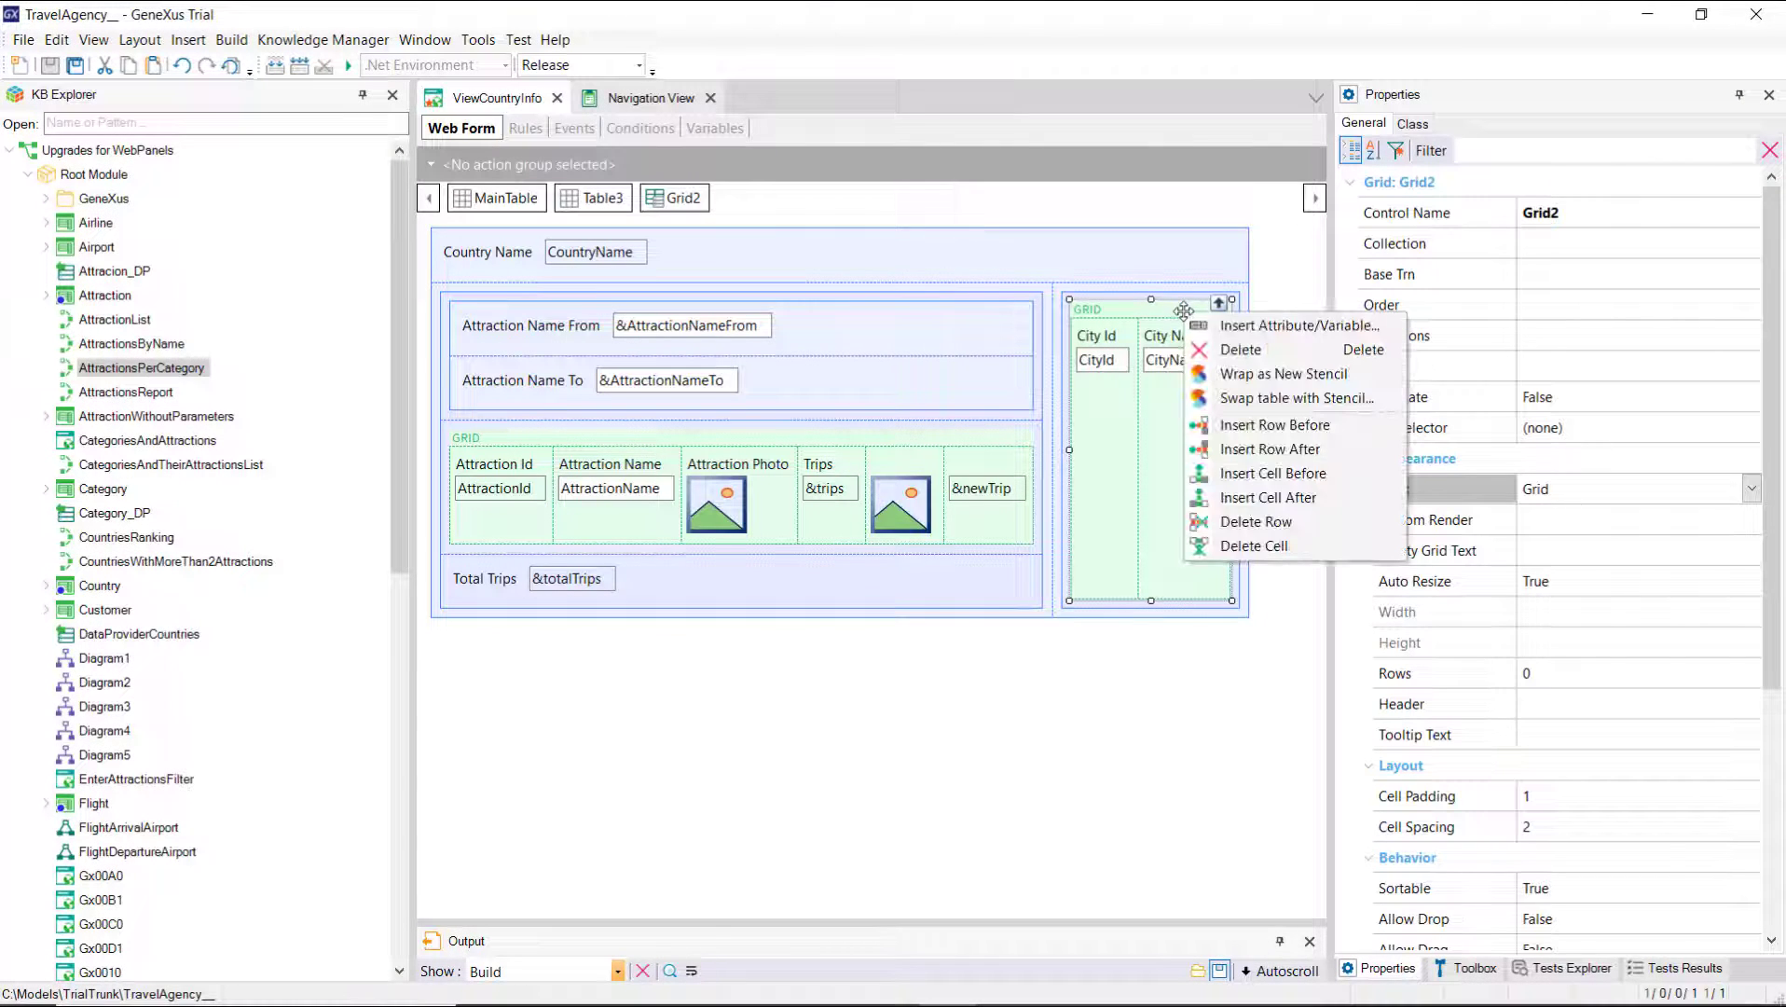
Step: Add a numeric &attractions column to Grid2 and set it to Count(AttractionName) in Grid2.Load
{"action": "left_click", "coordinate": [1293, 325]}
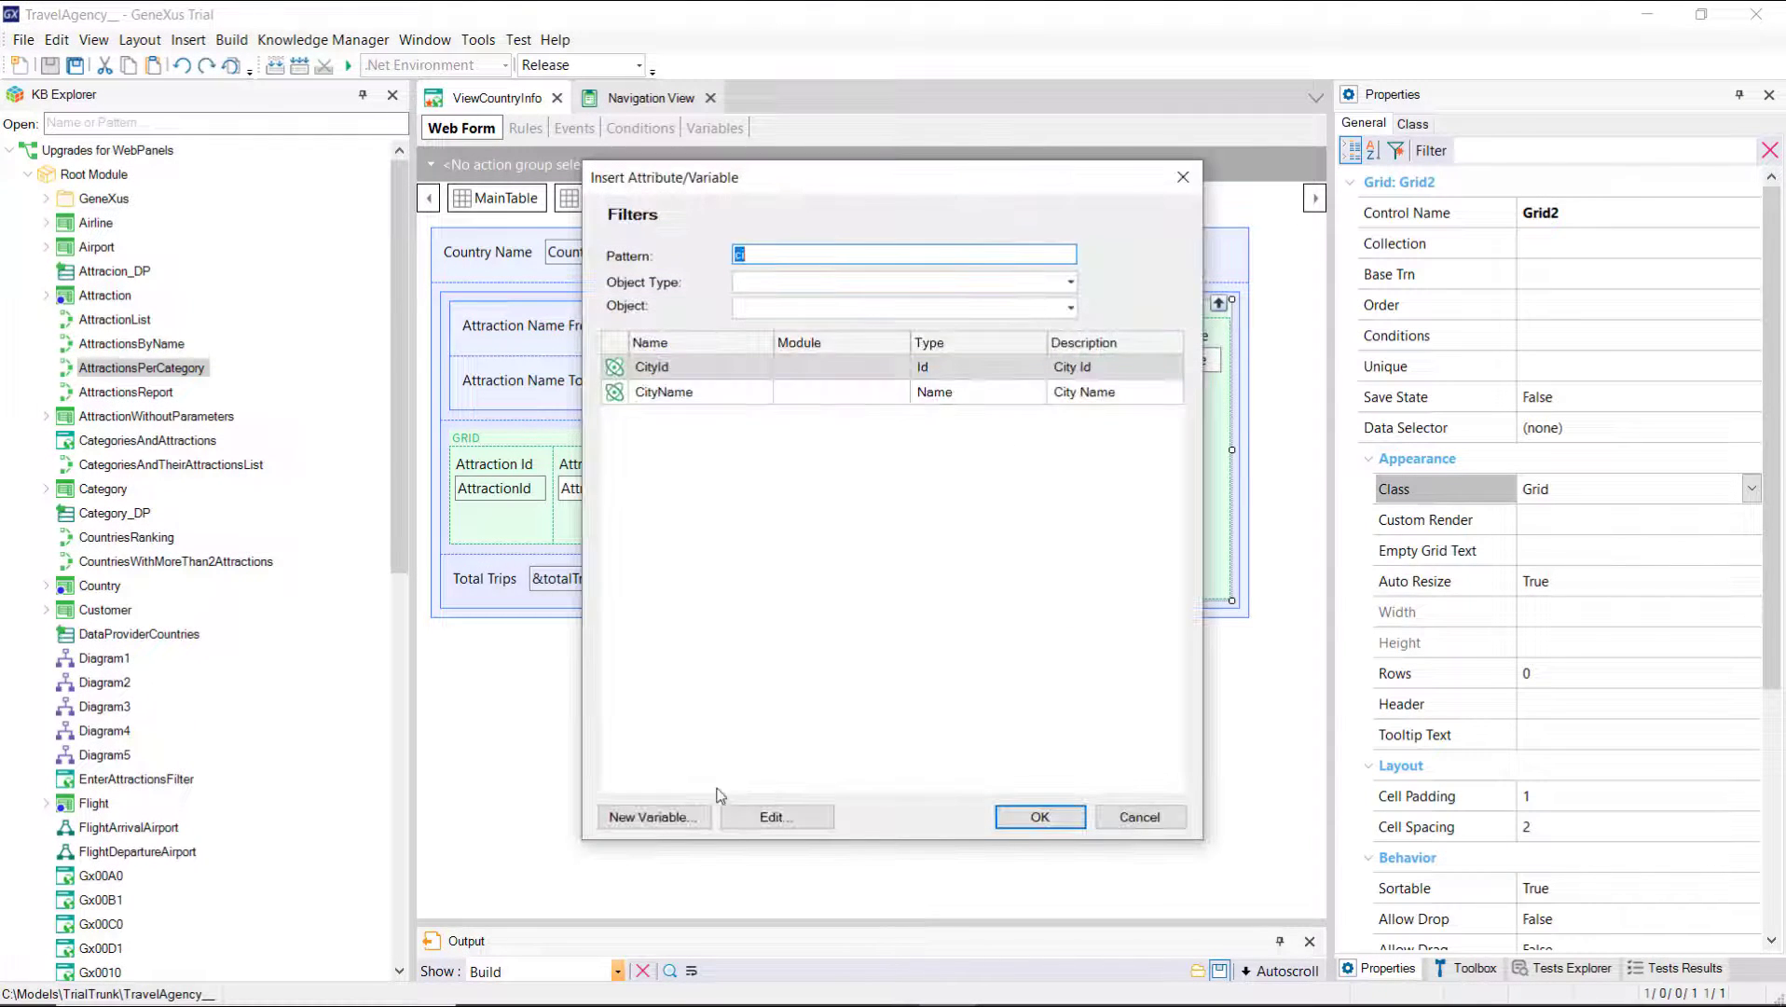
{"action": "left_click", "coordinate": [653, 816]}
{"action": "type", "text": "attractions"}
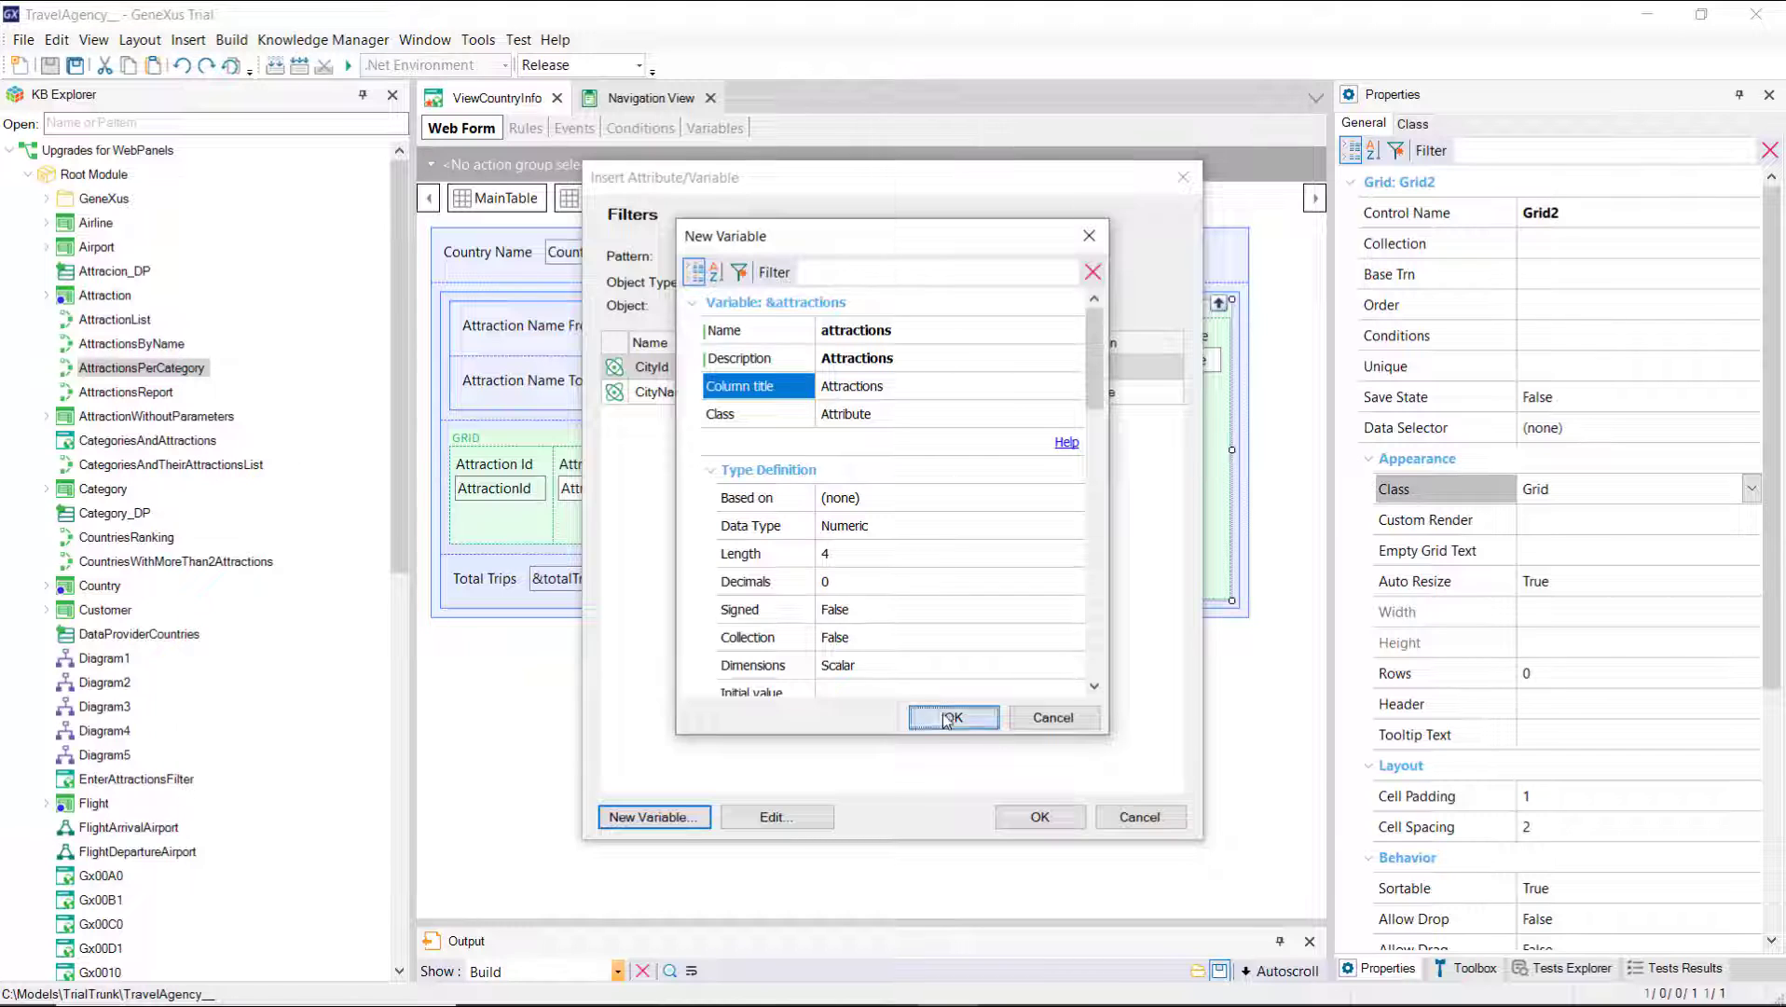
{"action": "left_click", "coordinate": [952, 717]}
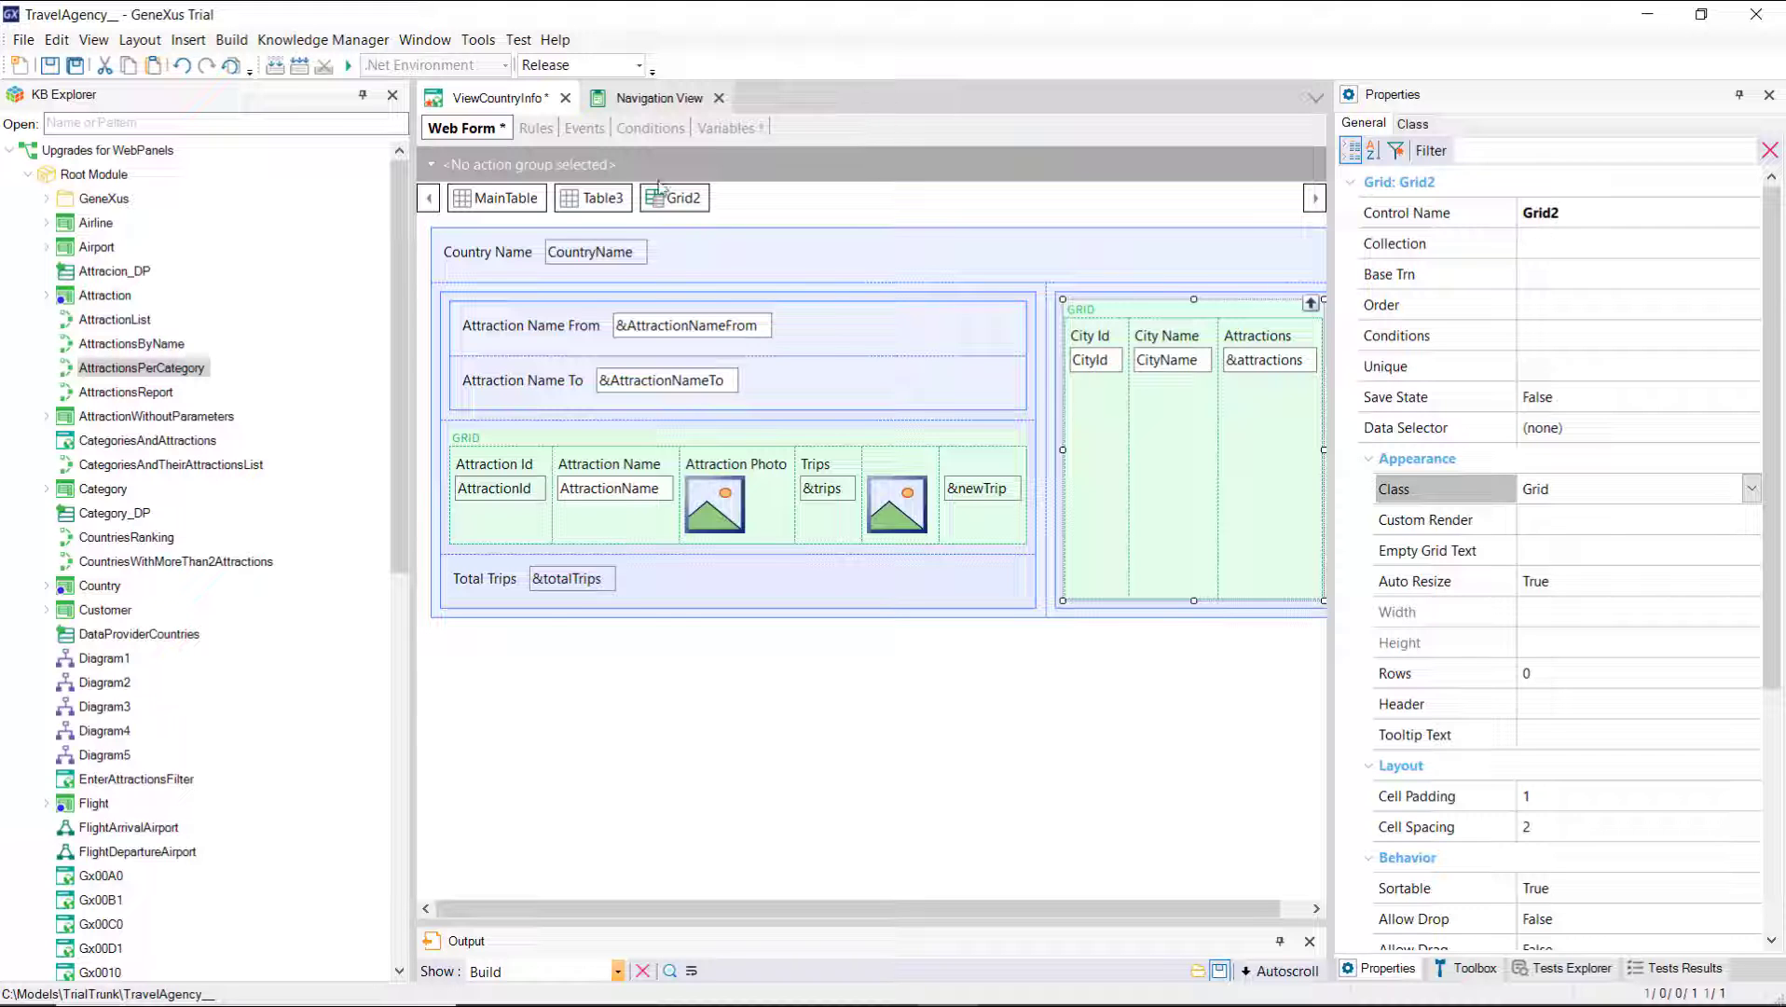
{"action": "left_click", "coordinate": [584, 127]}
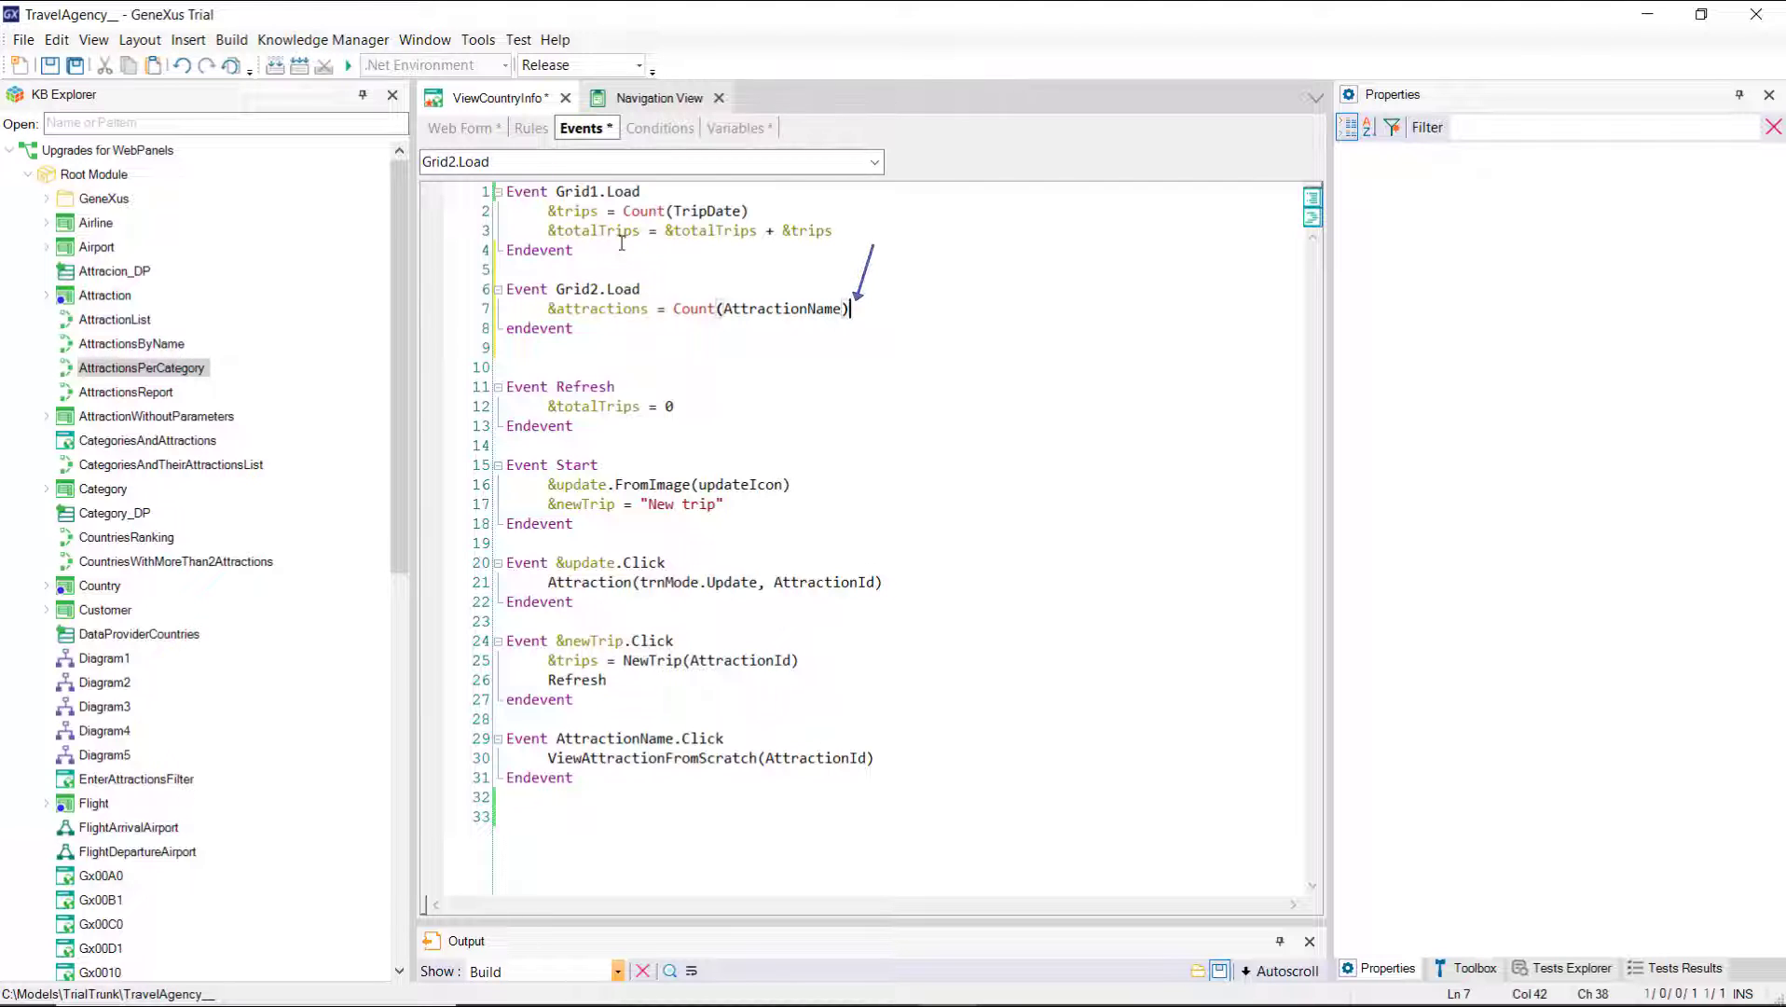
Step: Re-specify ViewCountryInfo and check the error-free Grid1.Load and Grid2.Load navigations
{"action": "left_click", "coordinate": [649, 97]}
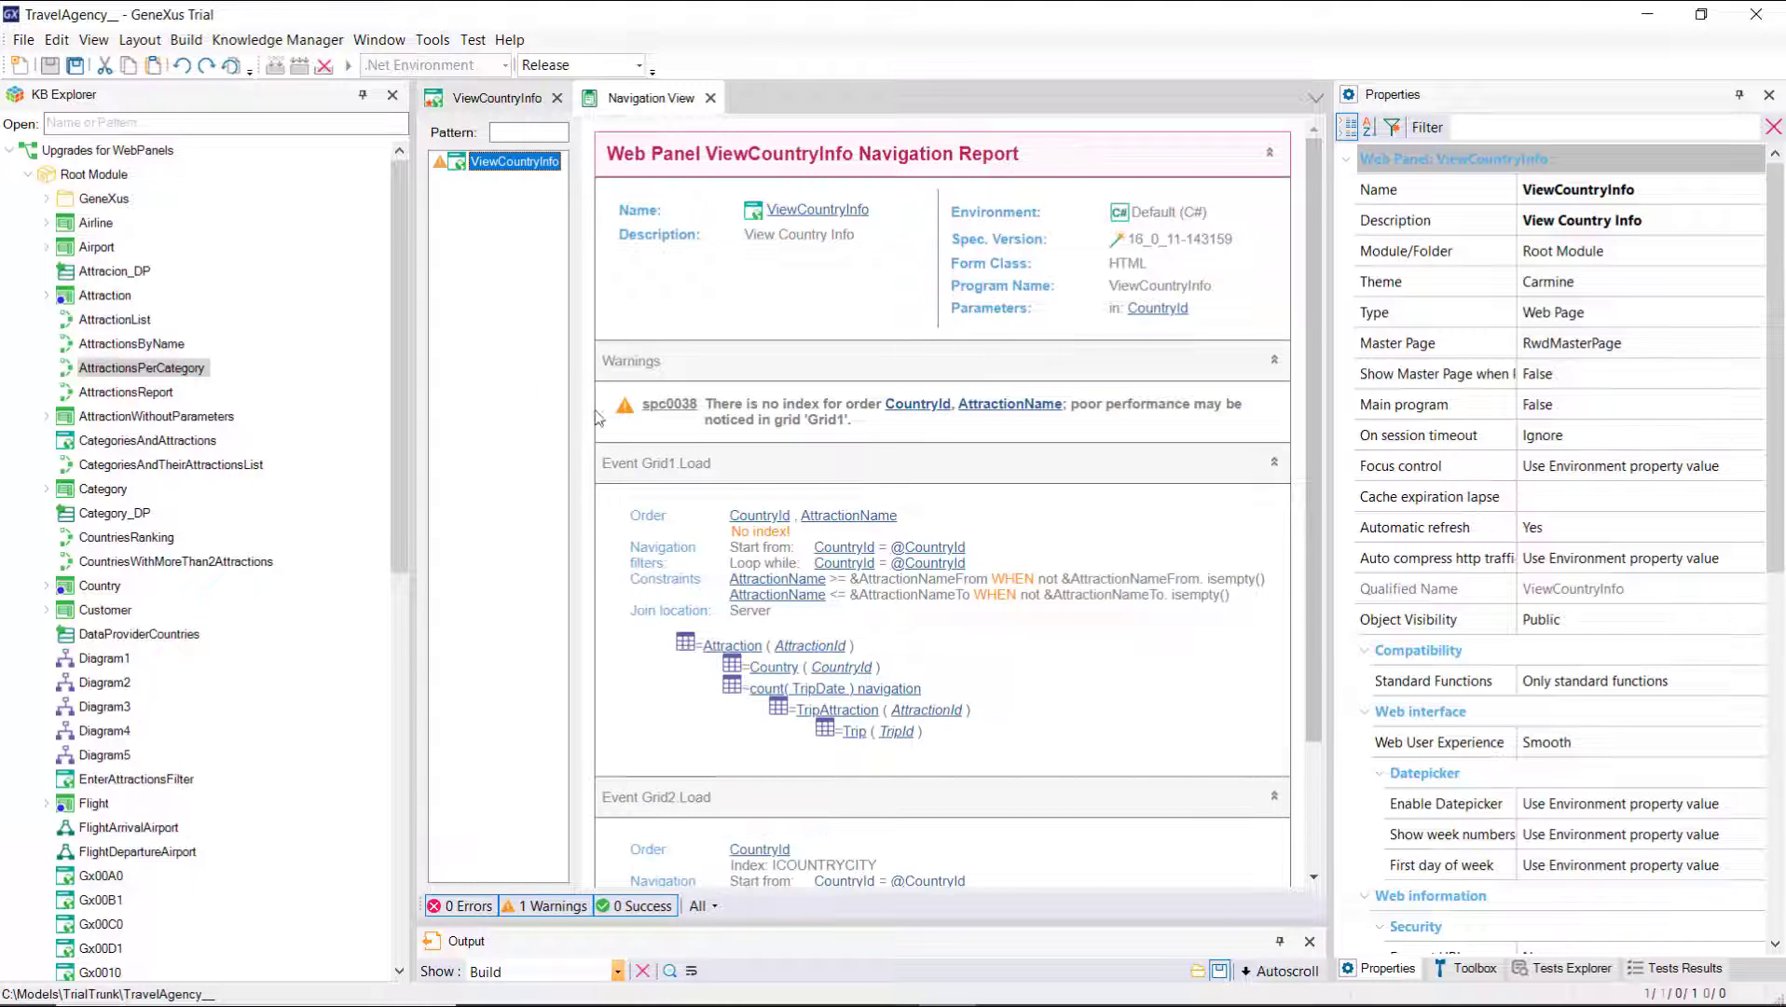
{"action": "scroll", "scroll_direction": "down", "scroll_amount": 3}
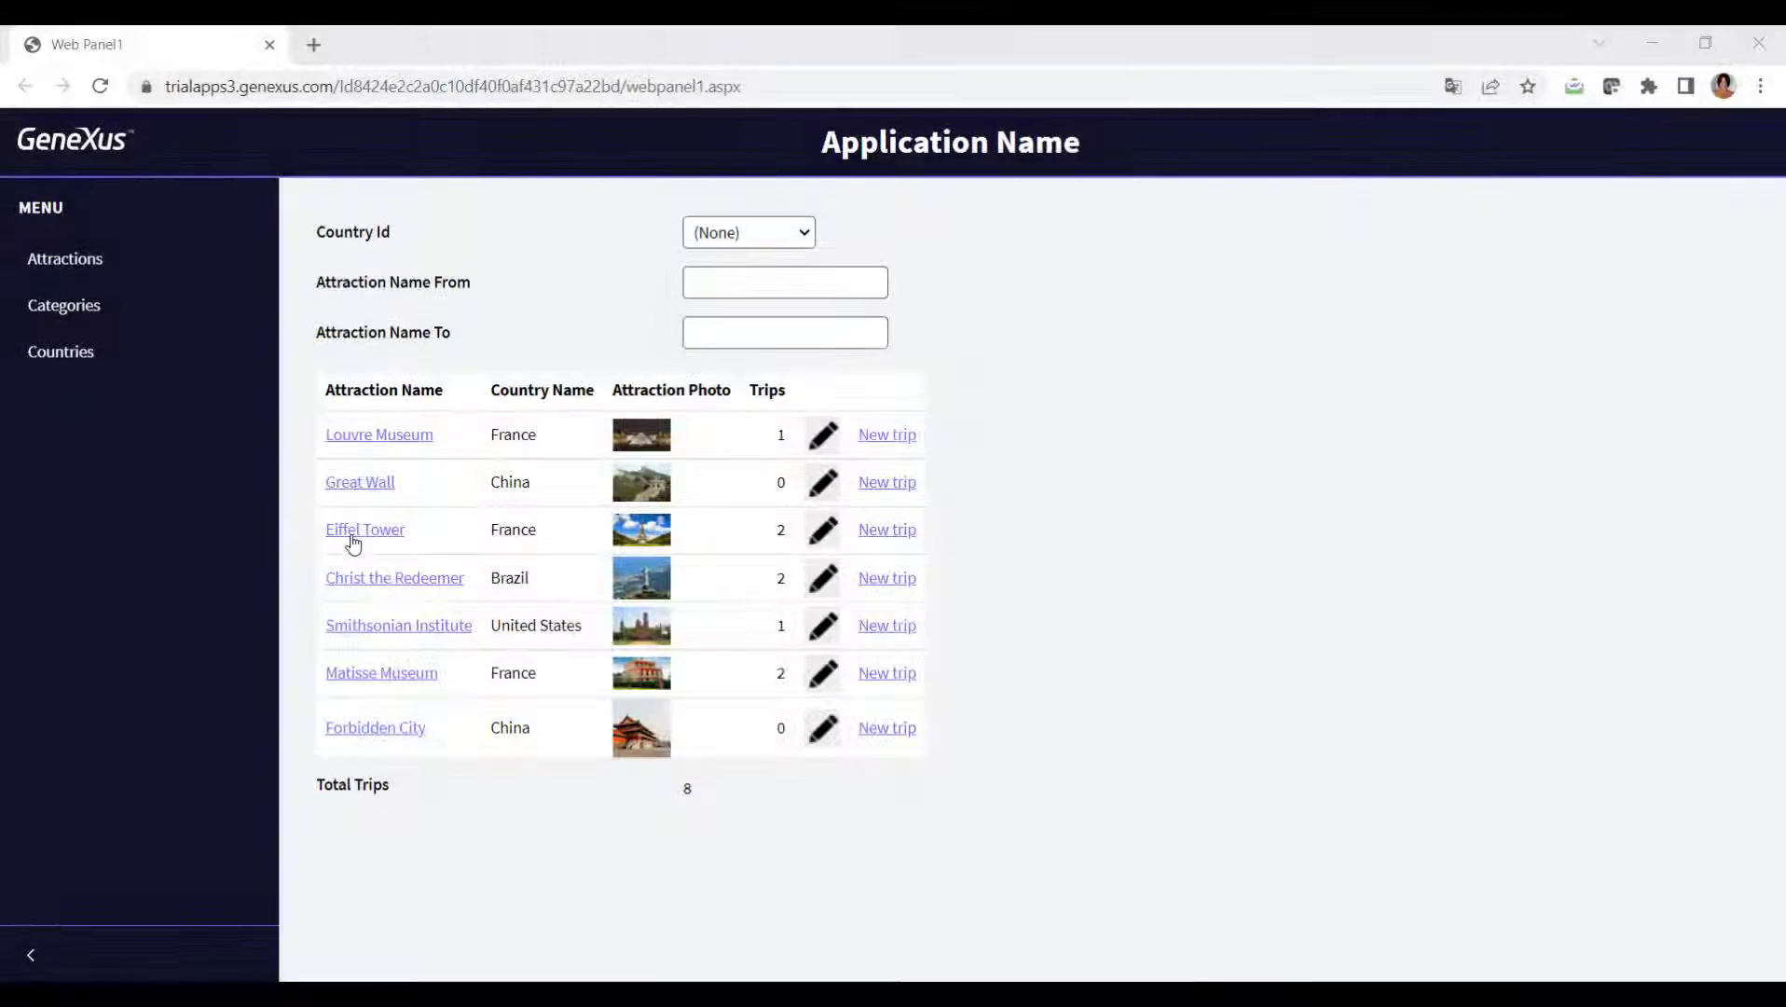
Step: Open the Eiffel Tower details in the running app and follow its France link
{"action": "left_click", "coordinate": [364, 528]}
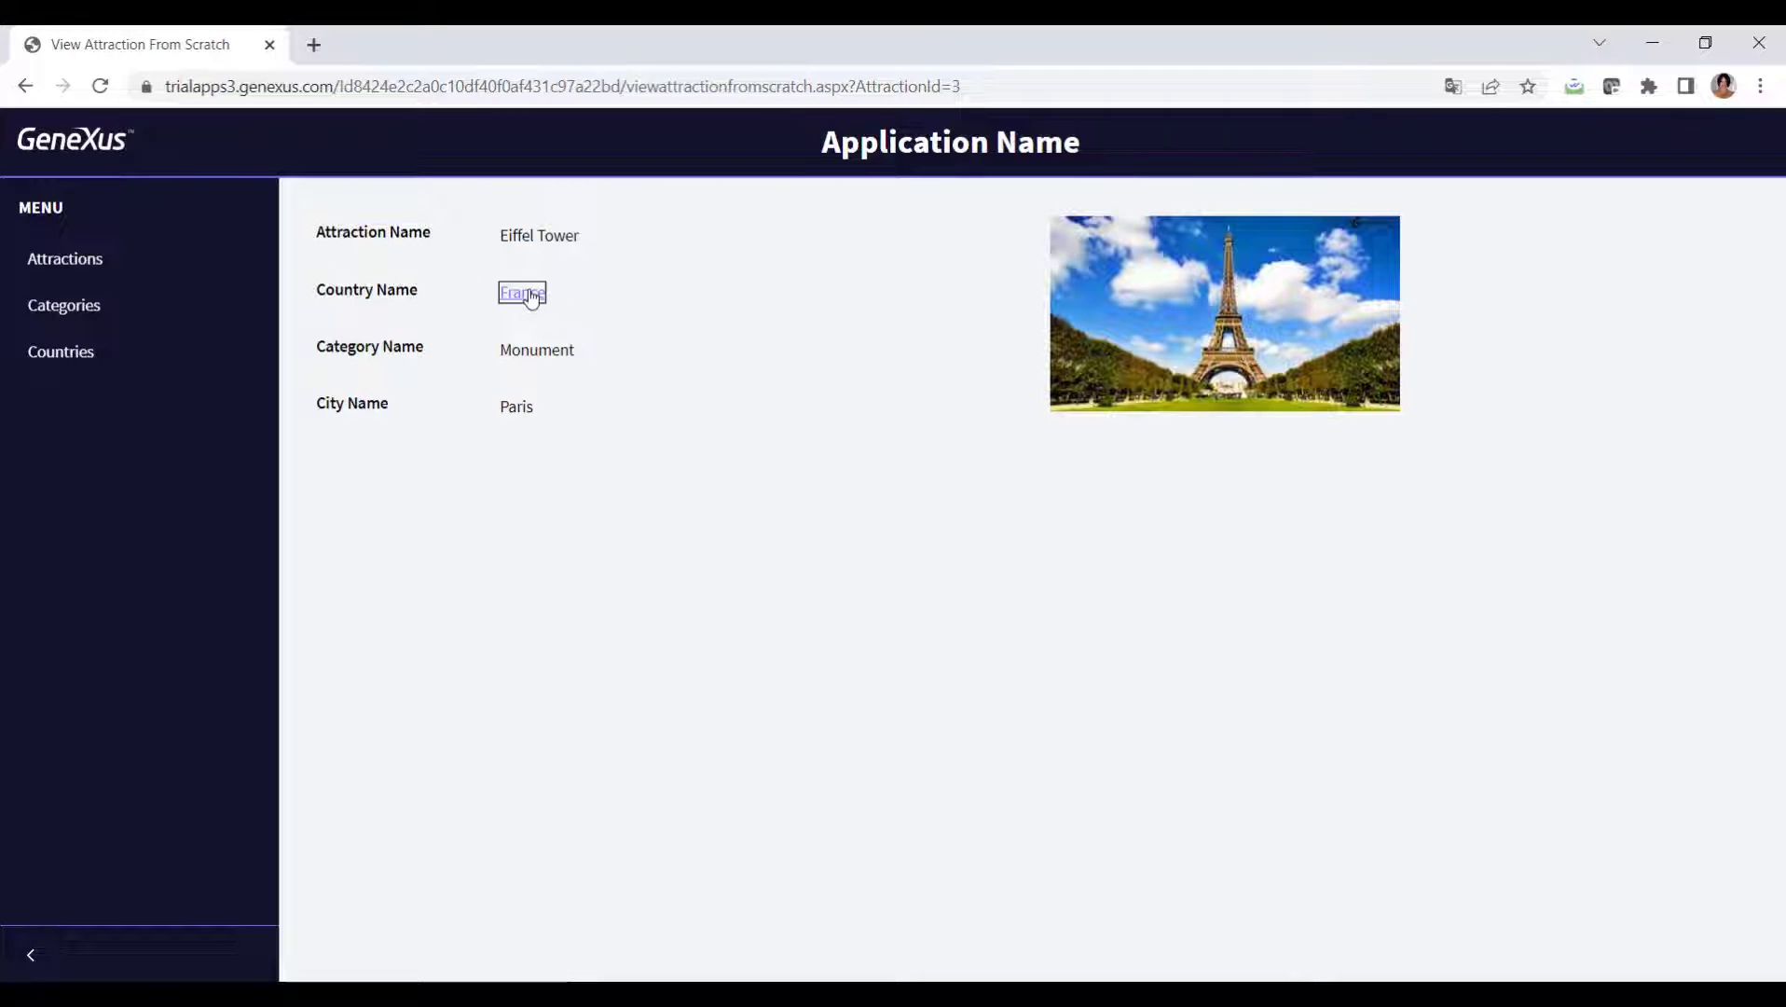
{"action": "left_click", "coordinate": [520, 292]}
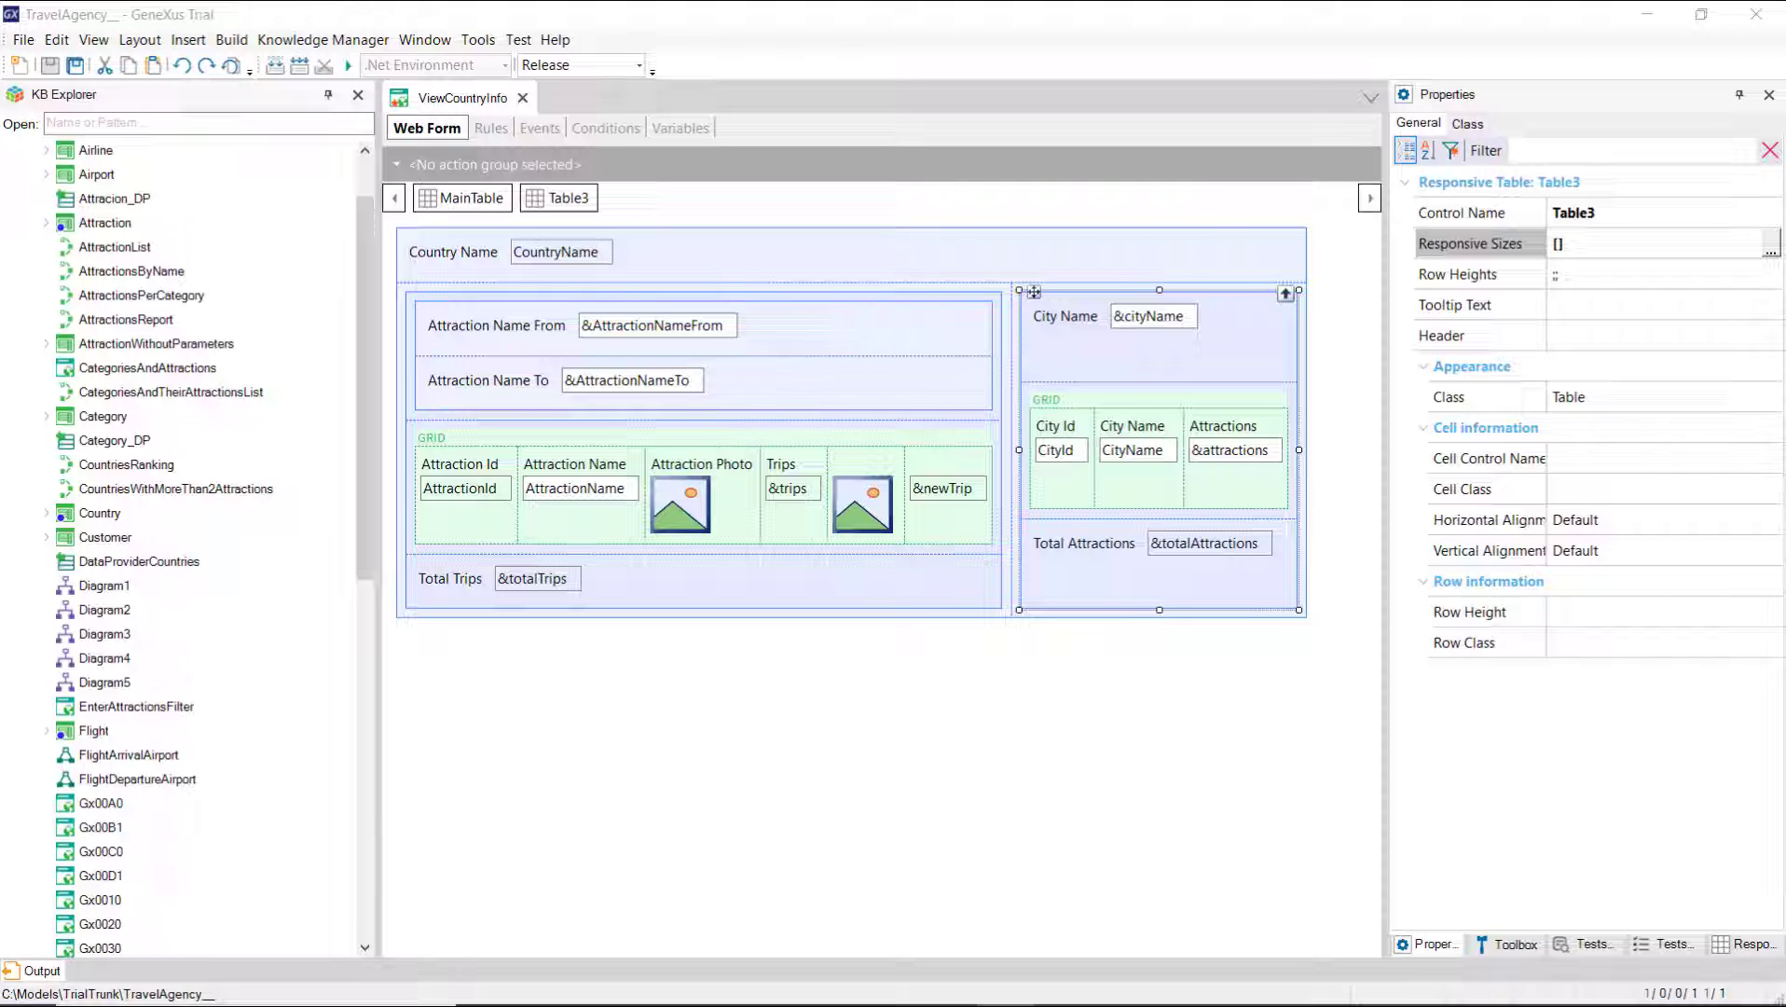
Step: Set Grid2's Base Trn property to Country.City and review the events code
{"action": "left_click", "coordinate": [1150, 315]}
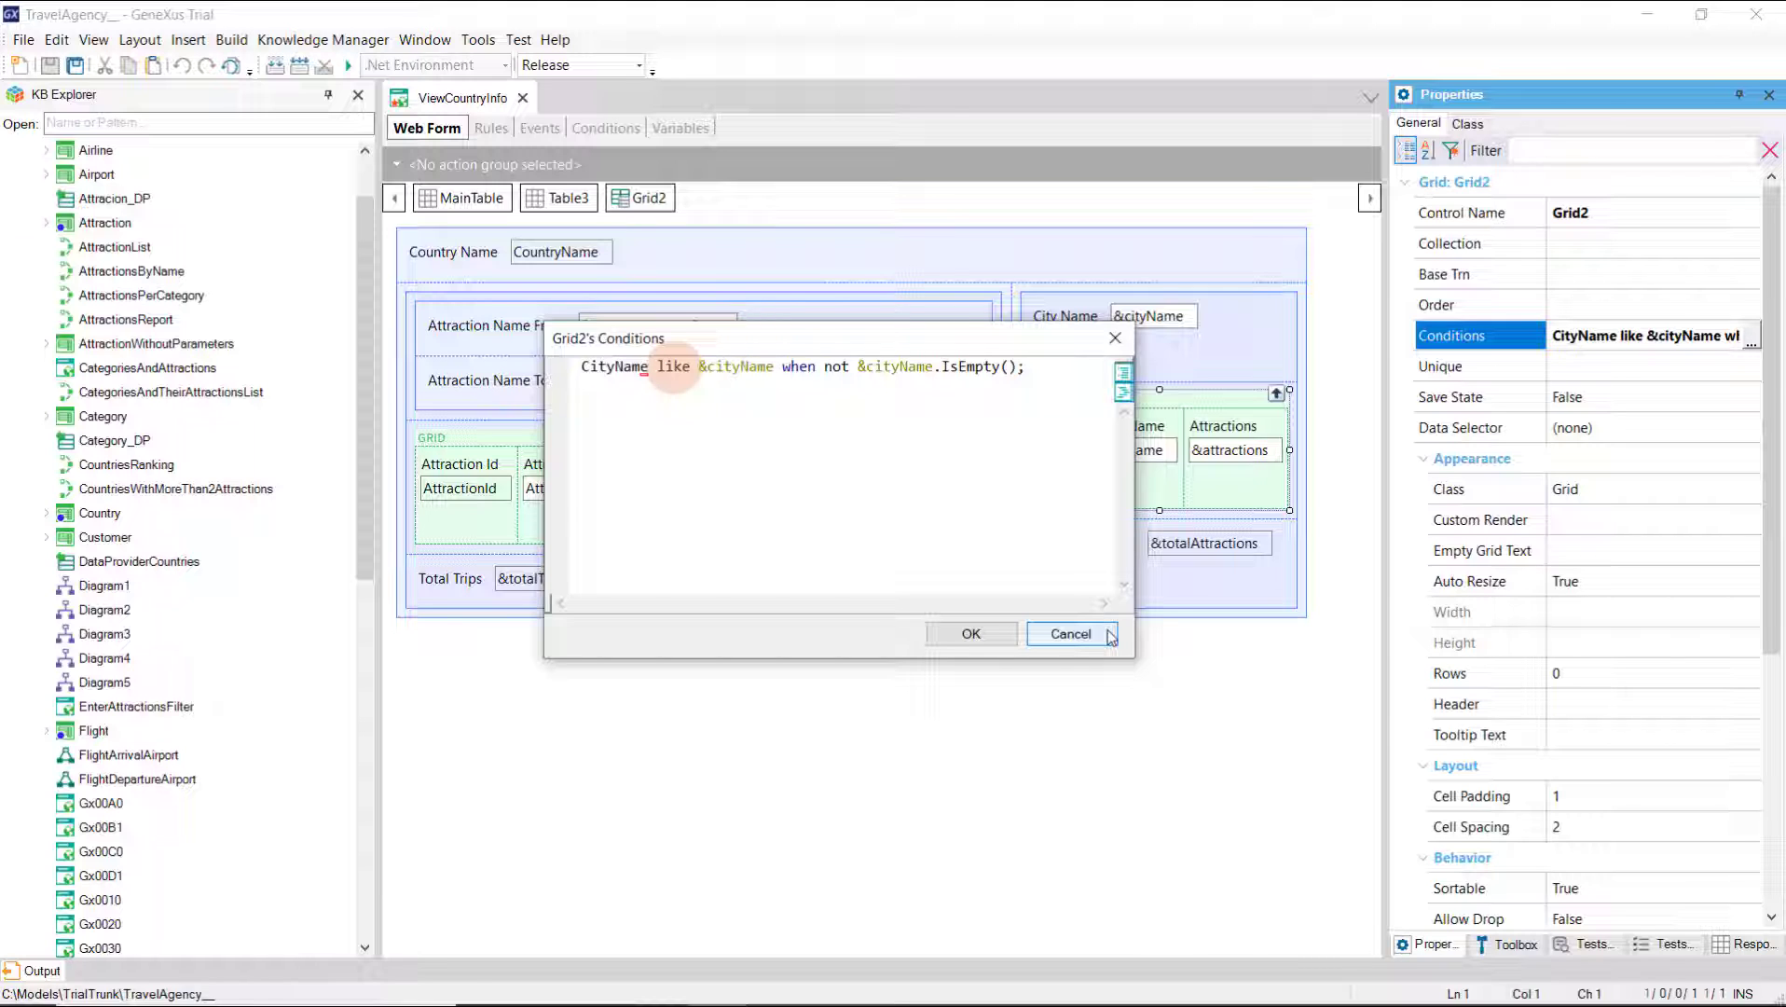
{"action": "left_click", "coordinate": [1068, 634]}
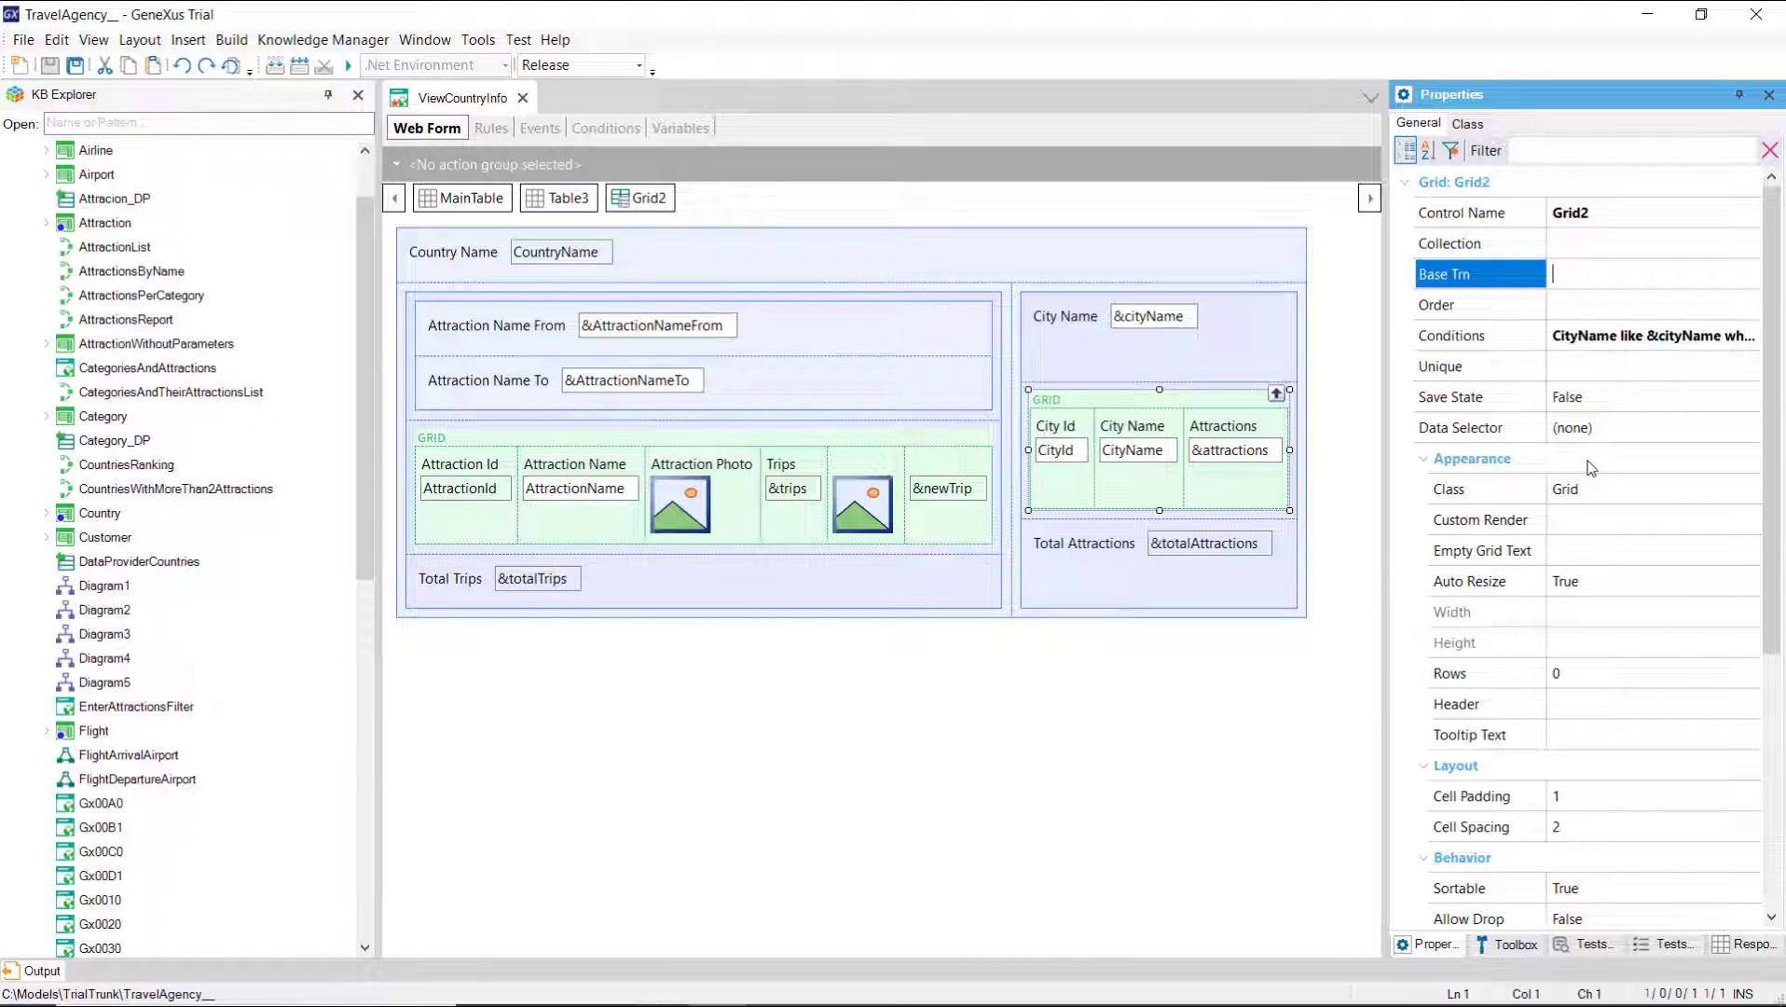
{"action": "type", "text": "Countr"}
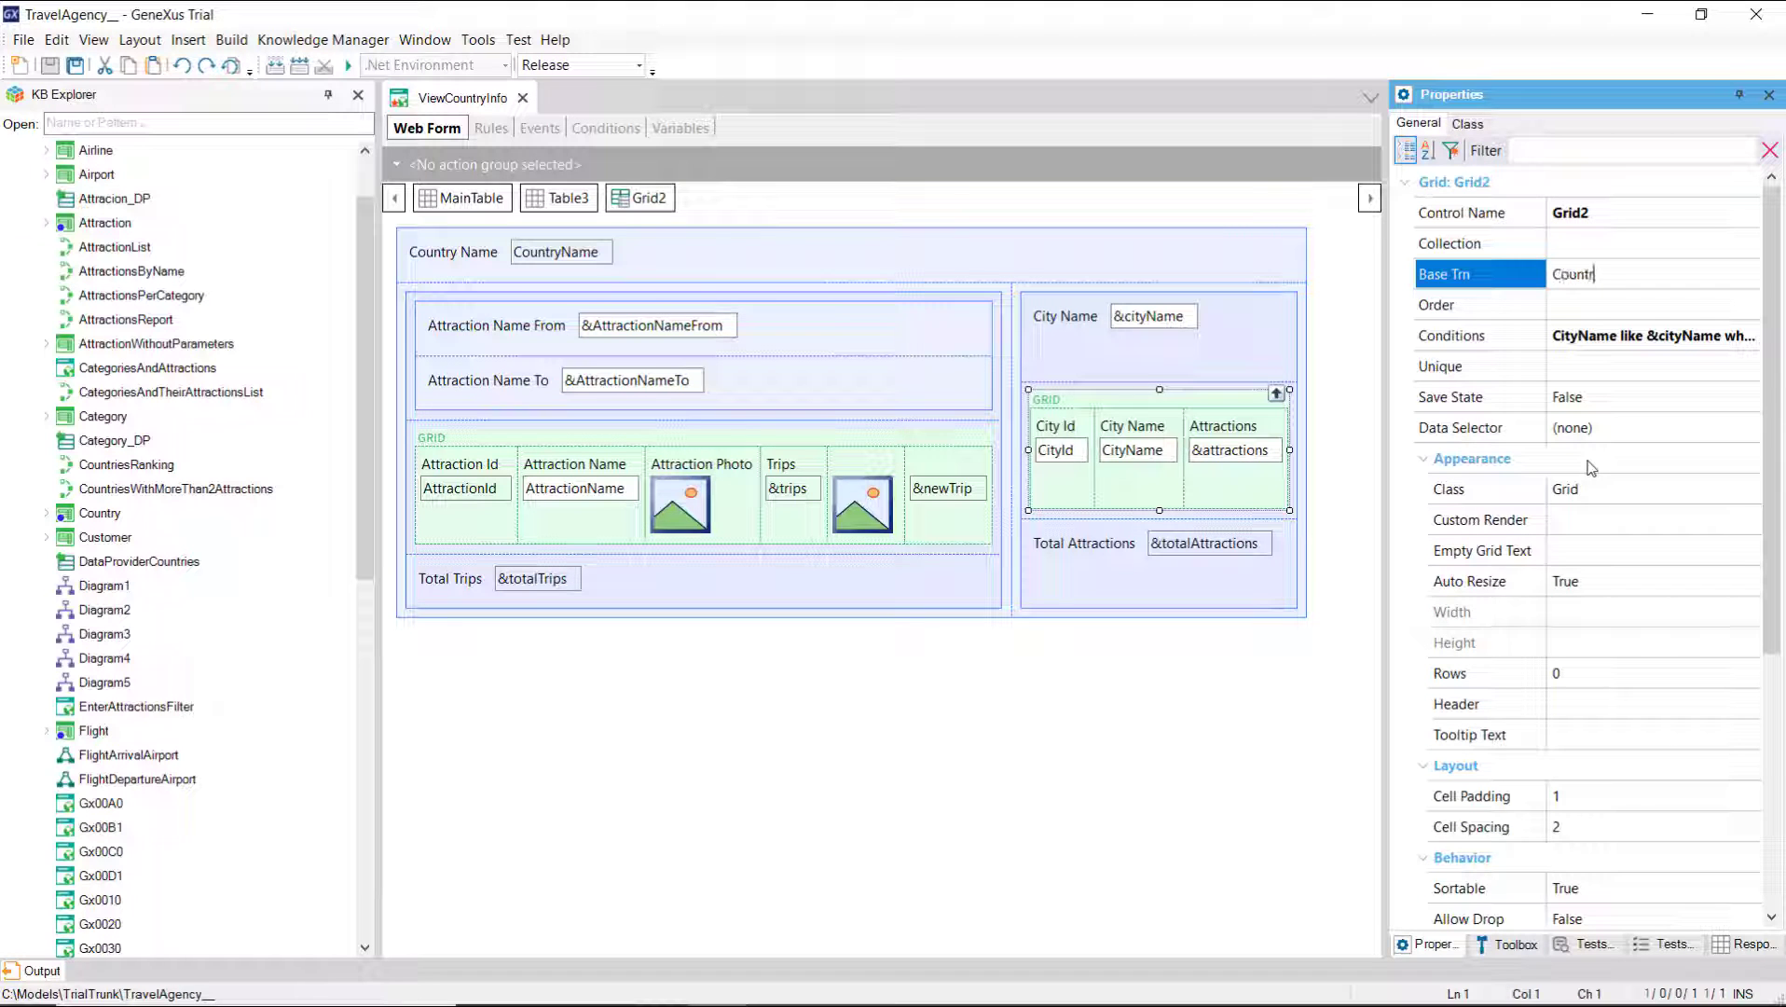
{"action": "type", "text": "Country.City"}
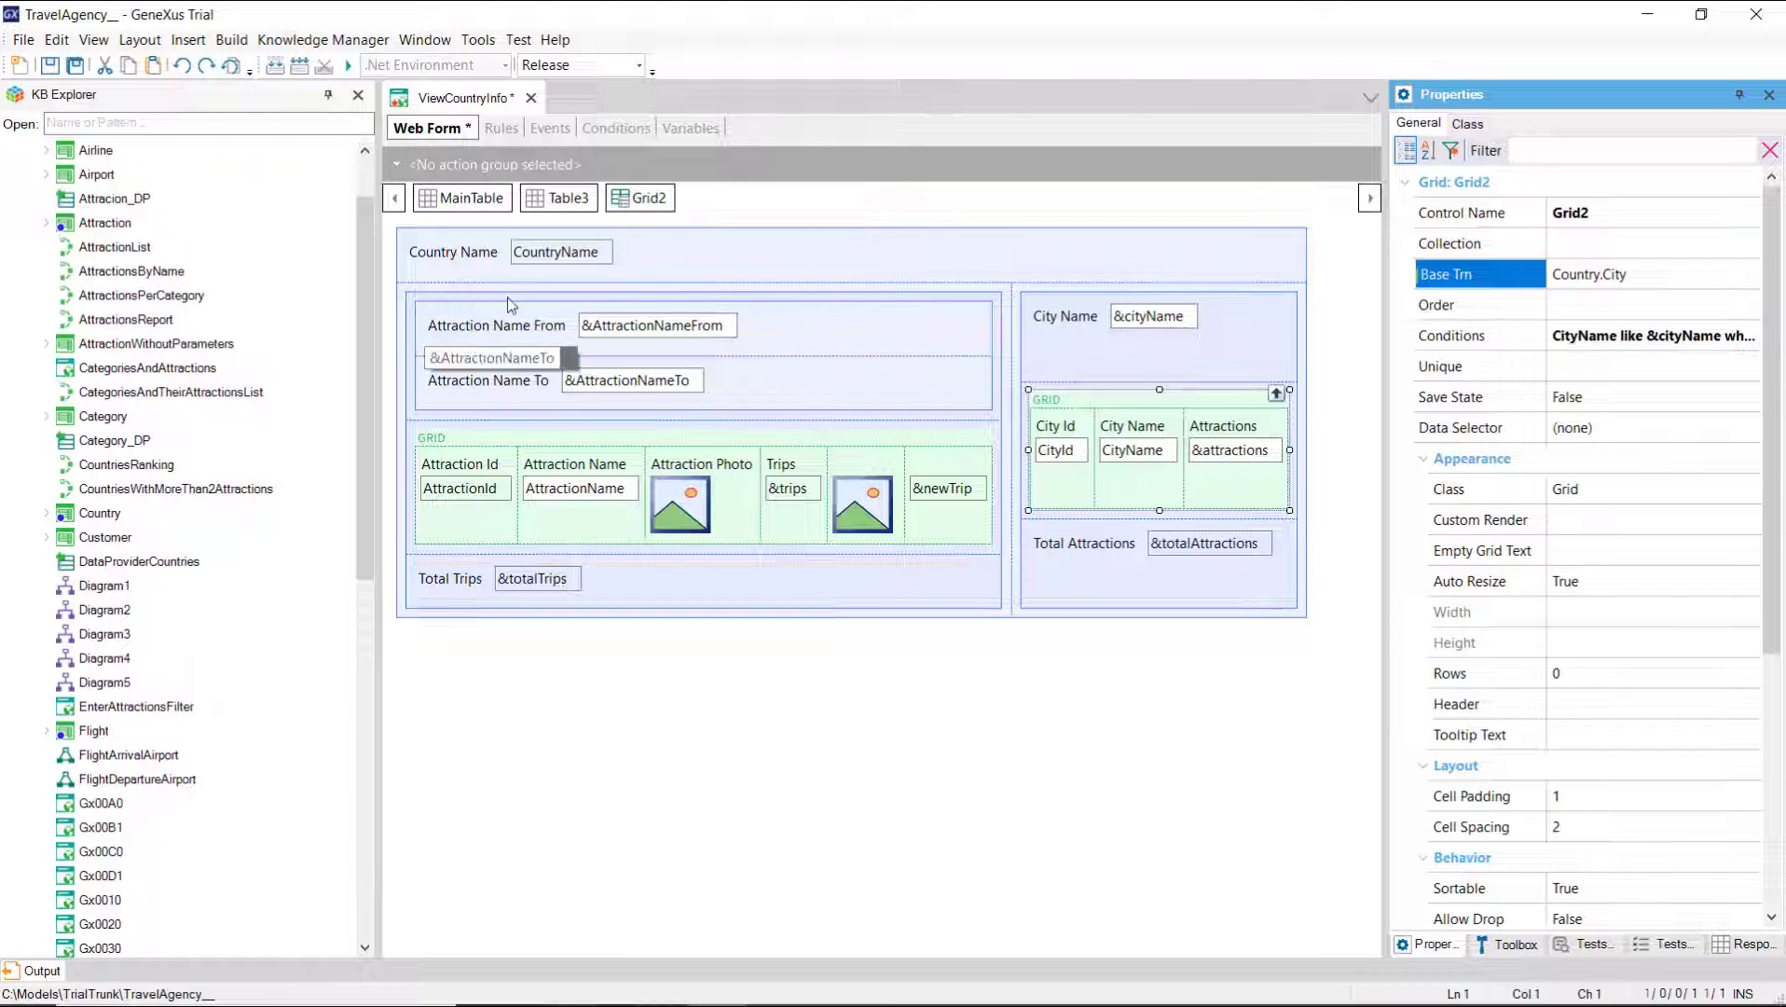
{"action": "left_click", "coordinate": [547, 128]}
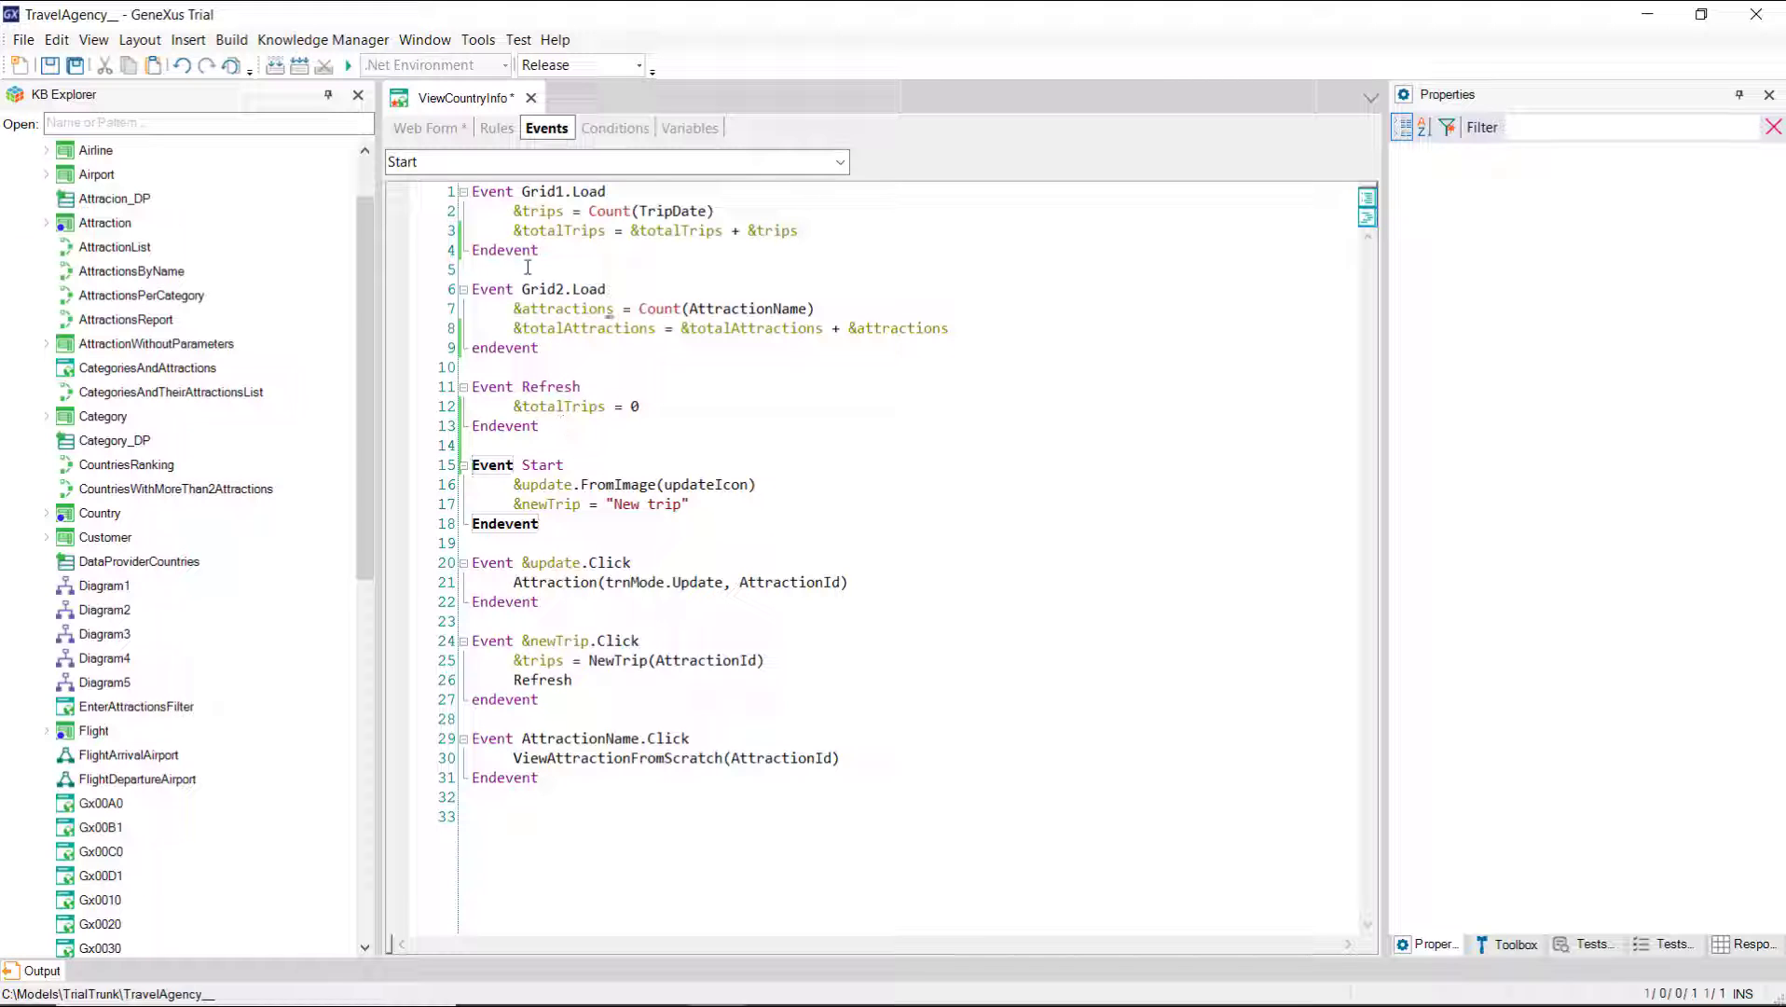
{"action": "left_click", "coordinate": [428, 128]}
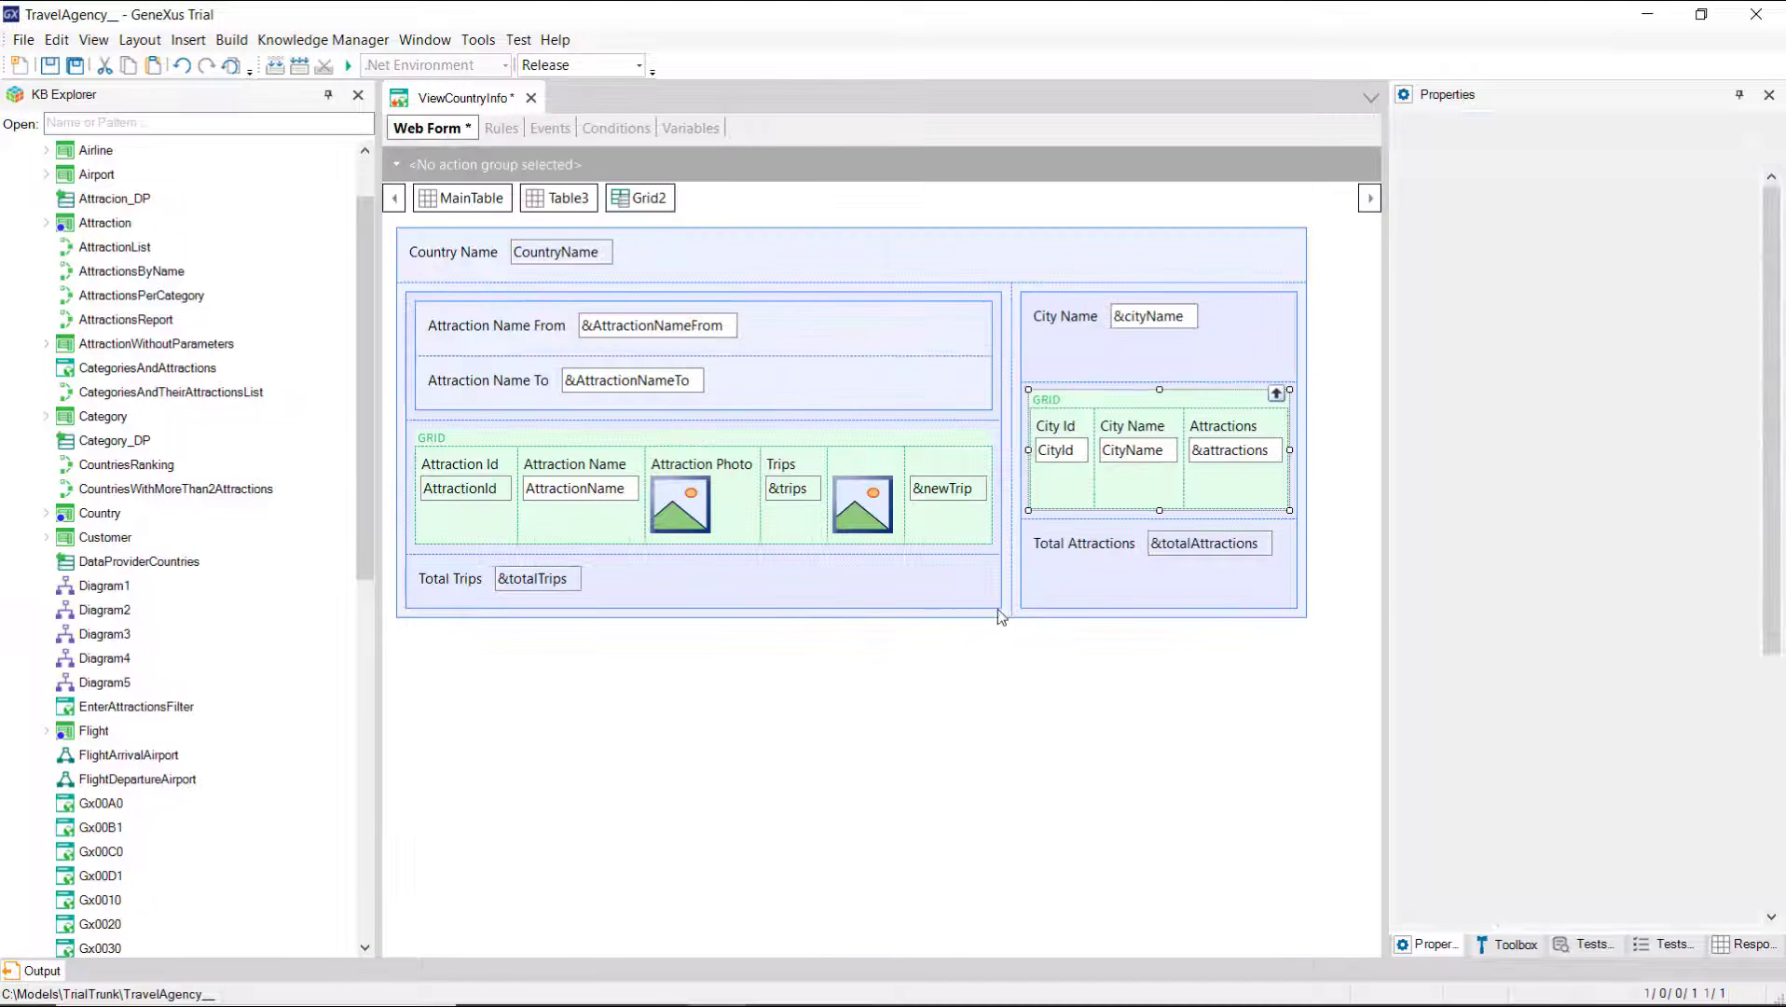
{"action": "left_click", "coordinate": [1083, 543]}
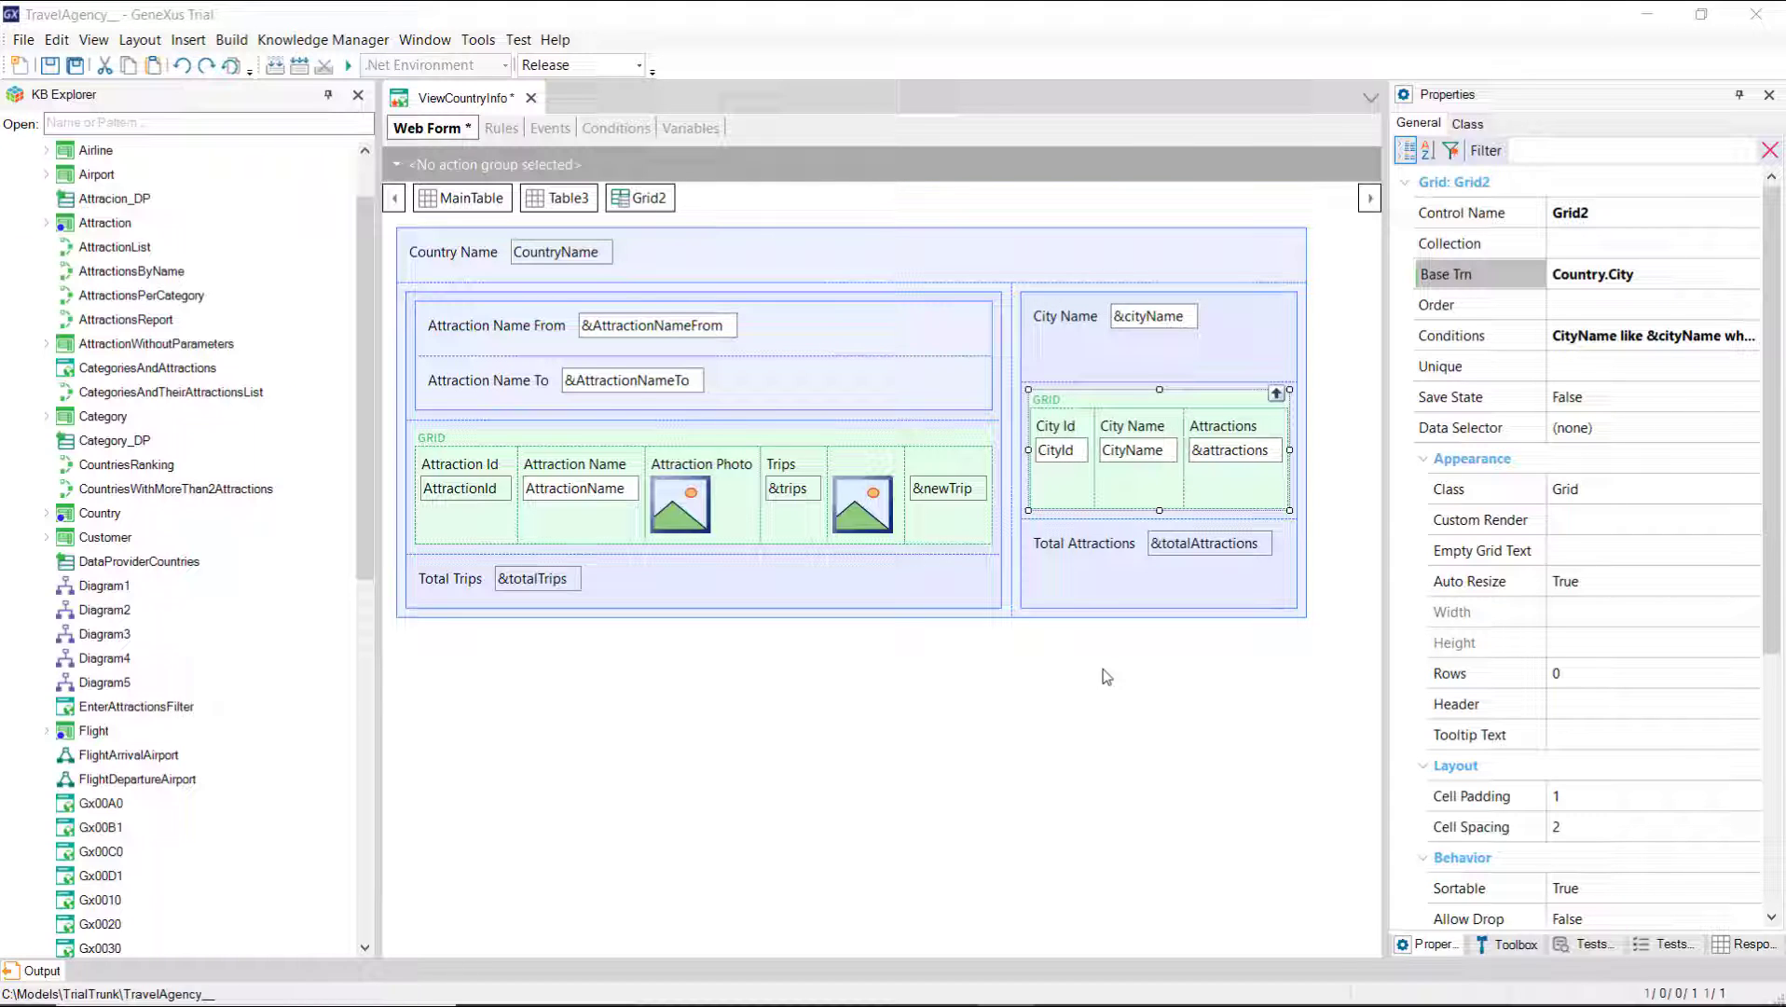
{"action": "mouse_move", "coordinate": [763, 415]}
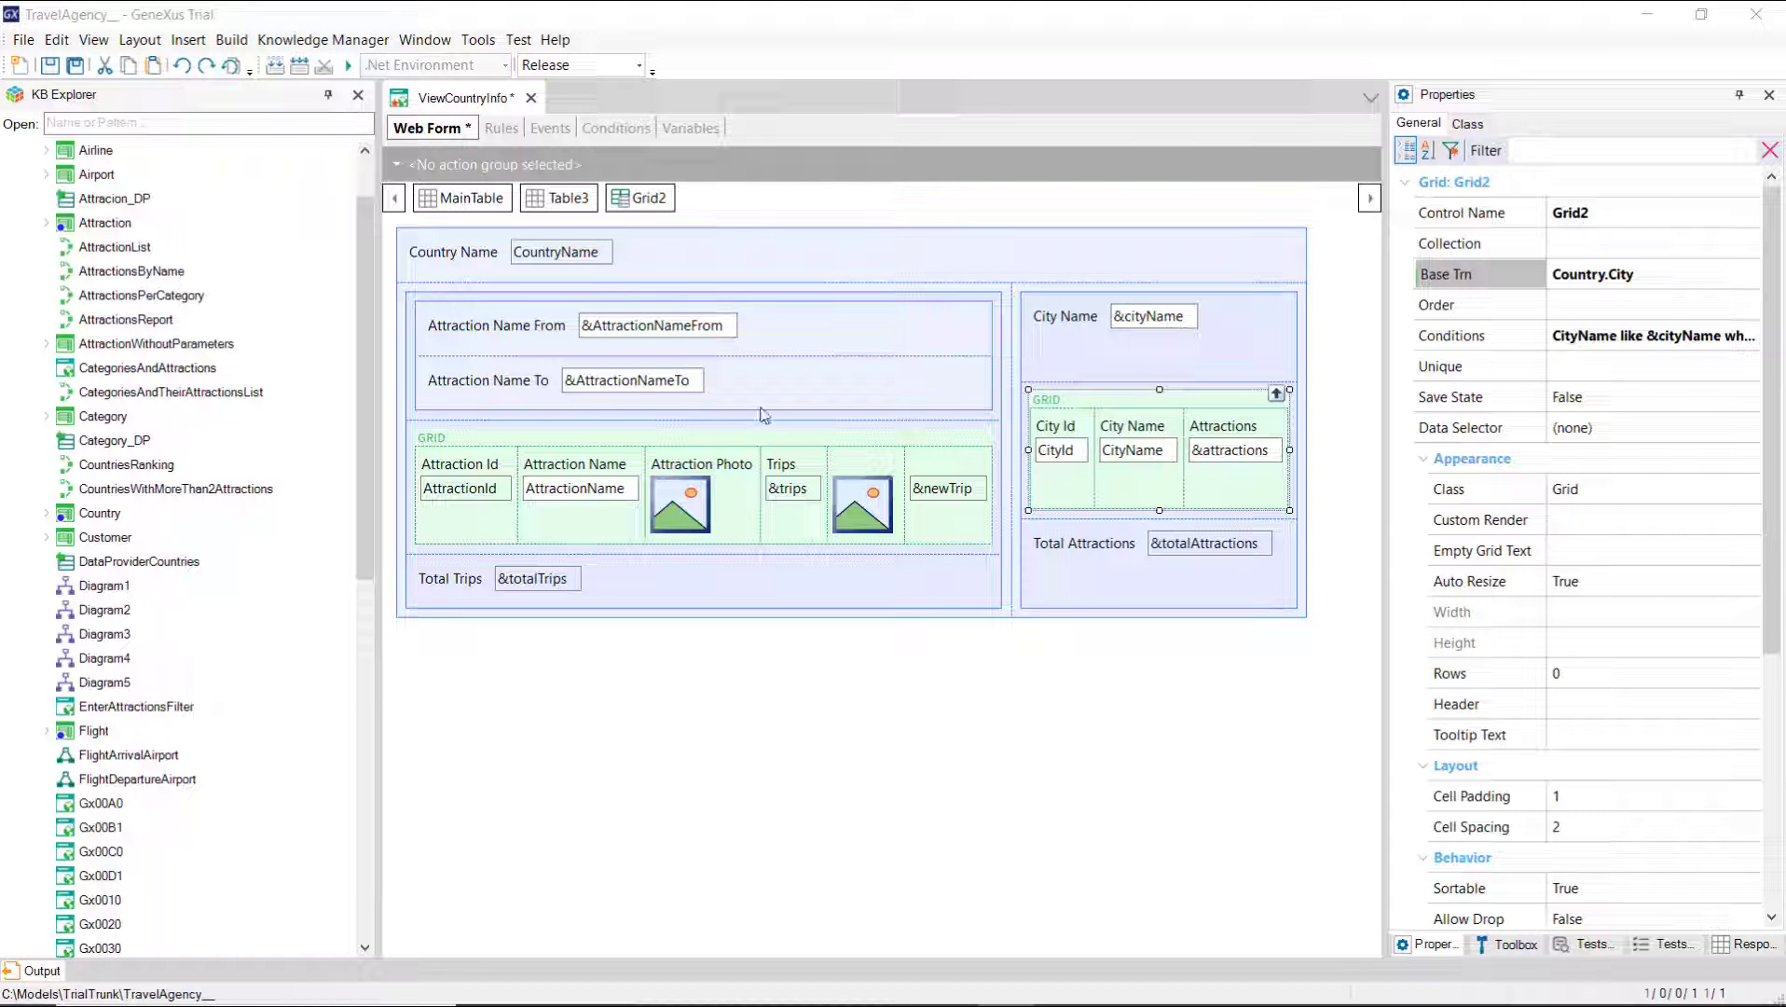
{"action": "left_click", "coordinate": [653, 324]}
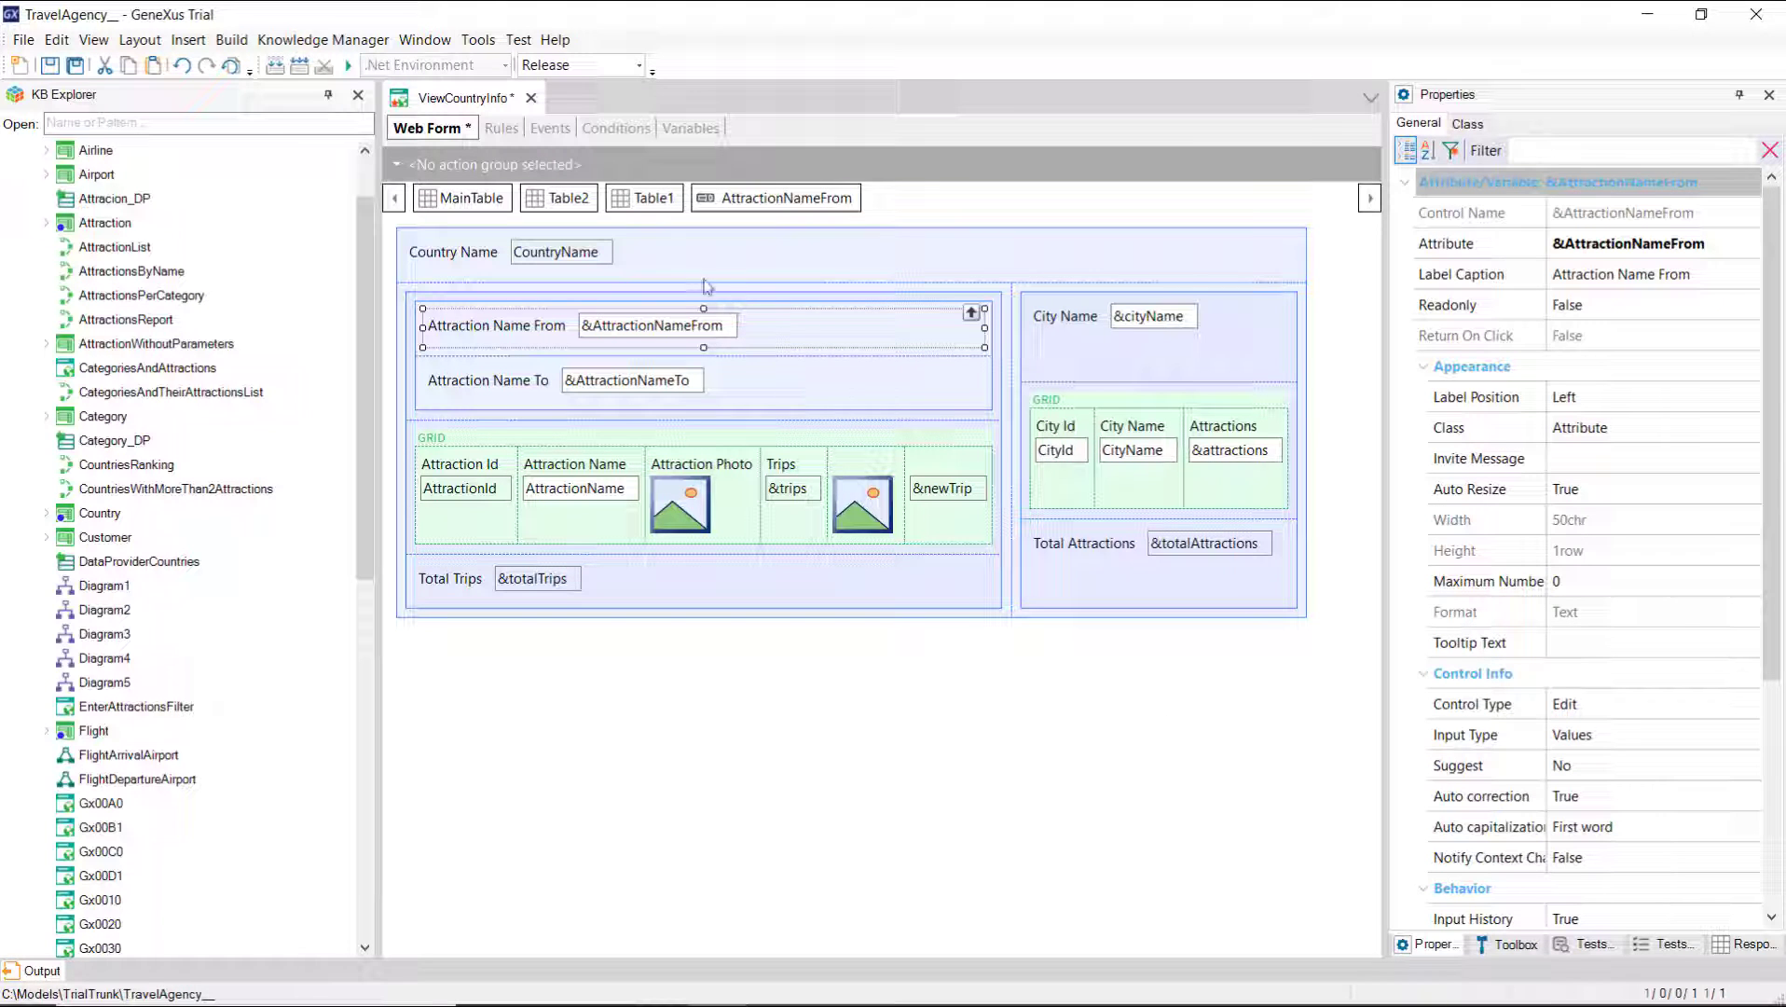
{"action": "left_click", "coordinate": [546, 127]}
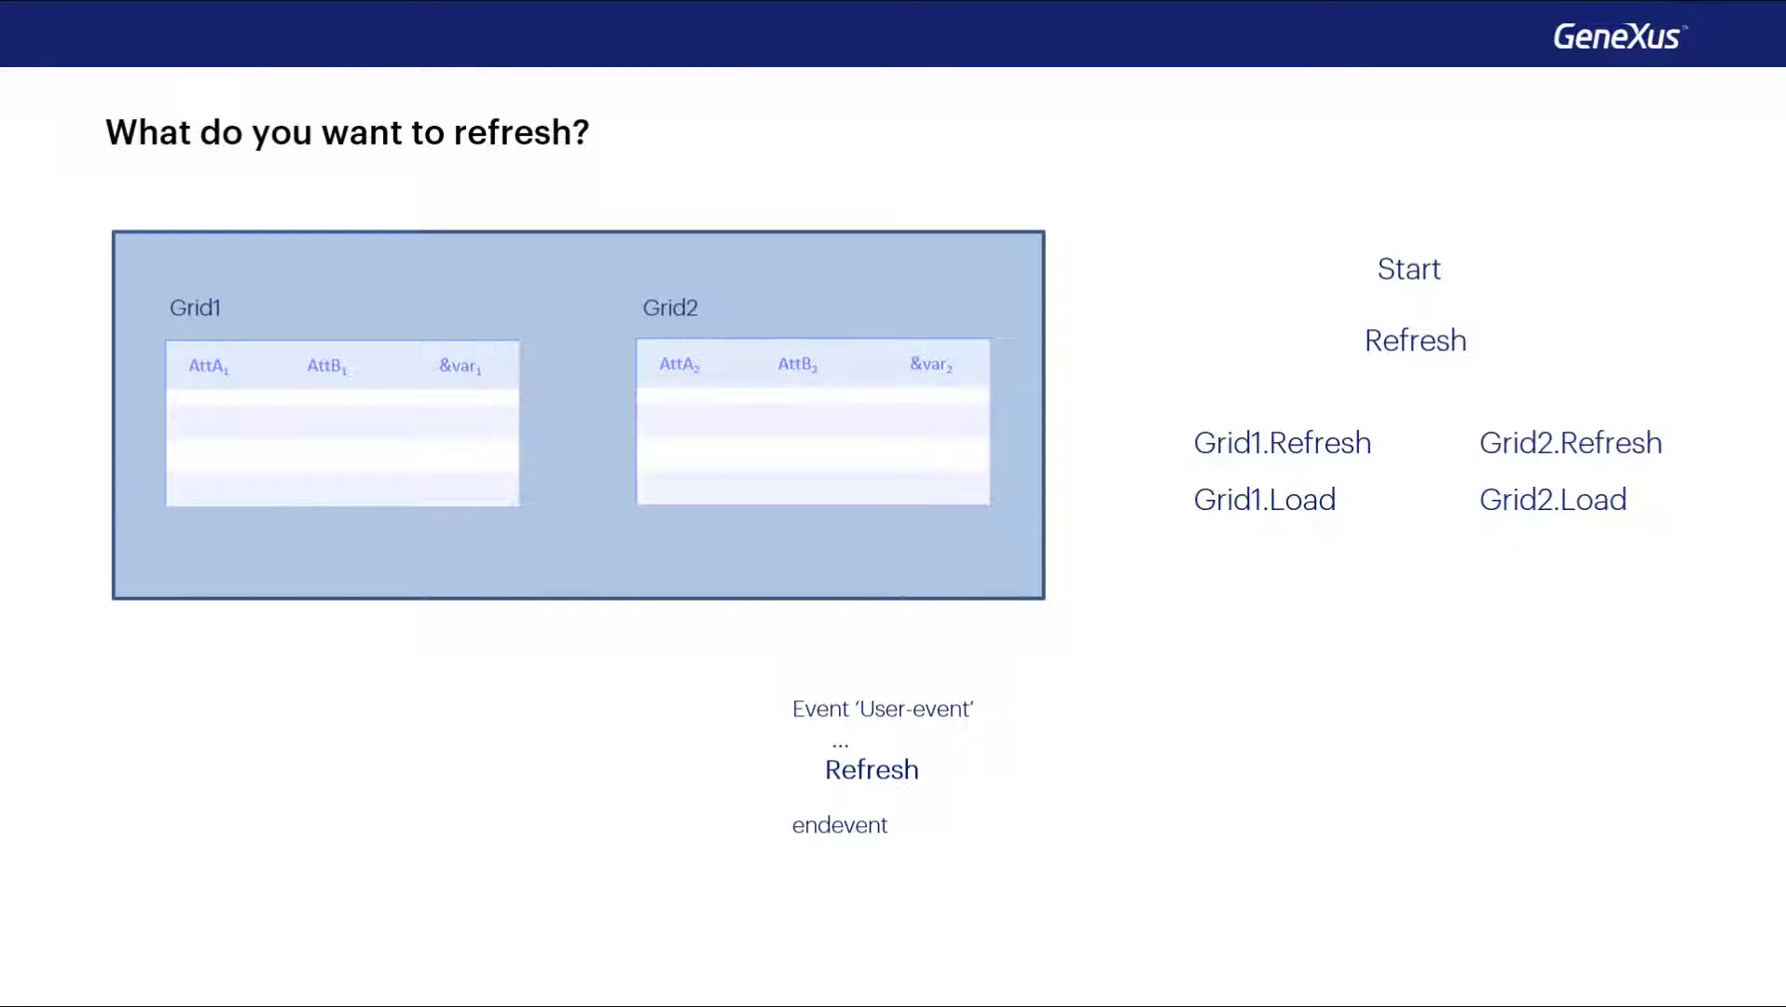
Step: Reveal the Form.Refresh, Refresh and Grid1.Refresh() slide examples, highlighting Grid1.Refresh
{"action": "left_click", "coordinate": [870, 769]}
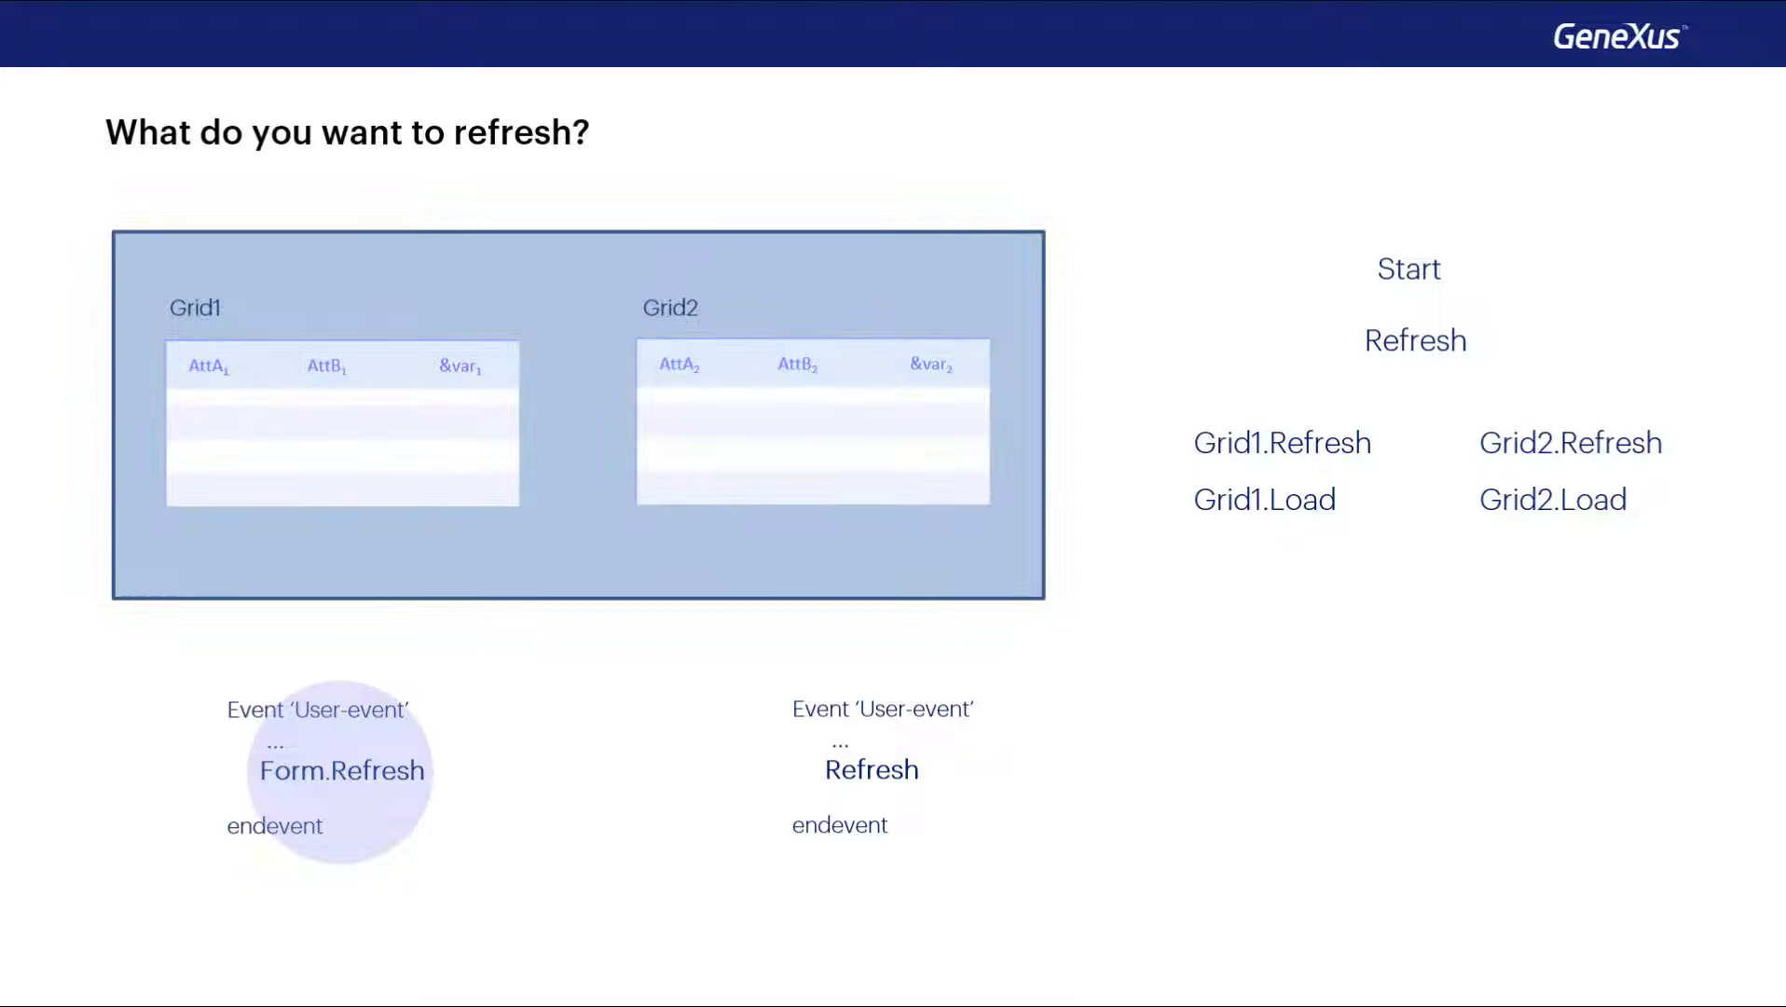
{"action": "left_click", "coordinate": [1410, 340]}
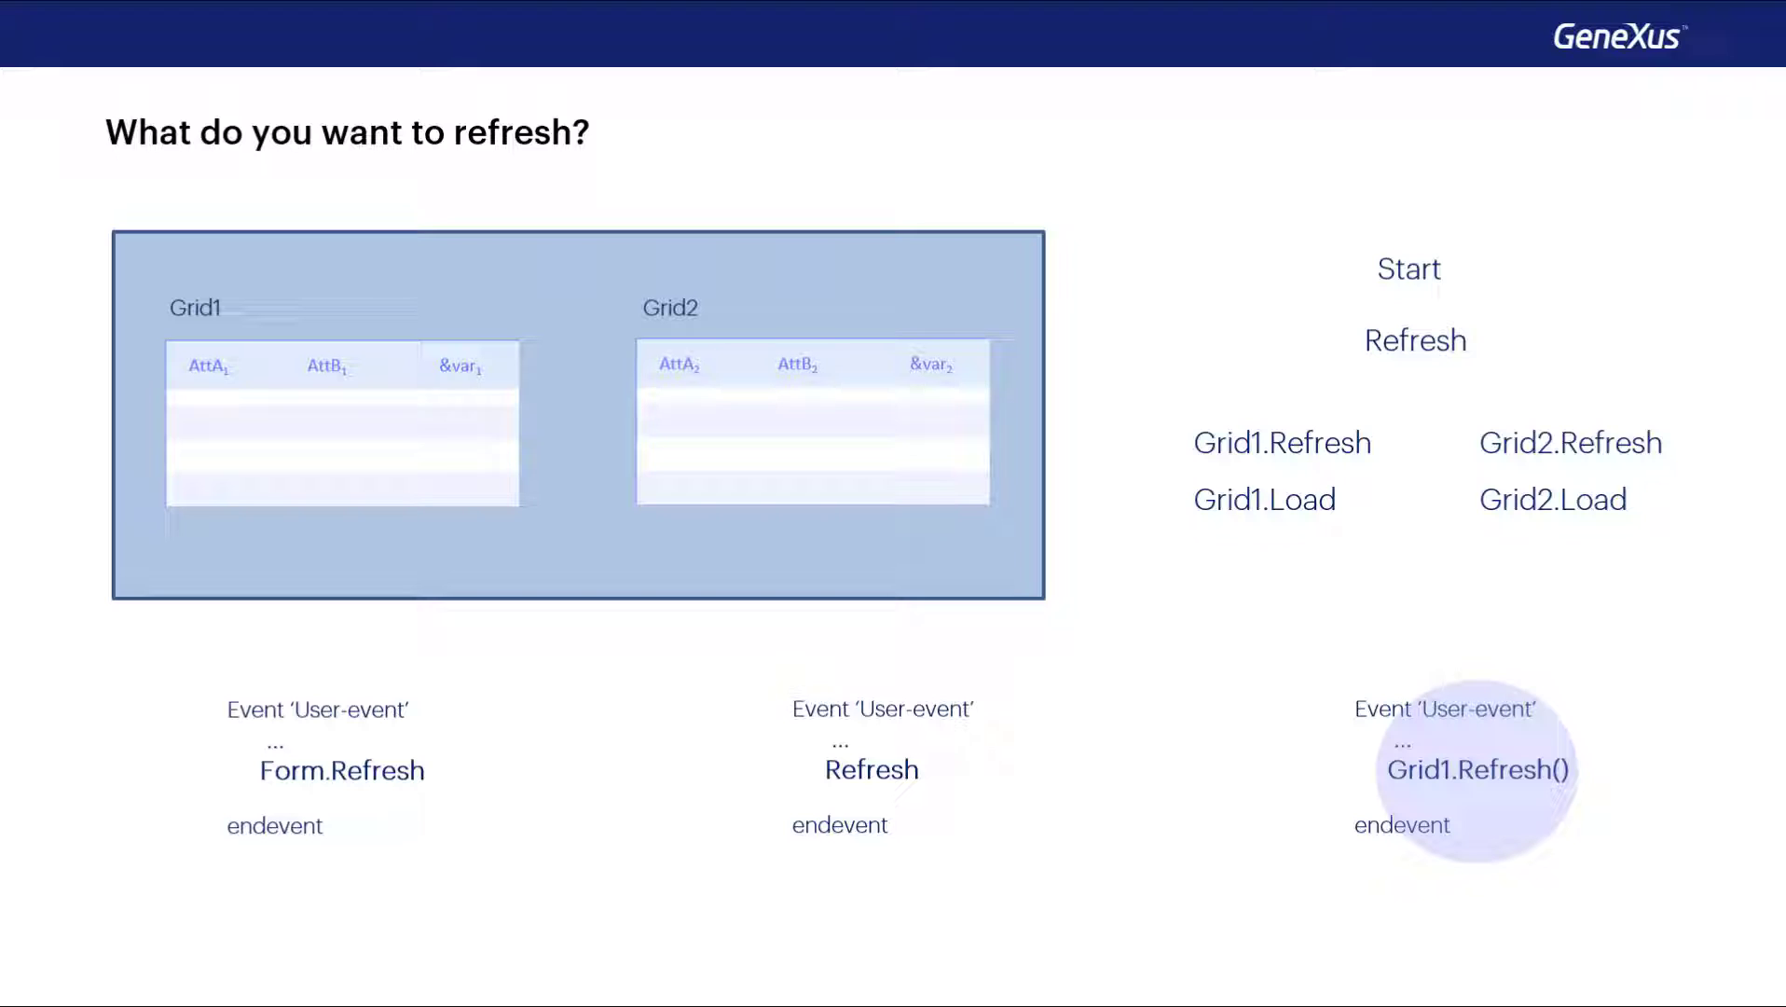
{"action": "left_click", "coordinate": [1279, 443]}
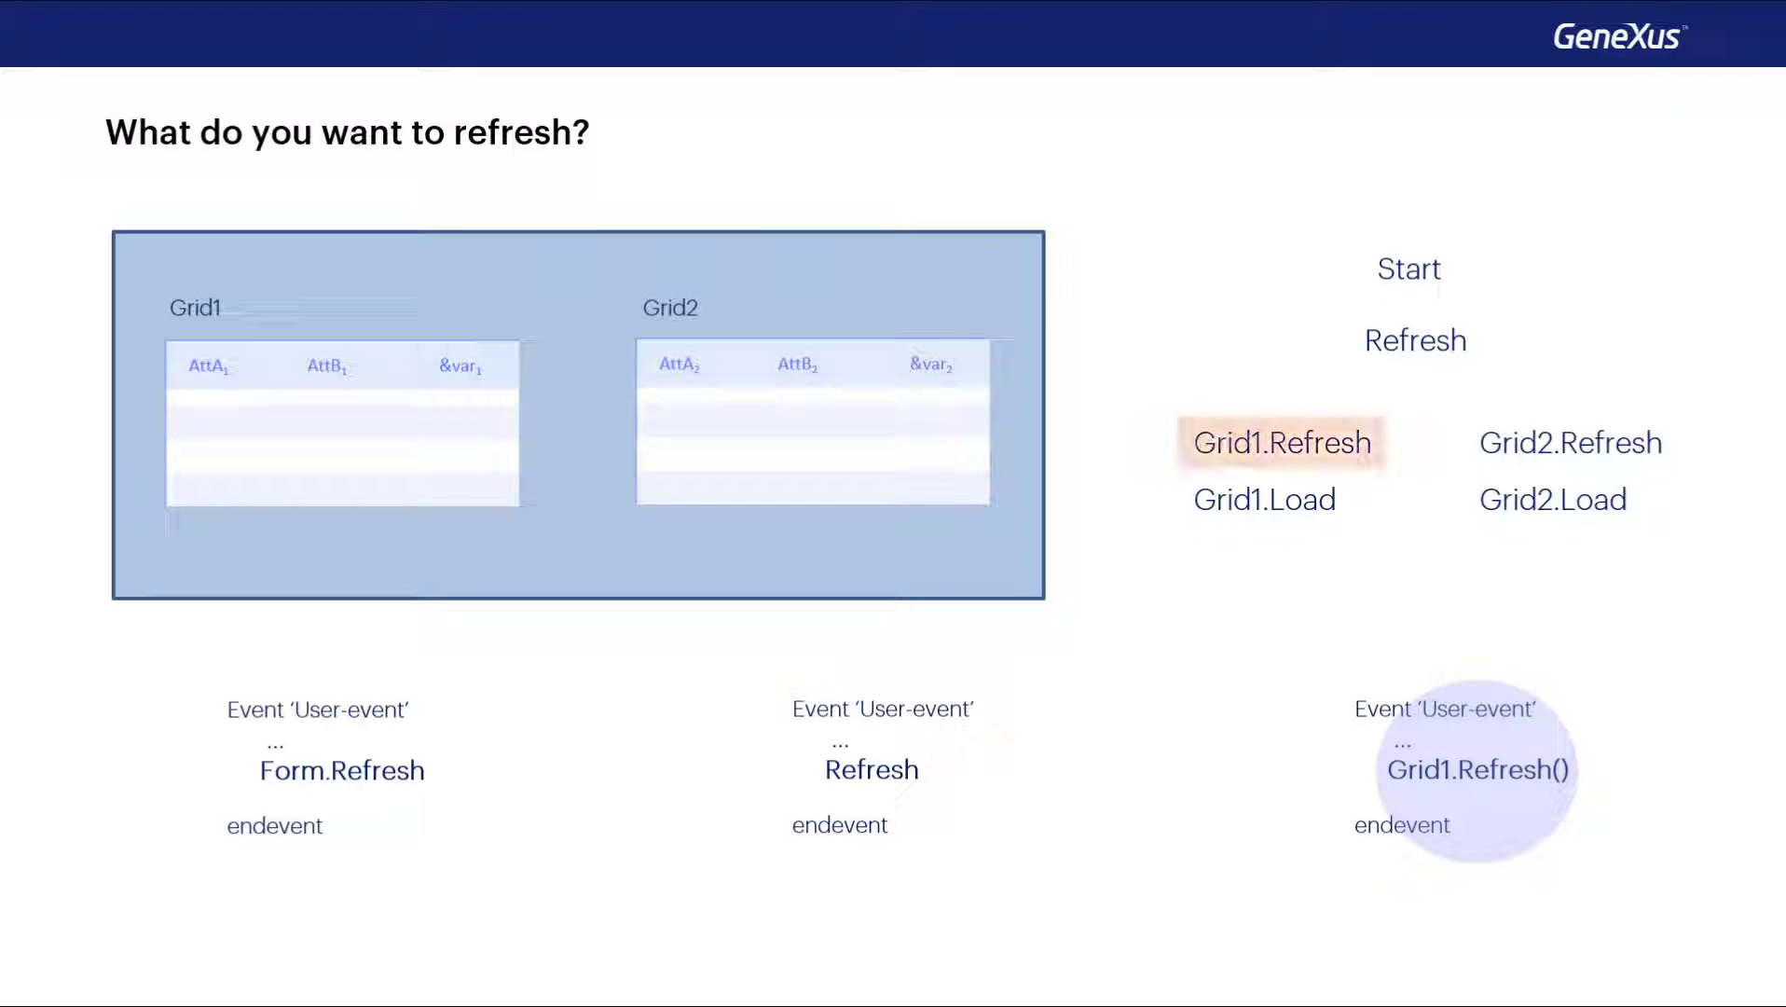
{"action": "left_click", "coordinate": [1263, 498]}
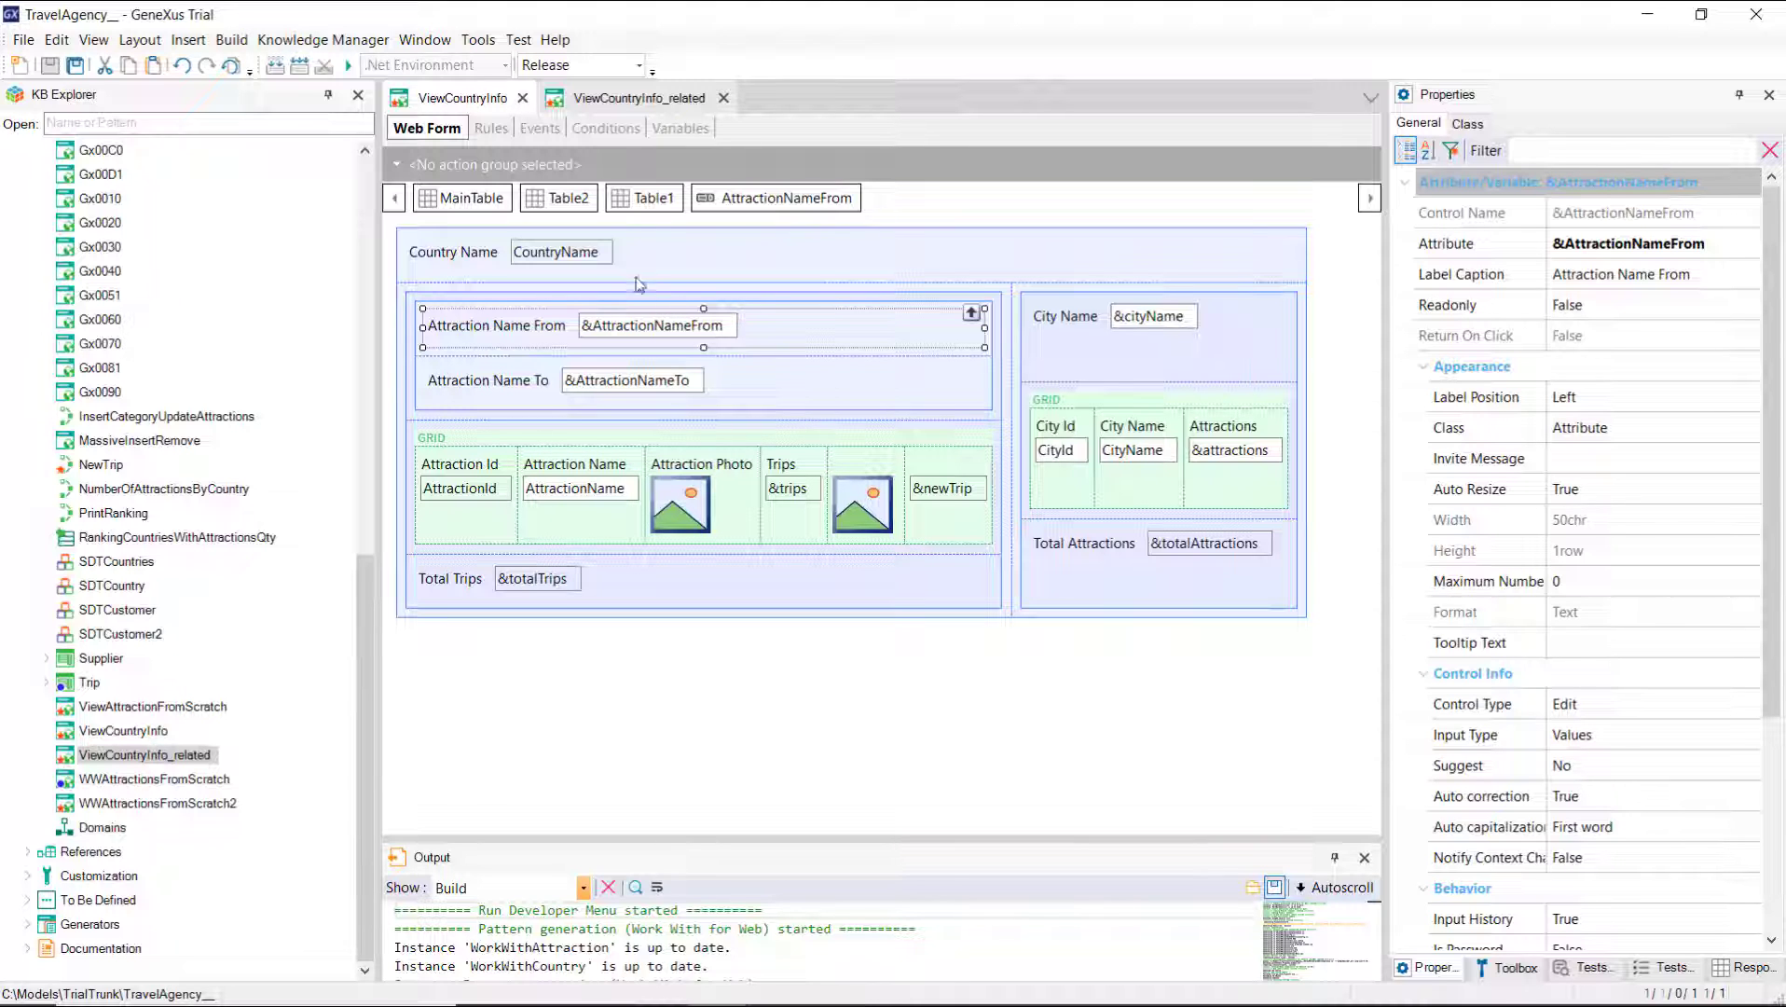
{"action": "mouse_move", "coordinate": [894, 625]}
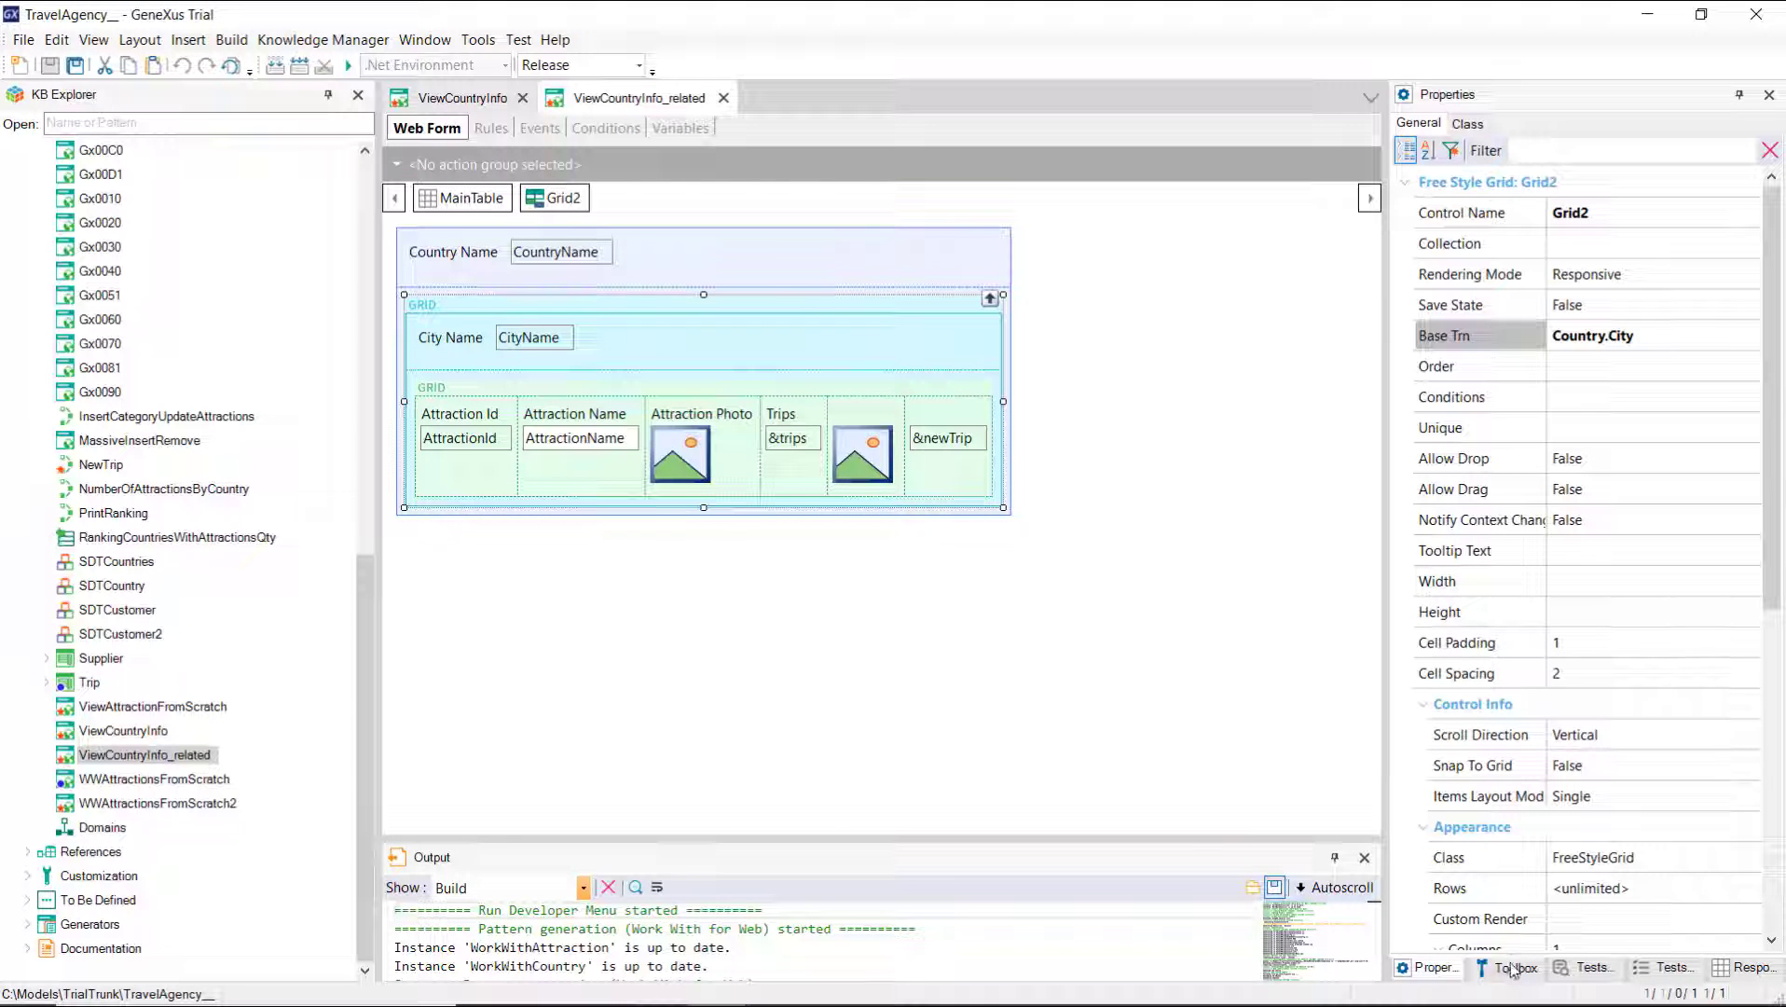
Step: Open ViewCountryInfo_related and select the attractions grid nested inside the freestyle city grid
{"action": "left_click", "coordinate": [1513, 966]}
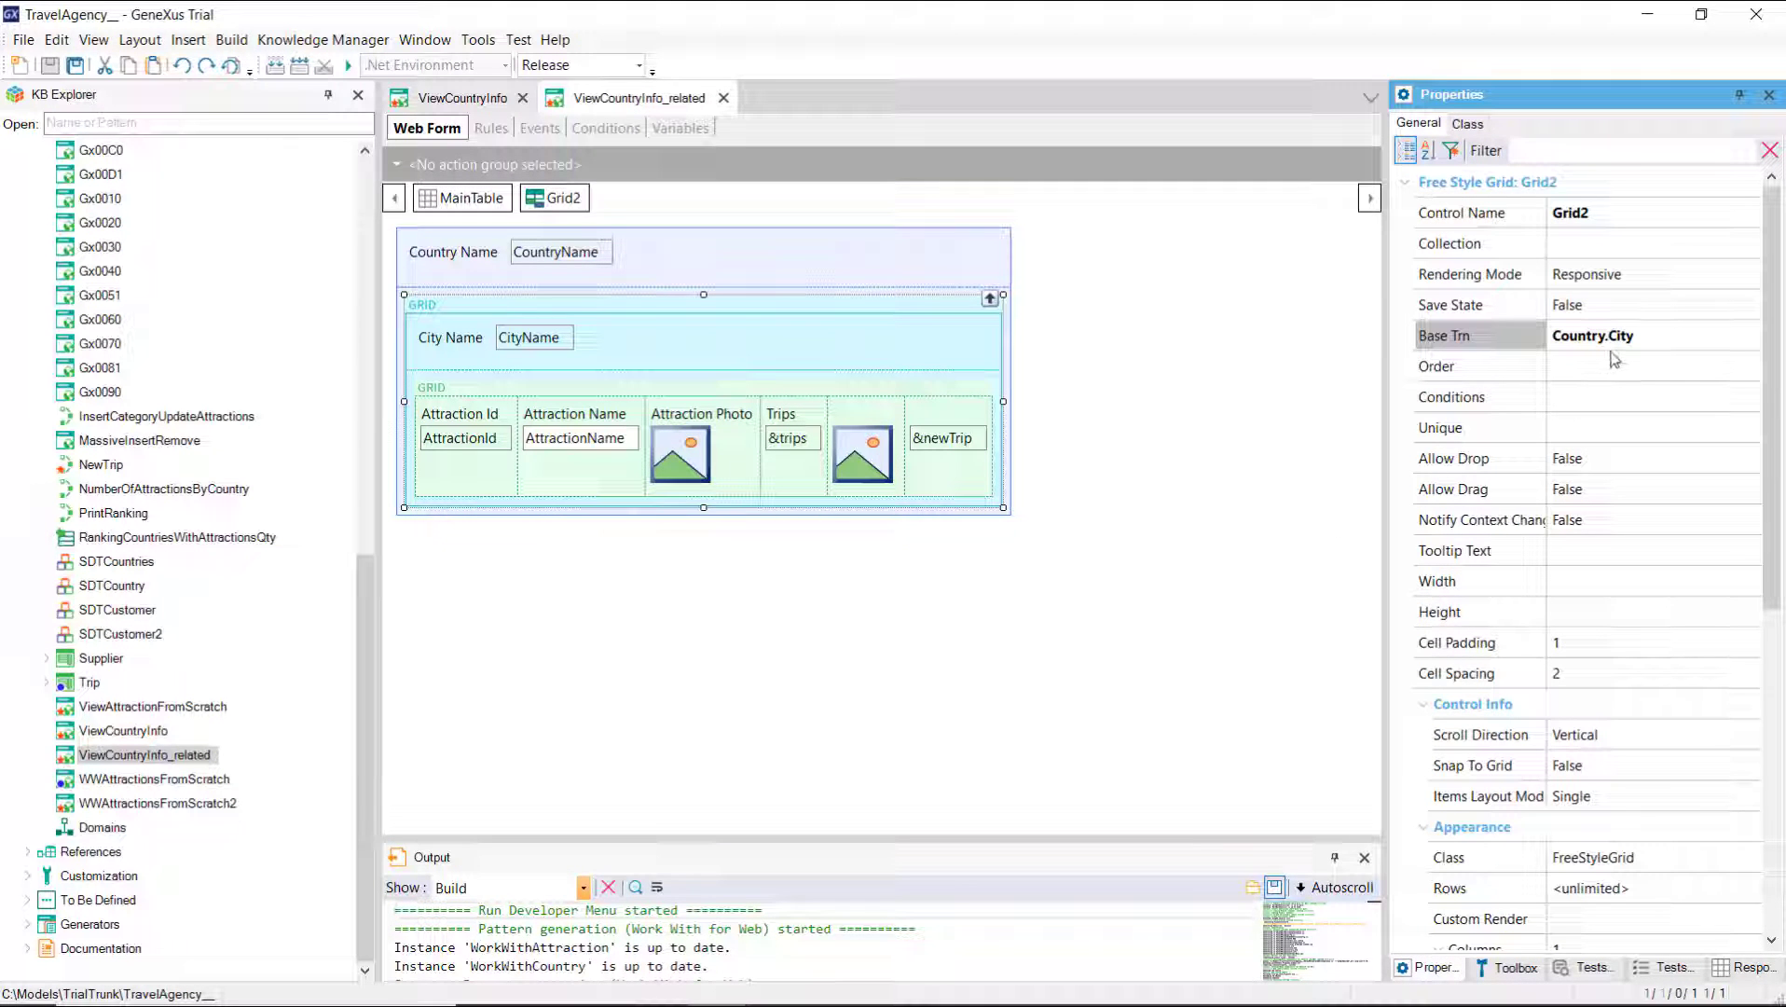
{"action": "mouse_move", "coordinate": [1595, 353]}
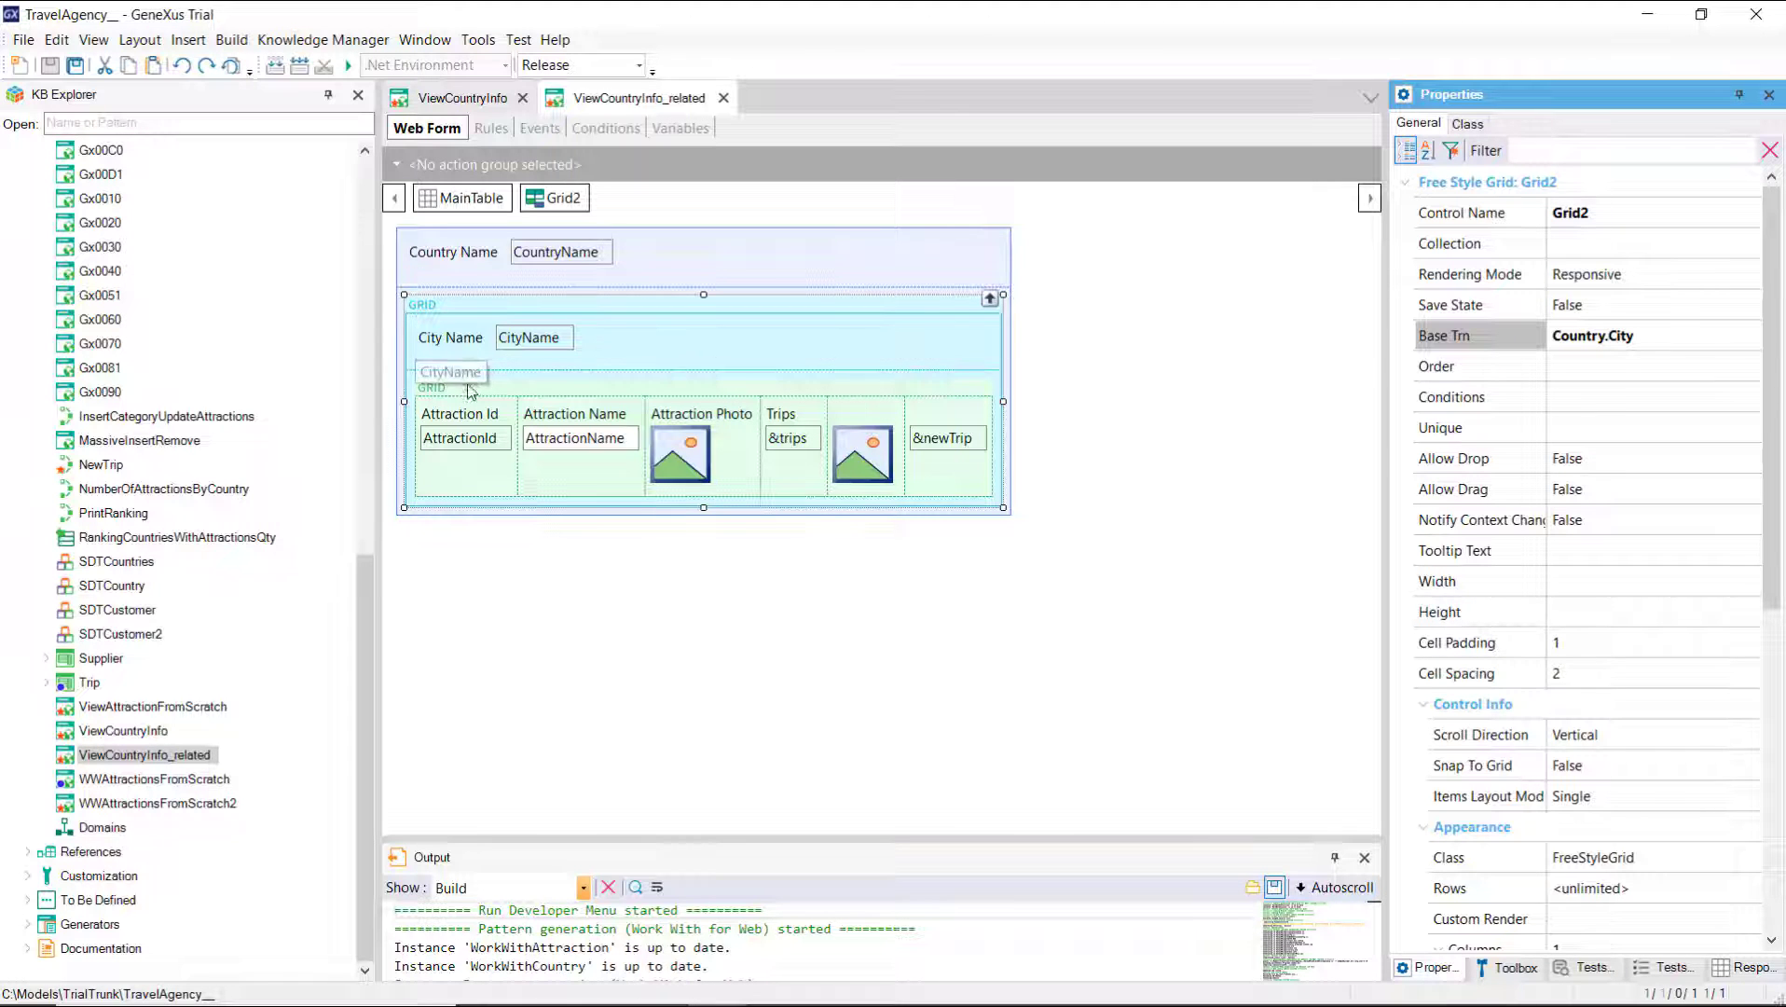
{"action": "left_click", "coordinate": [432, 386]}
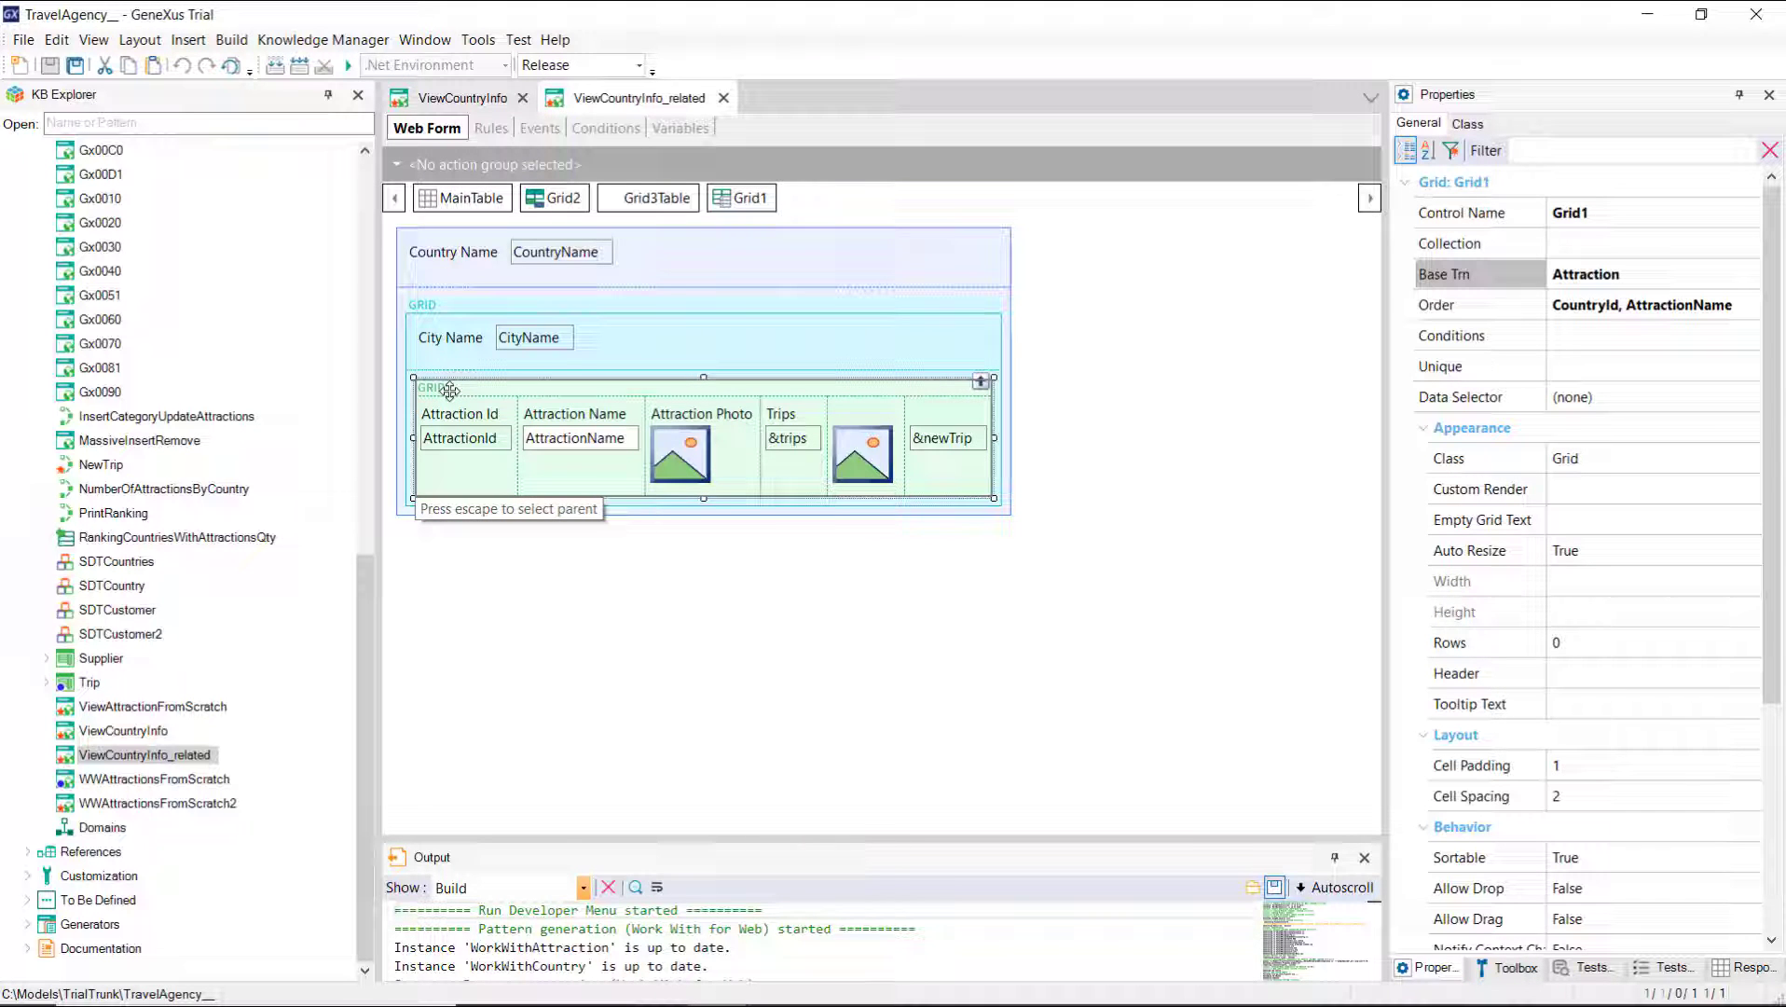
{"action": "mouse_move", "coordinate": [1251, 321]}
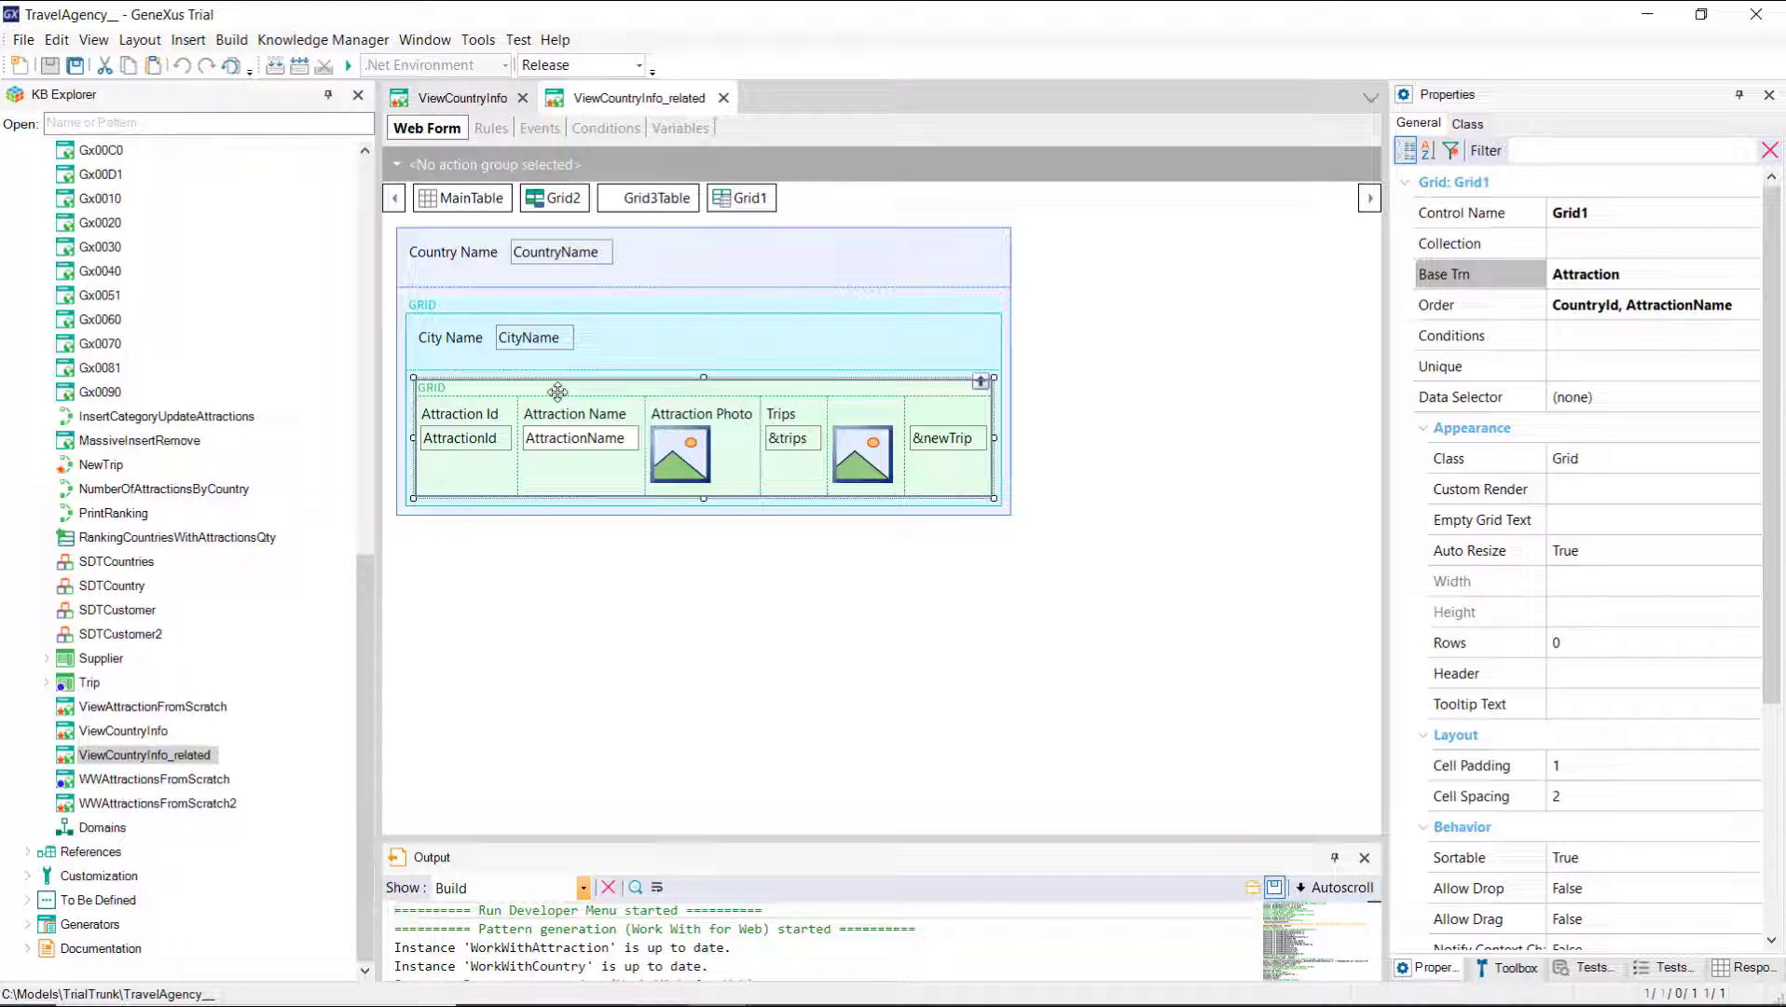
Step: Specify ViewCountryInfo_related and scroll its Grid1.Load and Grid2.Load navigation sections
{"action": "right_click", "coordinate": [637, 97]}
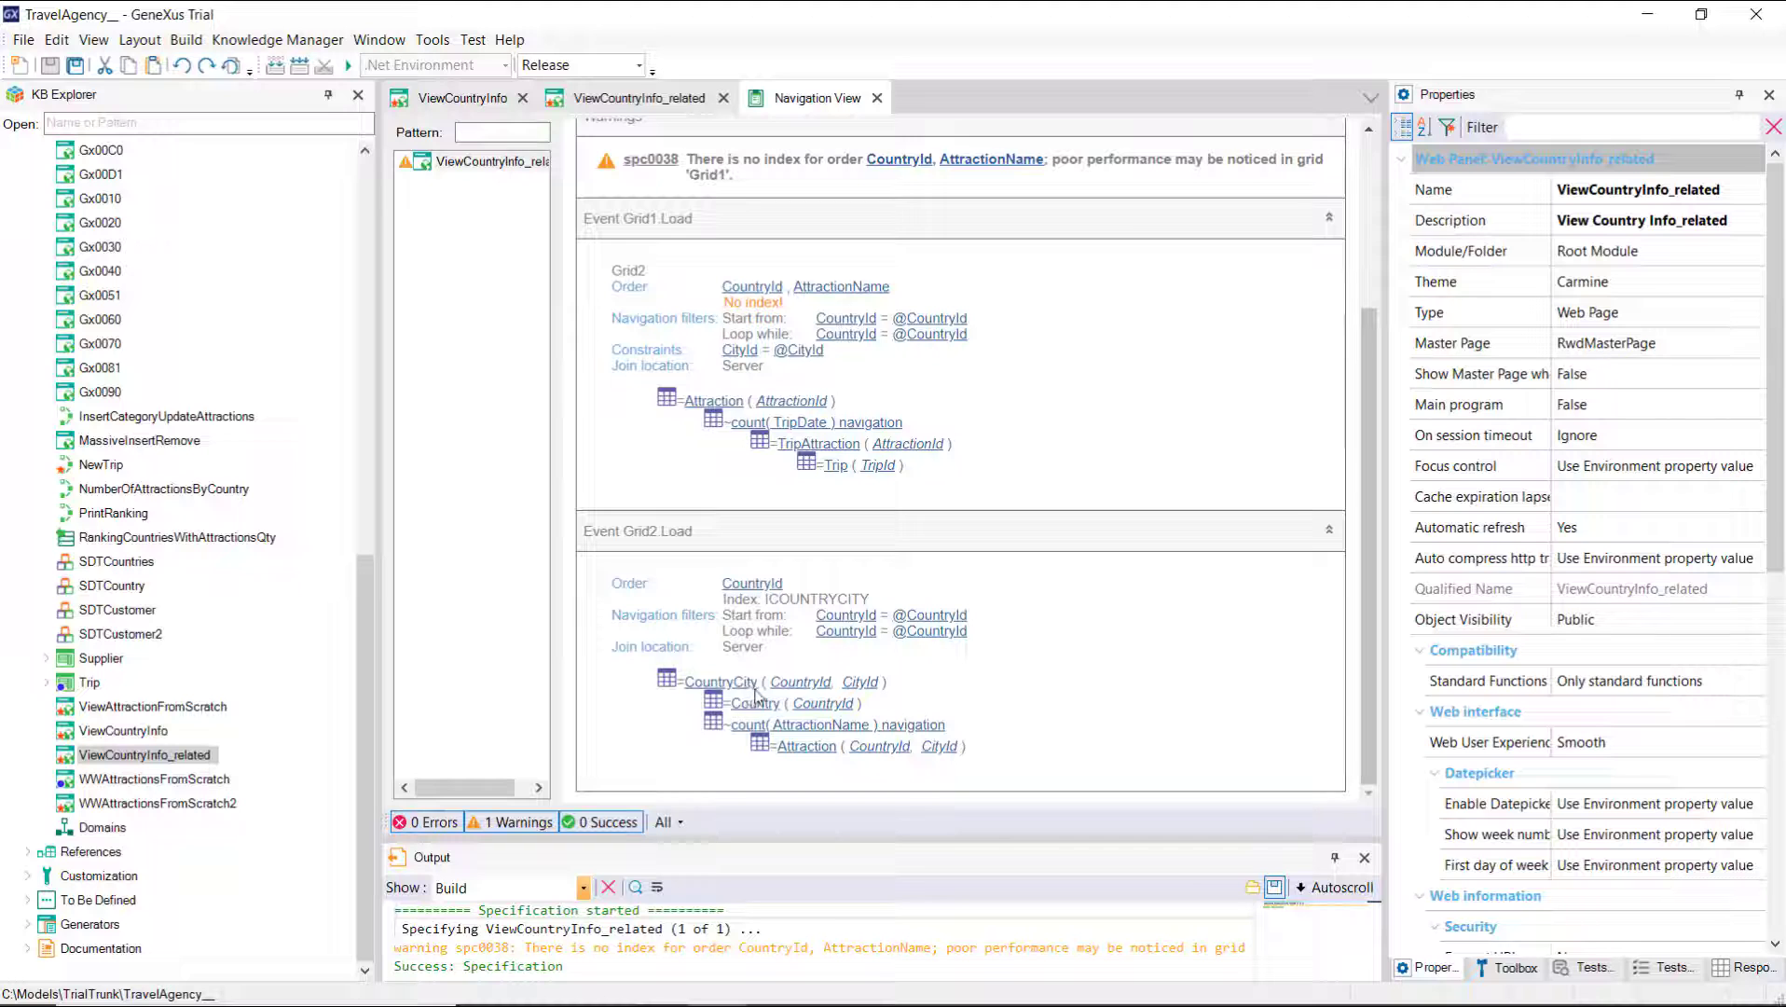
{"action": "mouse_move", "coordinate": [871, 628]}
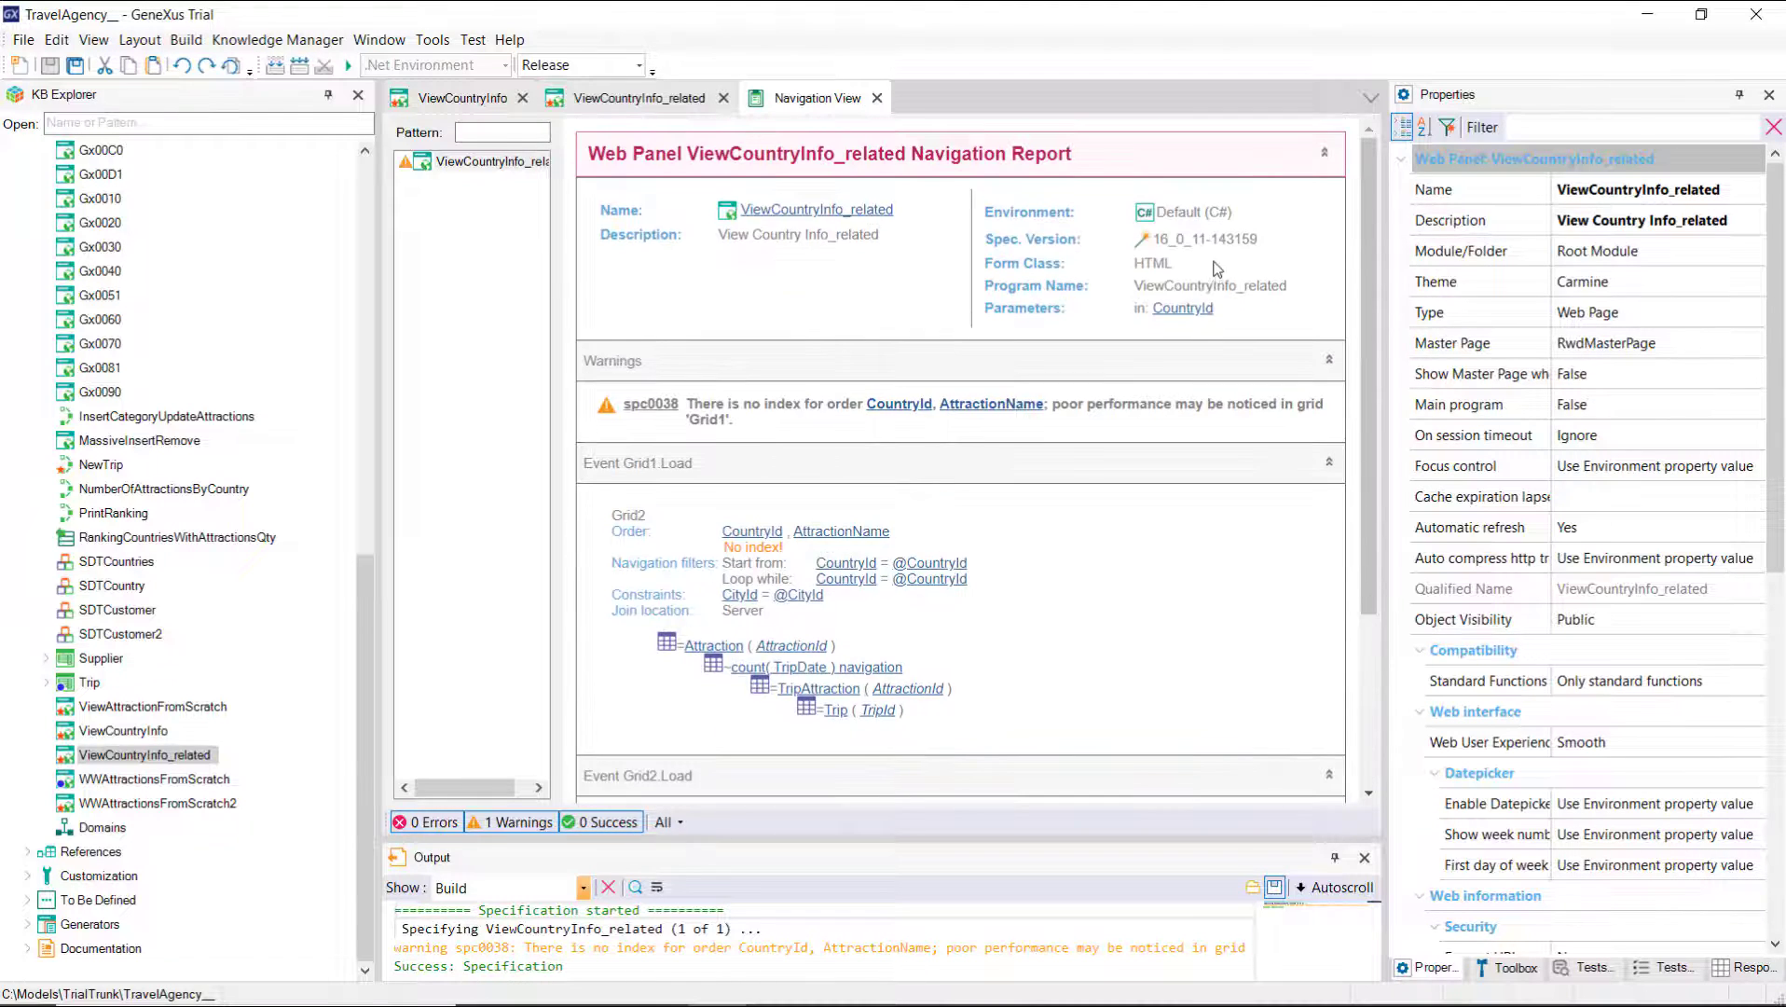
{"action": "scroll", "scroll_direction": "down", "scroll_amount": 3}
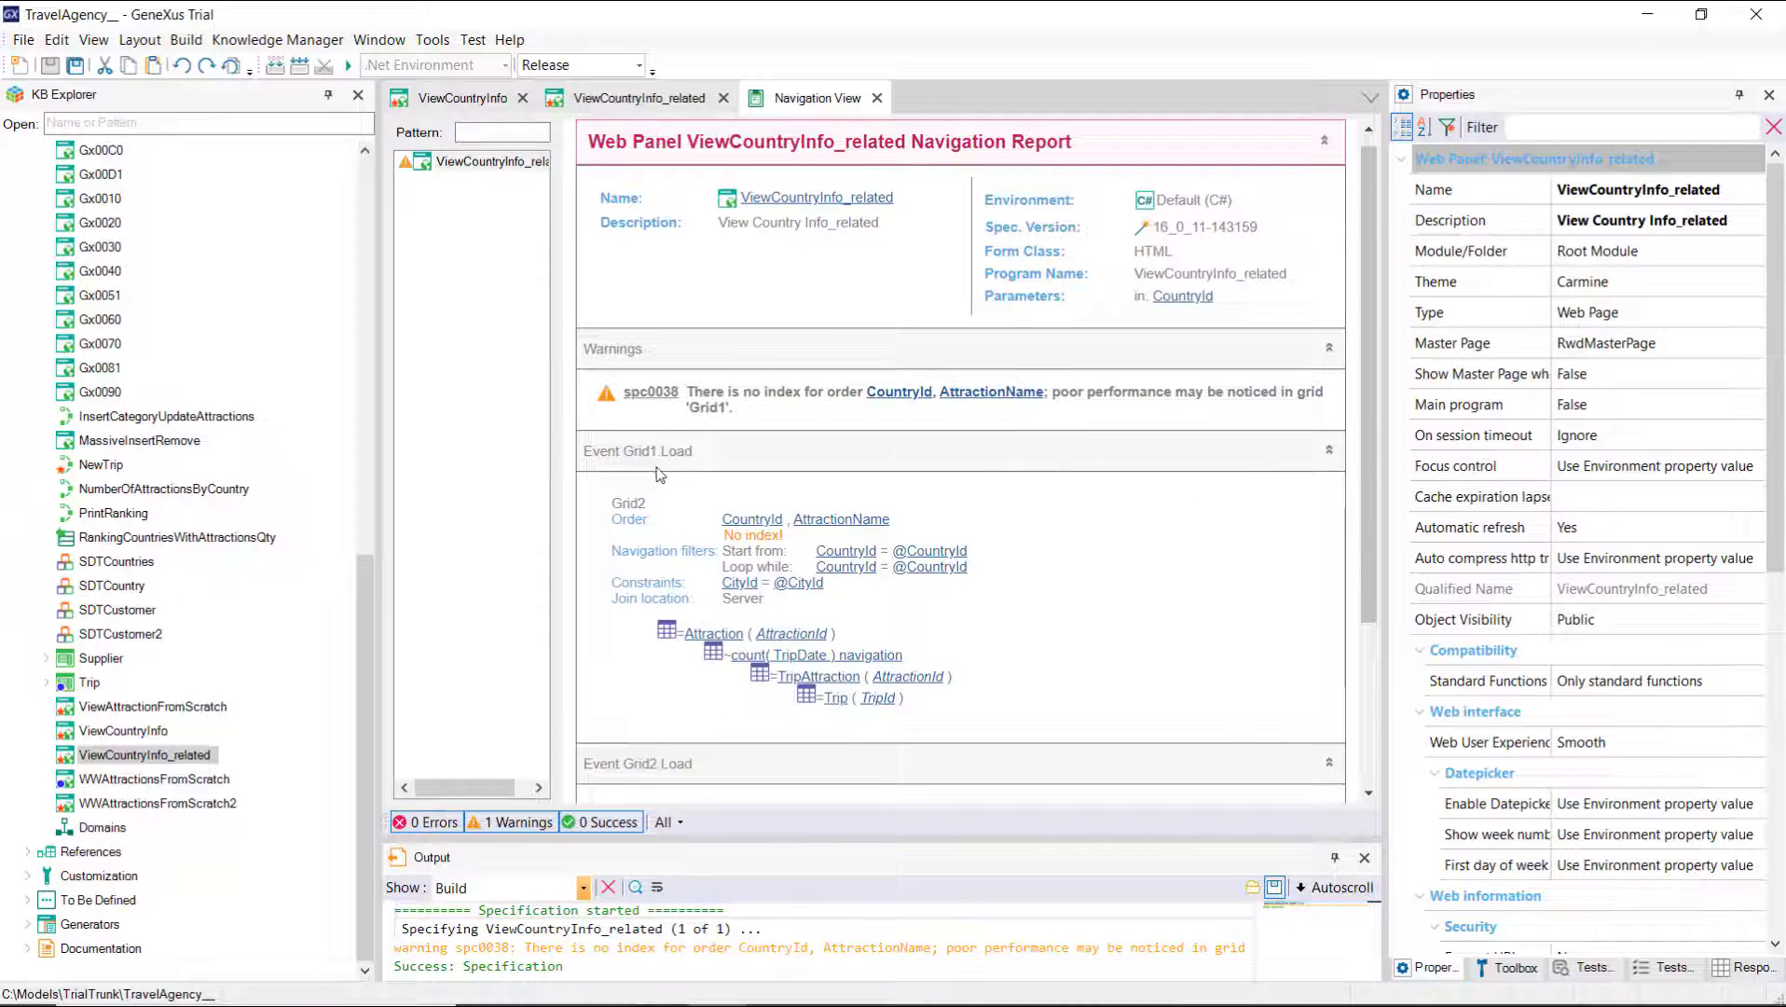
{"action": "mouse_move", "coordinate": [661, 471]}
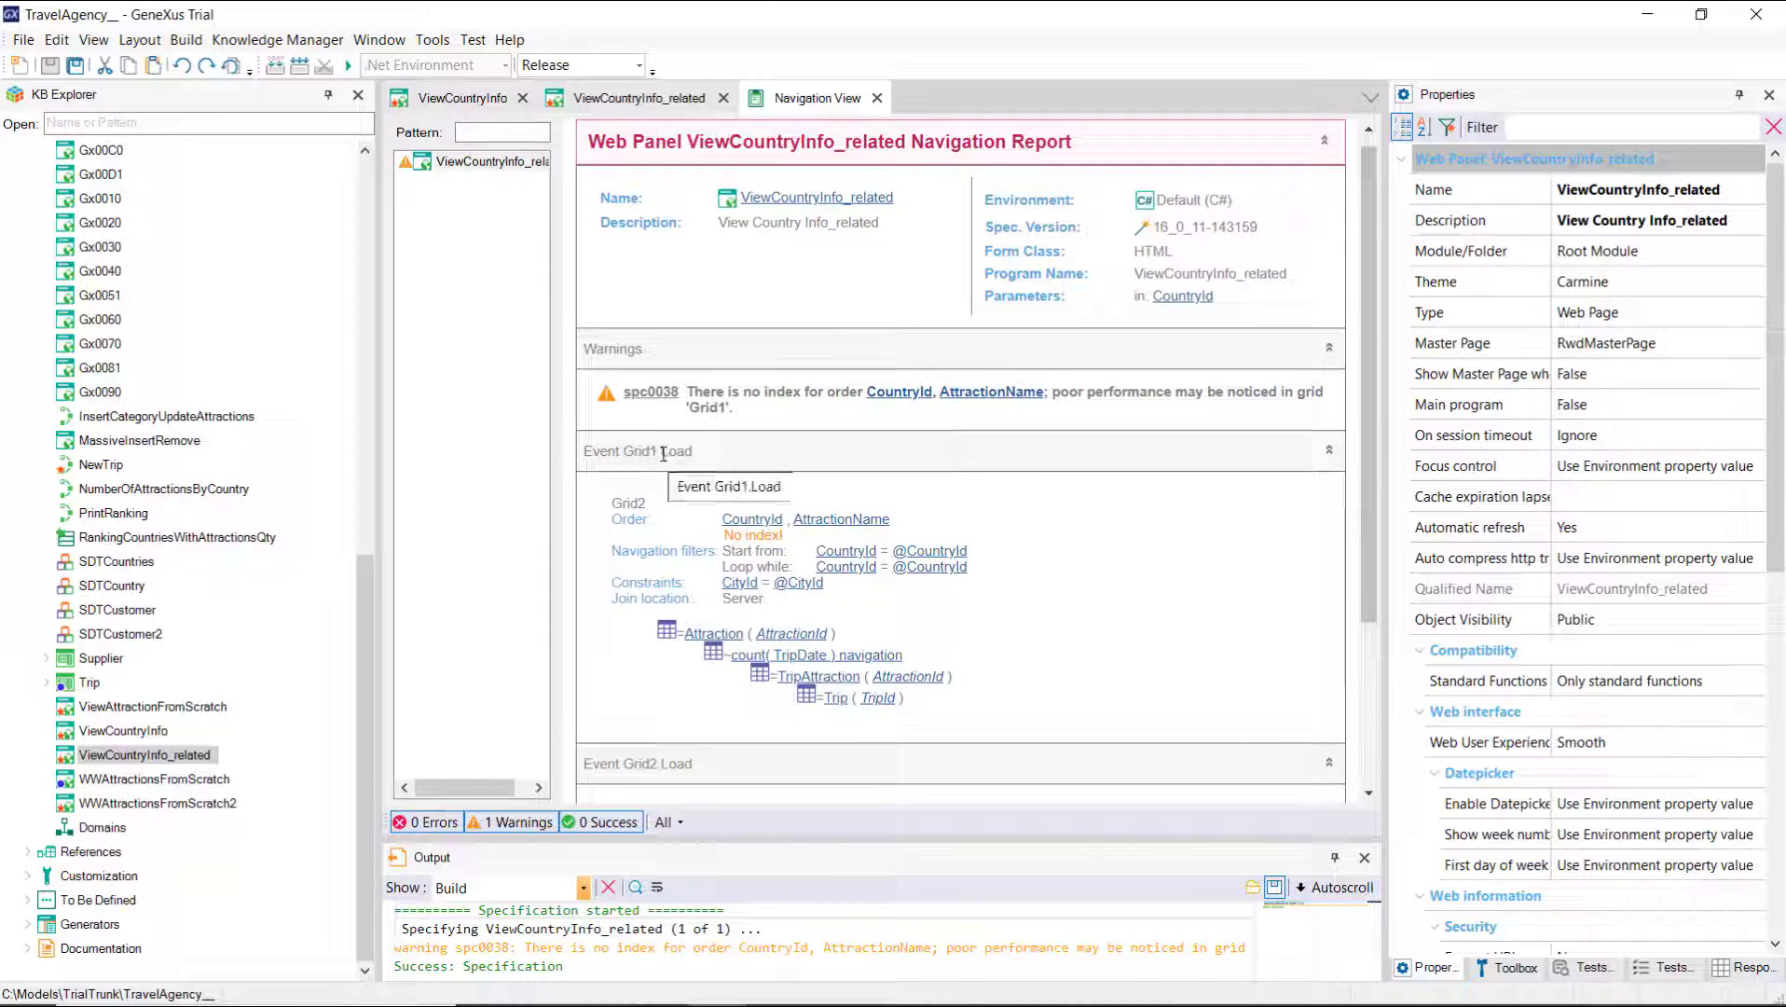
{"action": "mouse_move", "coordinate": [845, 565]}
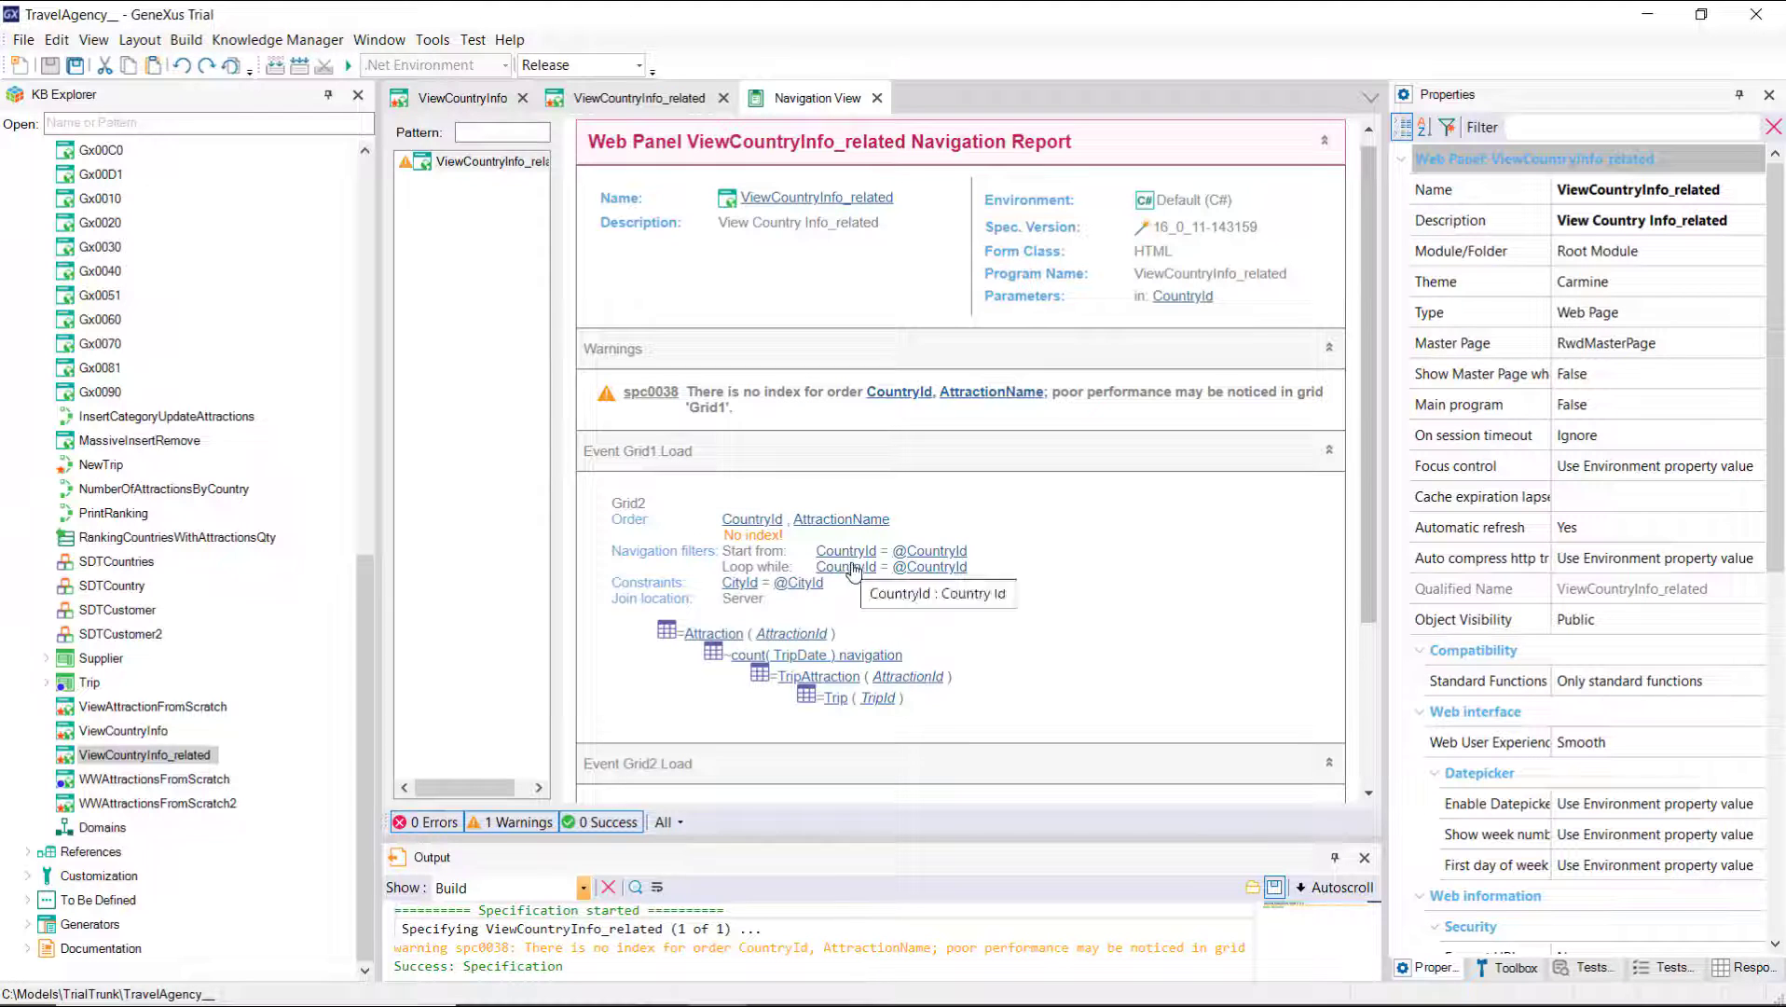
{"action": "mouse_move", "coordinate": [845, 558]}
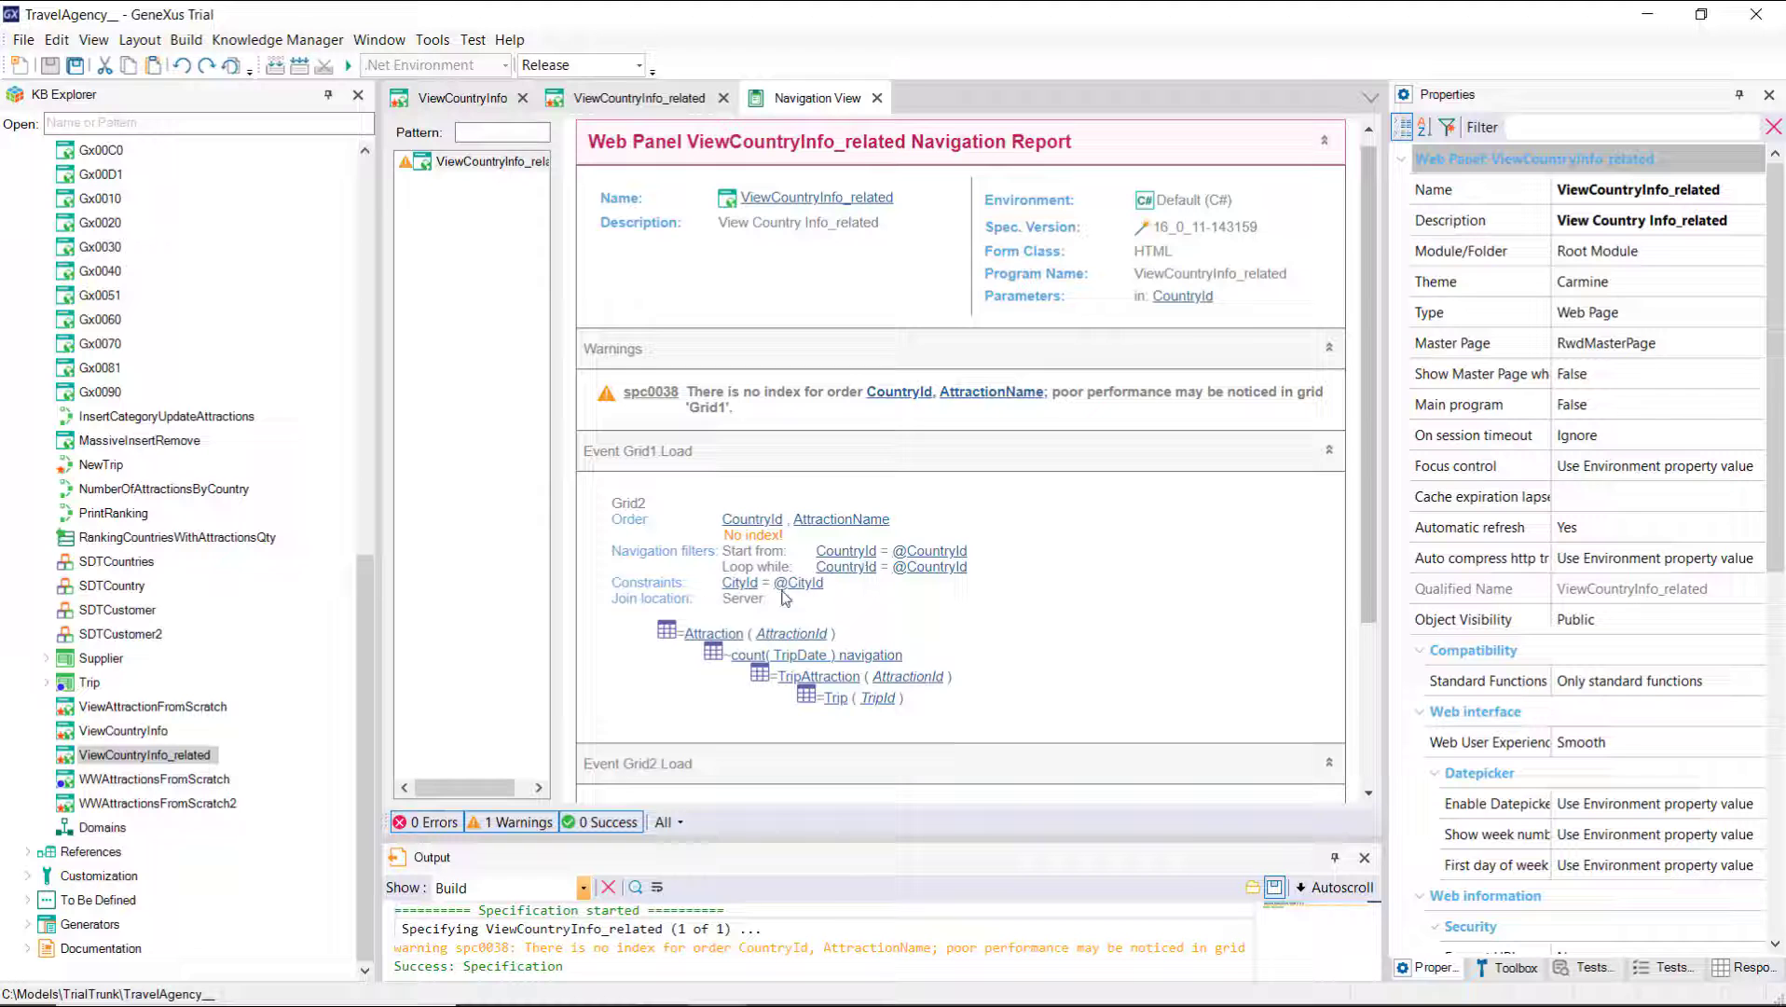
{"action": "scroll", "scroll_direction": "down", "scroll_amount": 3}
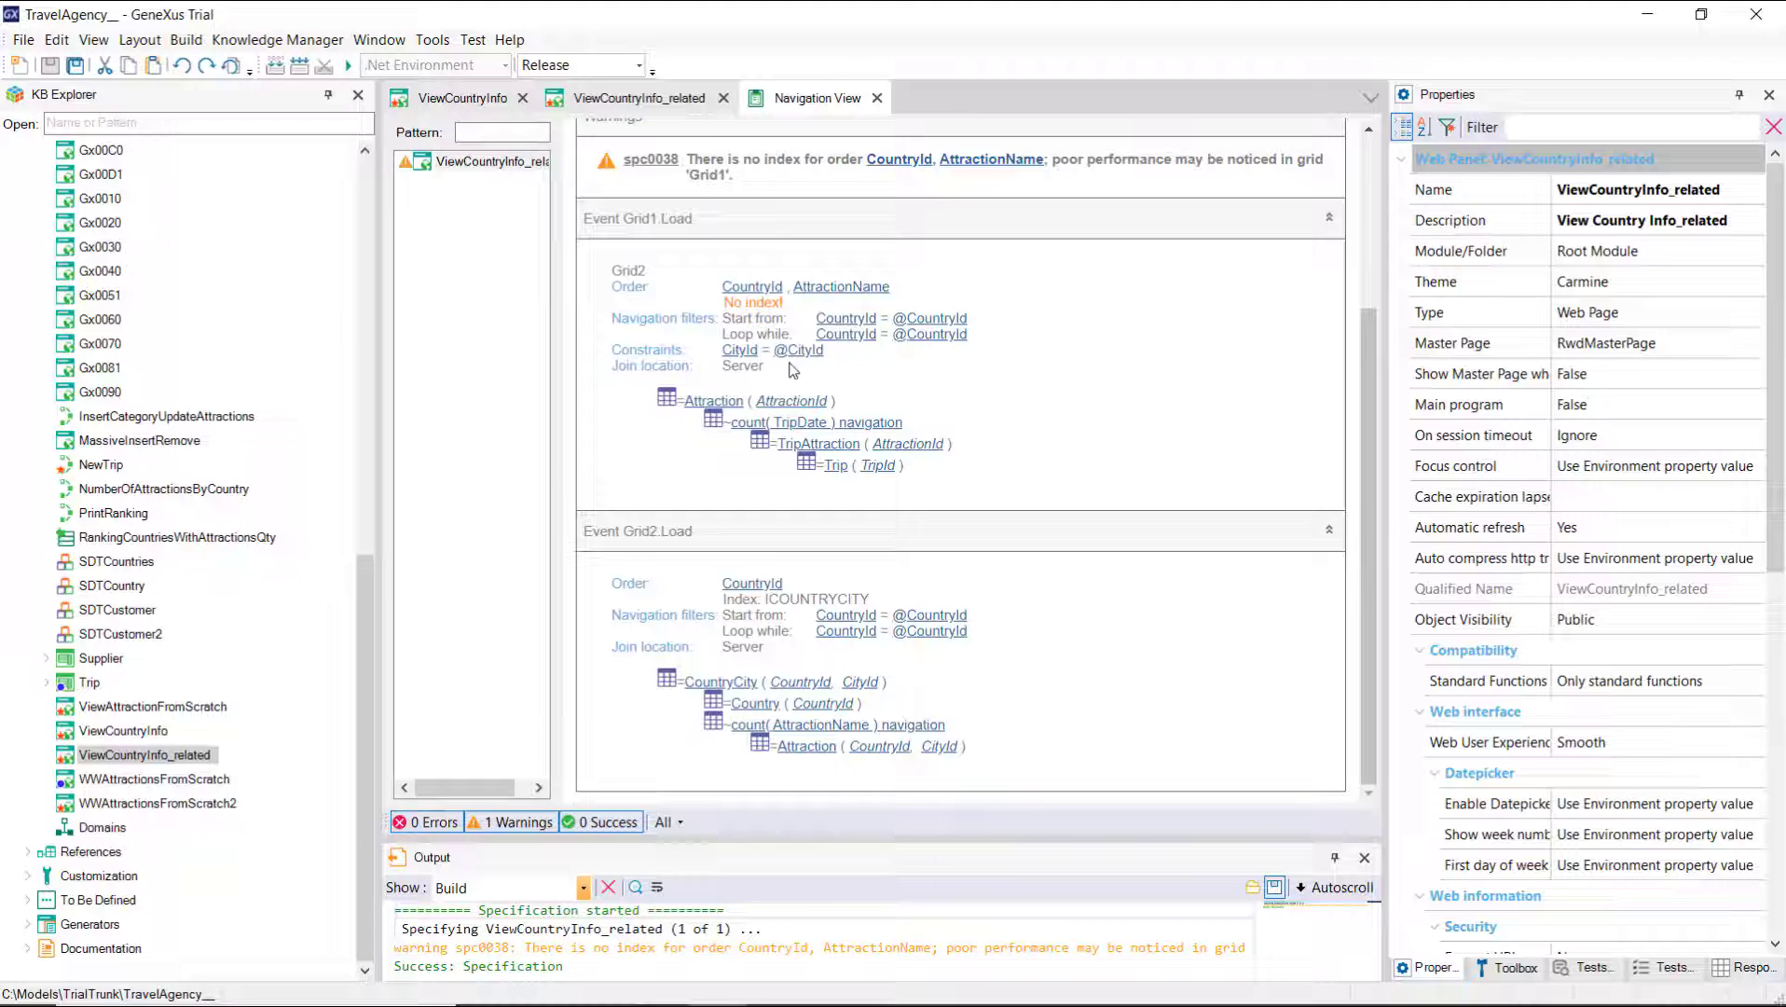
{"action": "mouse_move", "coordinate": [822, 367]}
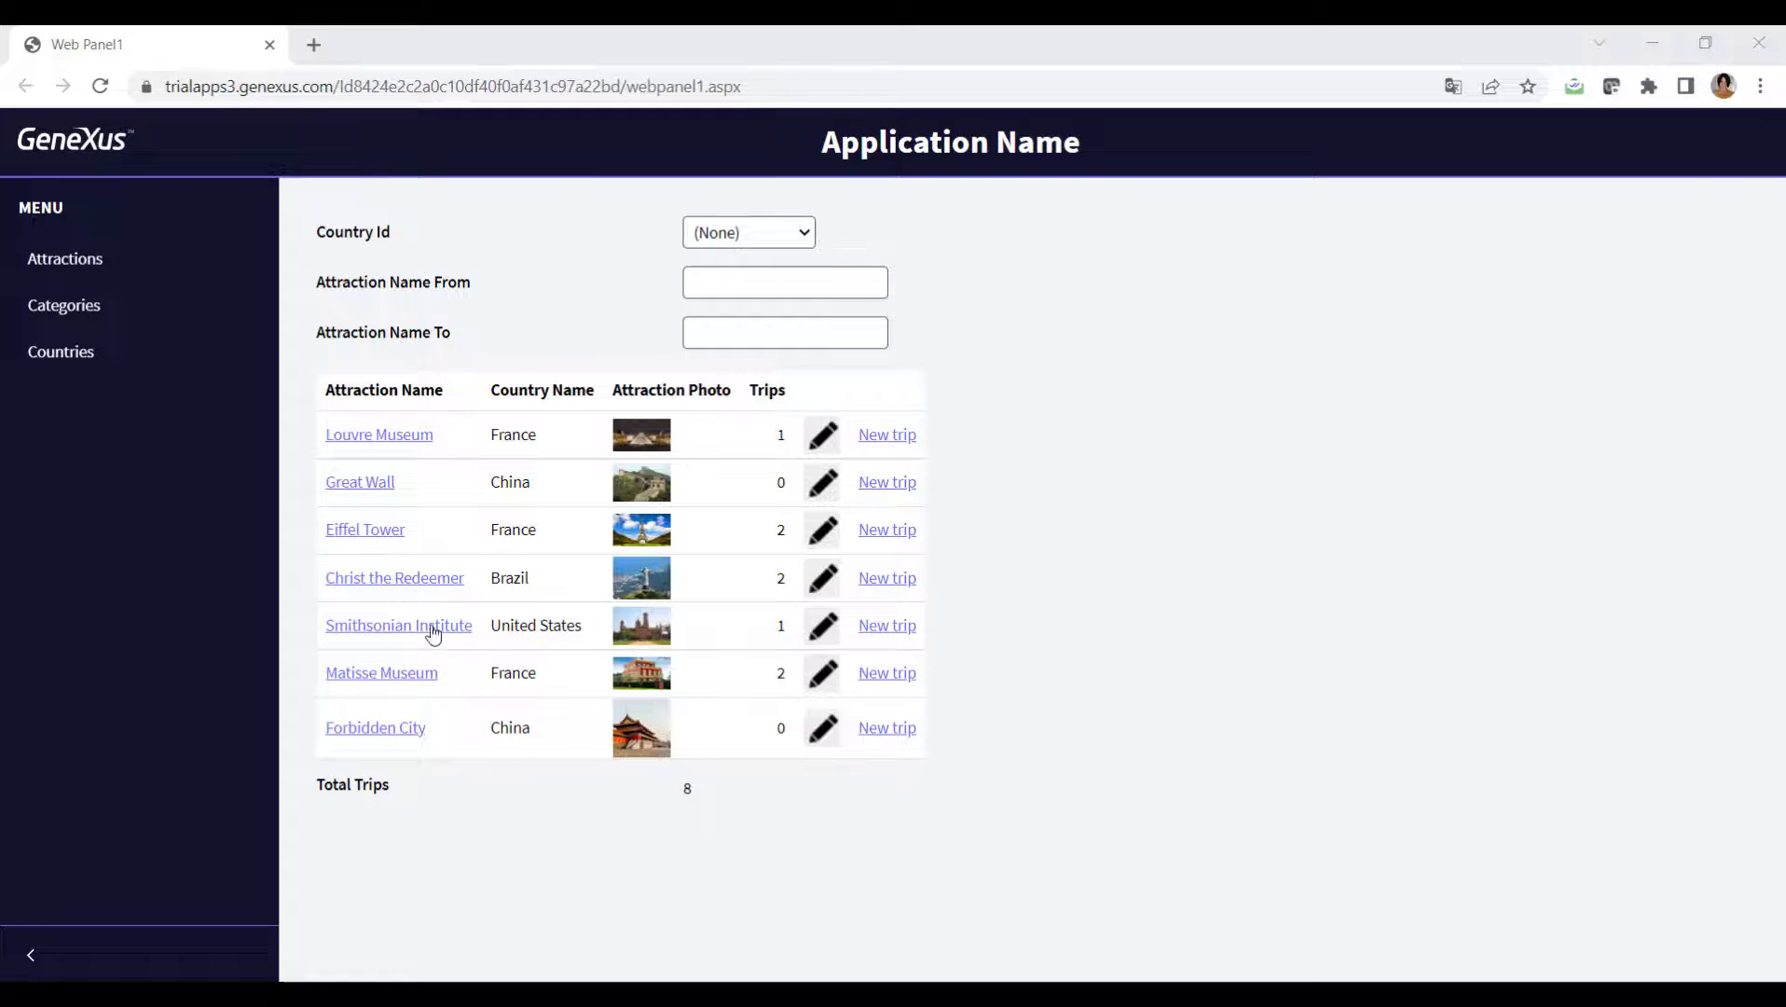
Step: From the Eiffel Tower attraction details, follow the France link to its country page
{"action": "left_click", "coordinate": [364, 529]}
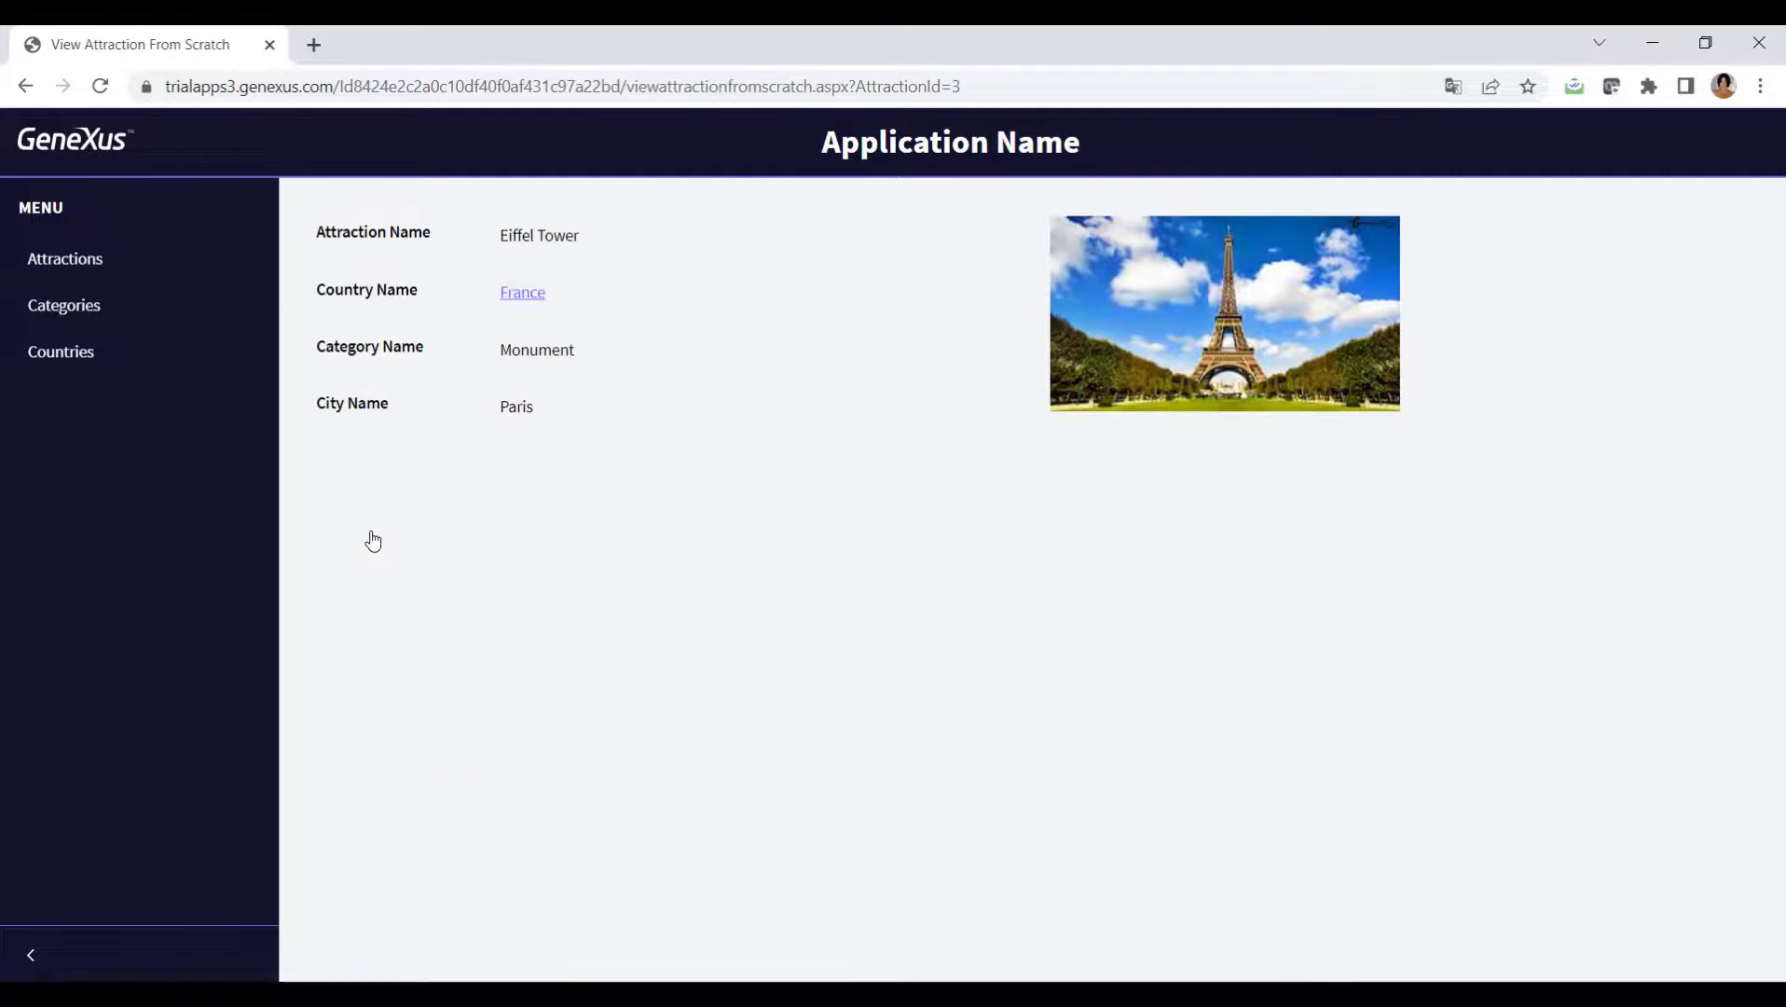
{"action": "left_click", "coordinate": [522, 292]}
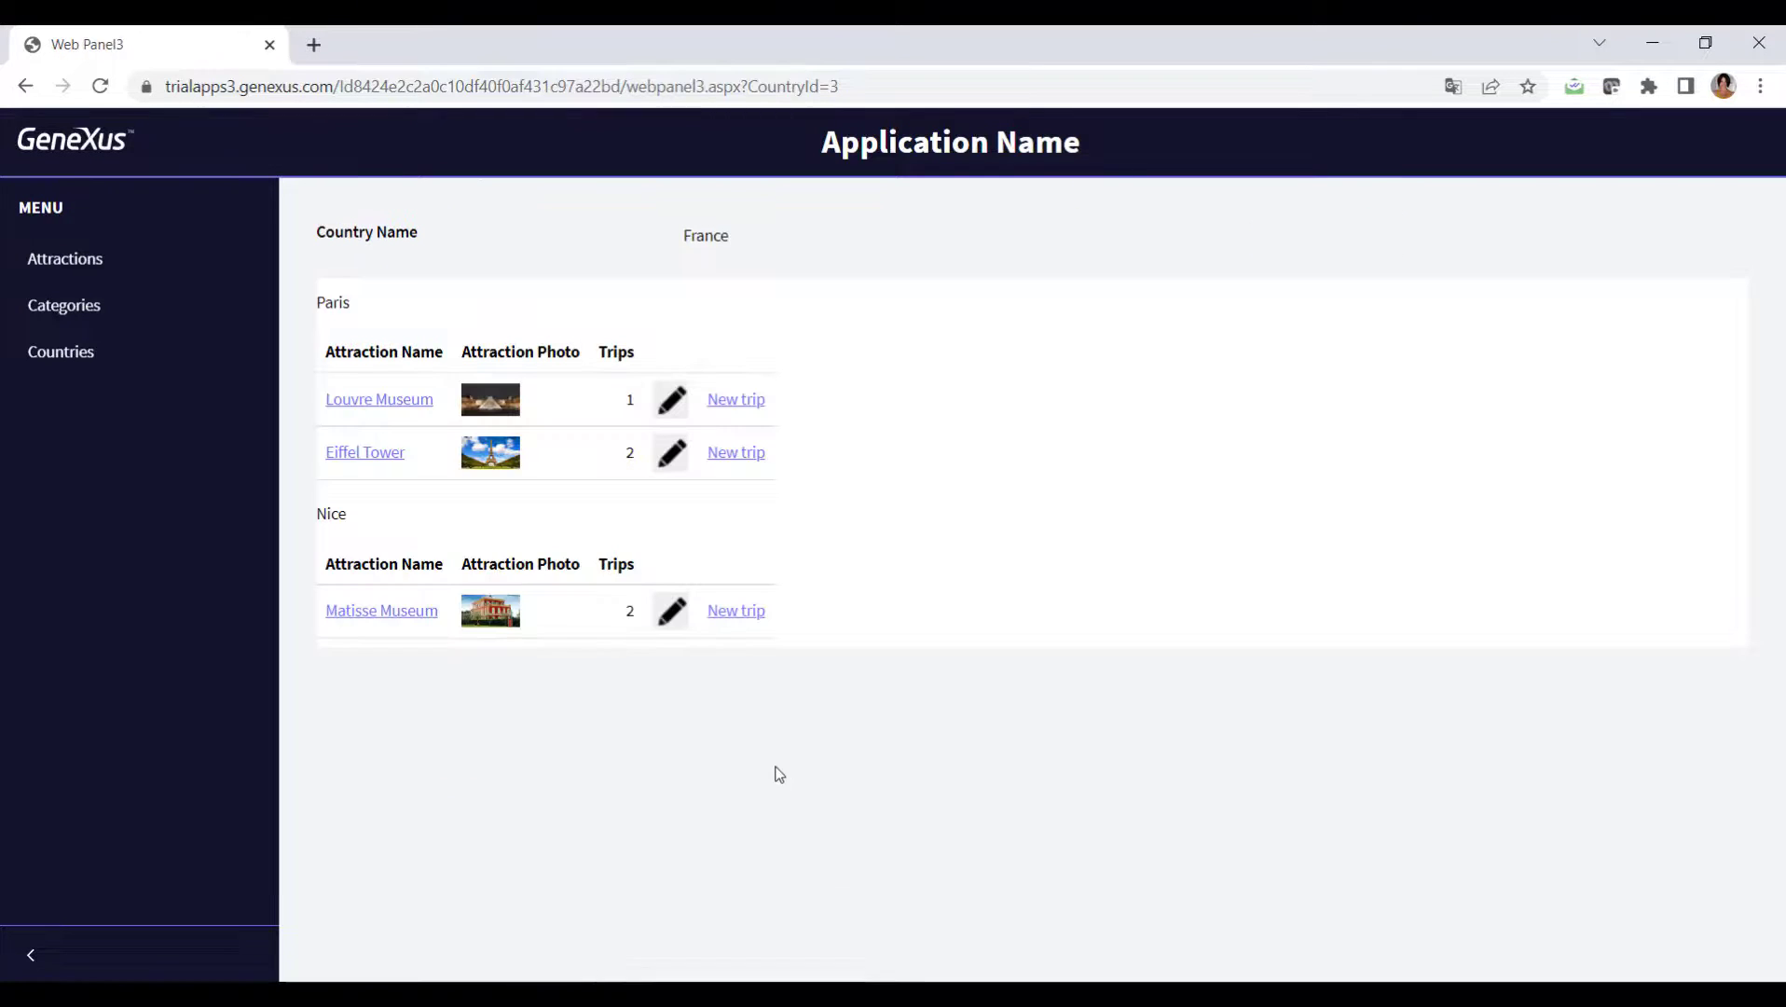
{"action": "mouse_move", "coordinate": [781, 787]}
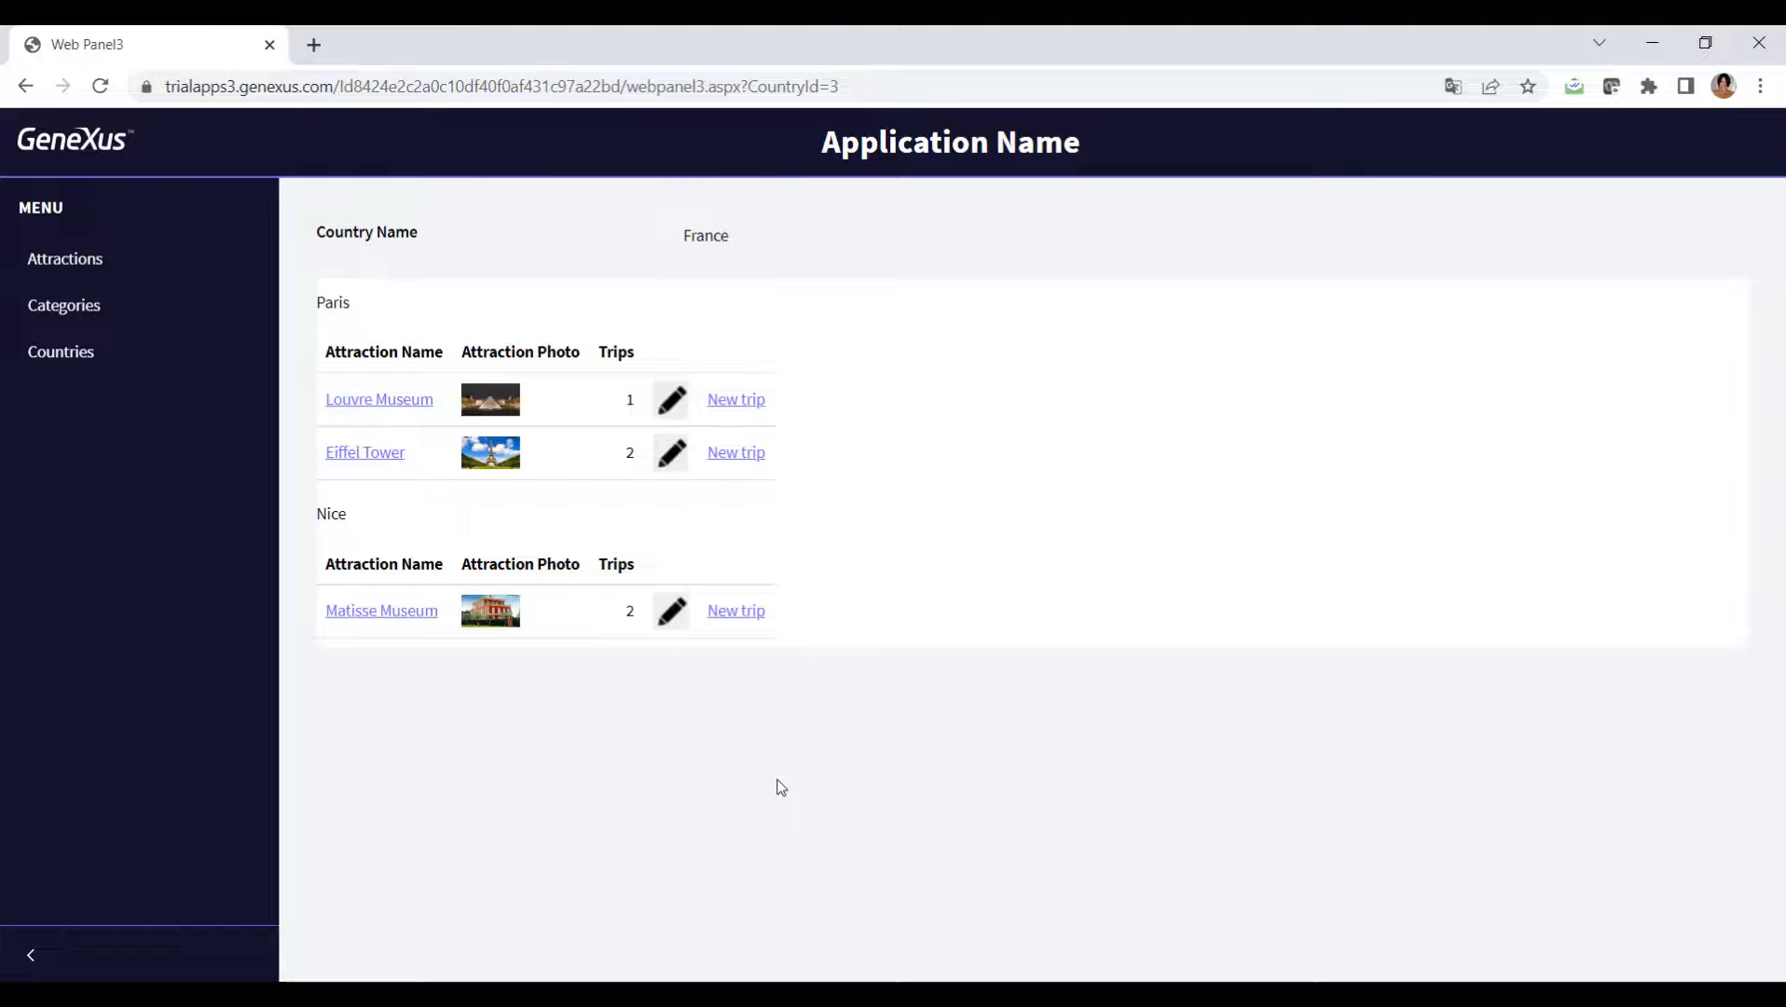